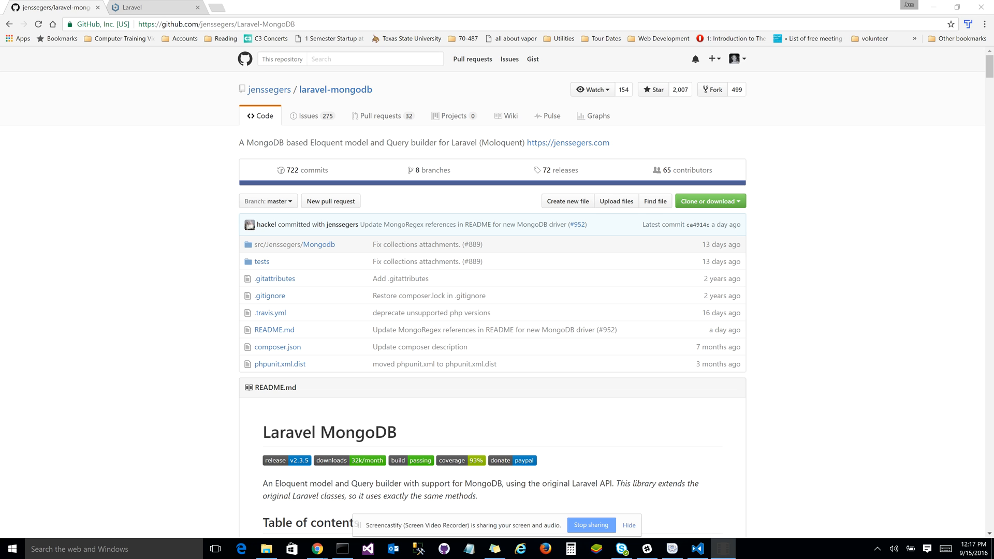
{"action": "mouse_move", "coordinate": [247, 282]}
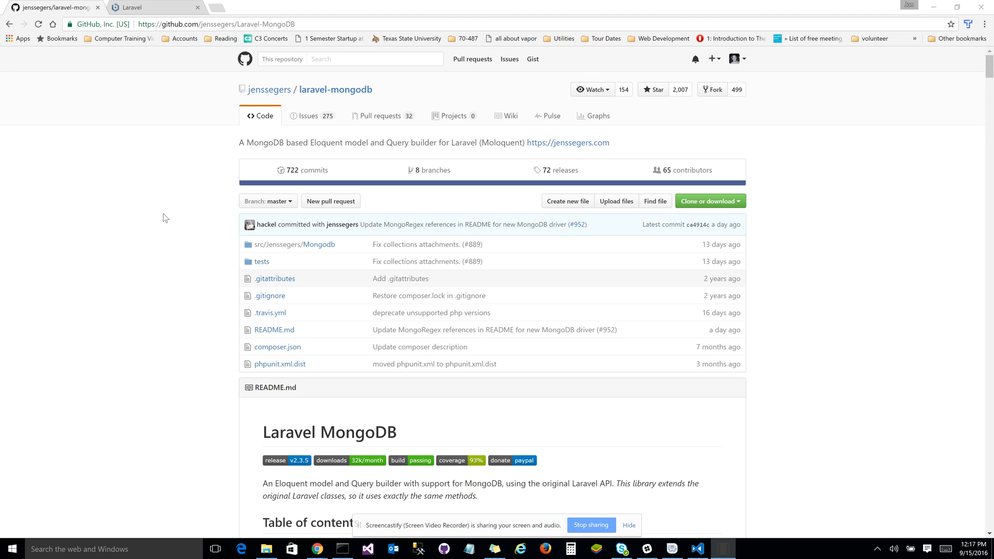
{"action": "mouse_move", "coordinate": [160, 222]}
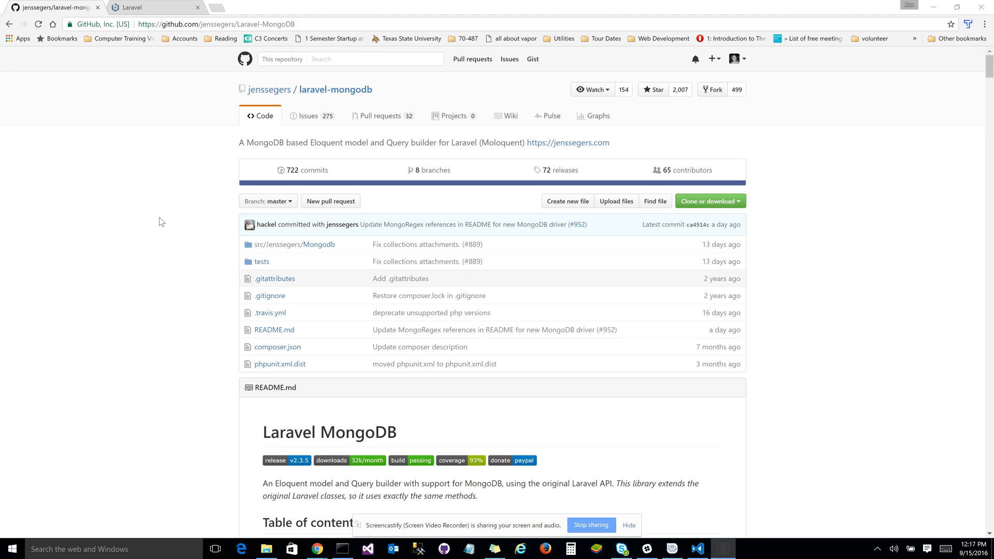
{"action": "mouse_move", "coordinate": [157, 230]}
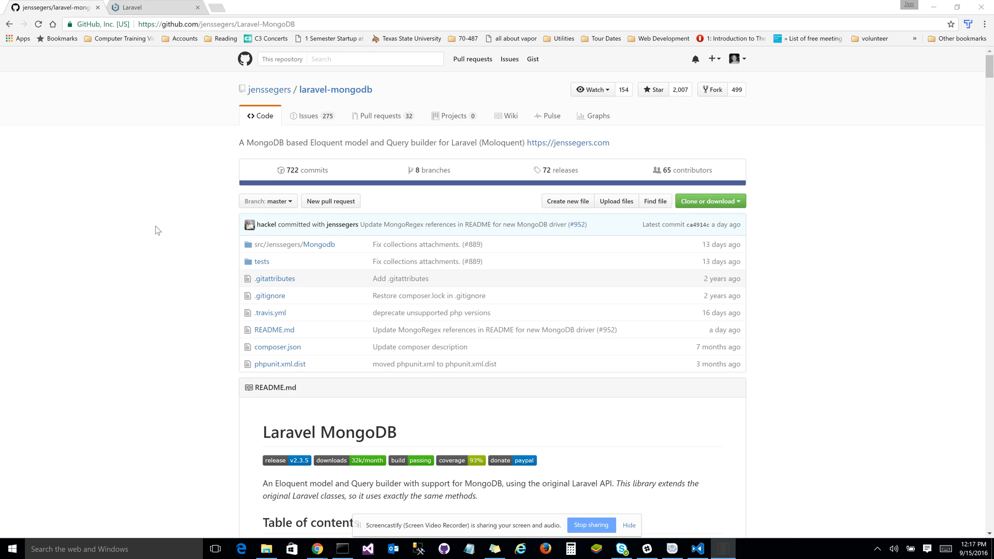
{"action": "mouse_move", "coordinate": [166, 247]}
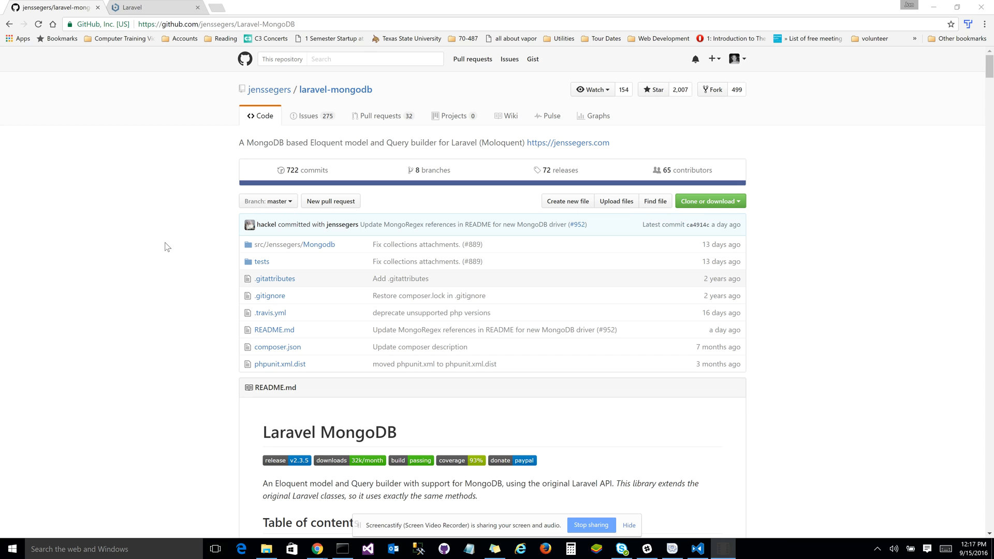
{"action": "mouse_move", "coordinate": [157, 268]}
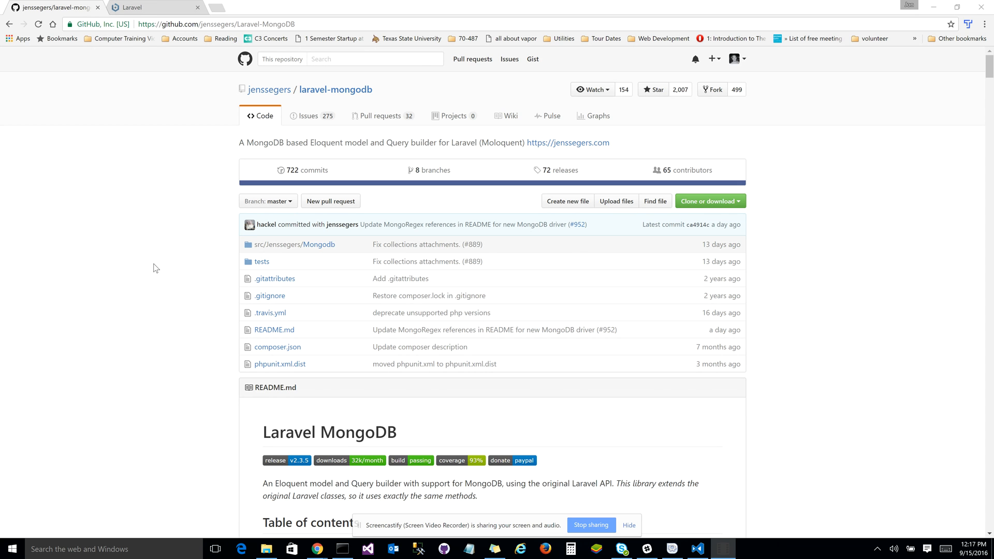
From the README, reach PHP.net's 'Installing the MongoDB PHP Driver on Windows' guide.
{"action": "scroll", "scroll_direction": "down", "scroll_amount": 3}
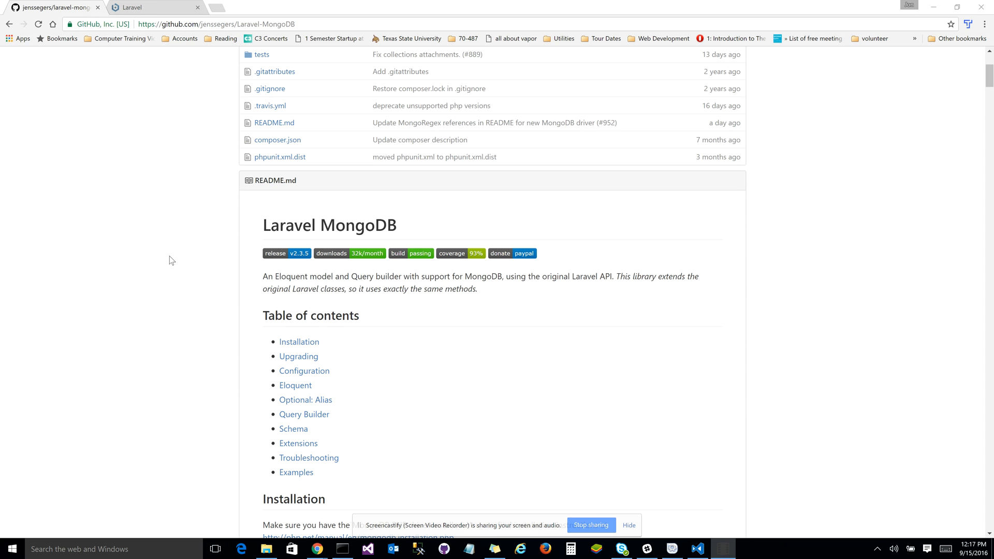
{"action": "scroll", "scroll_direction": "down", "scroll_amount": 3}
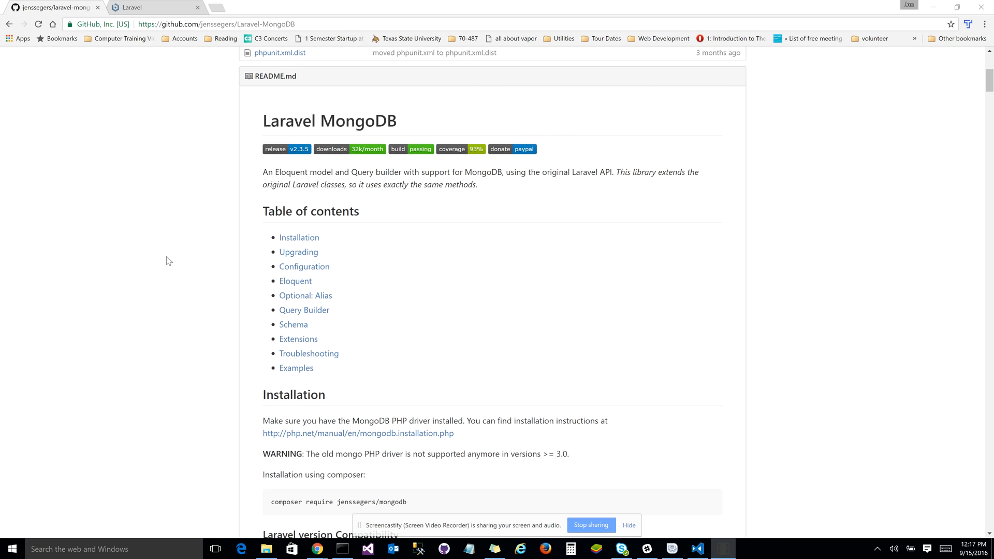
{"action": "scroll", "scroll_direction": "down", "scroll_amount": 3}
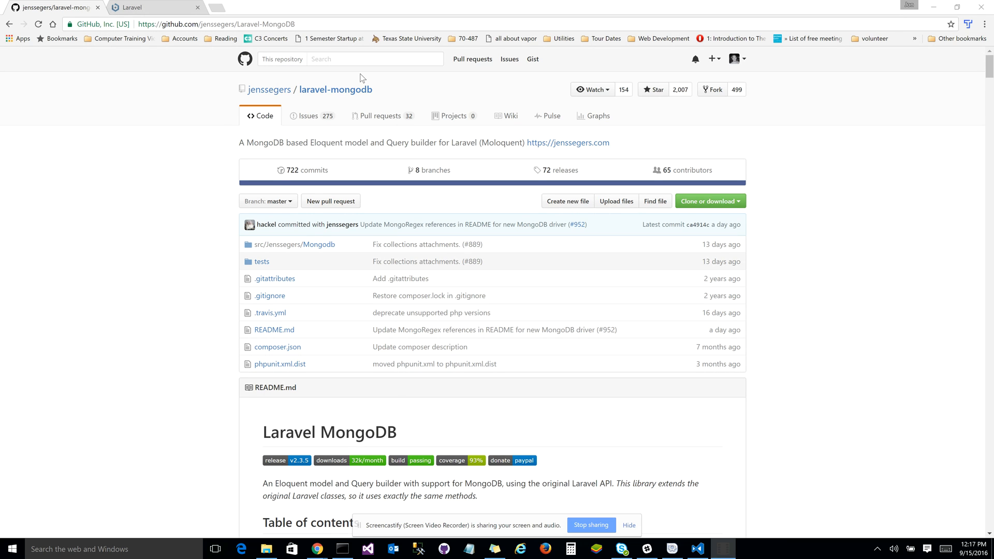
{"action": "mouse_move", "coordinate": [335, 89]}
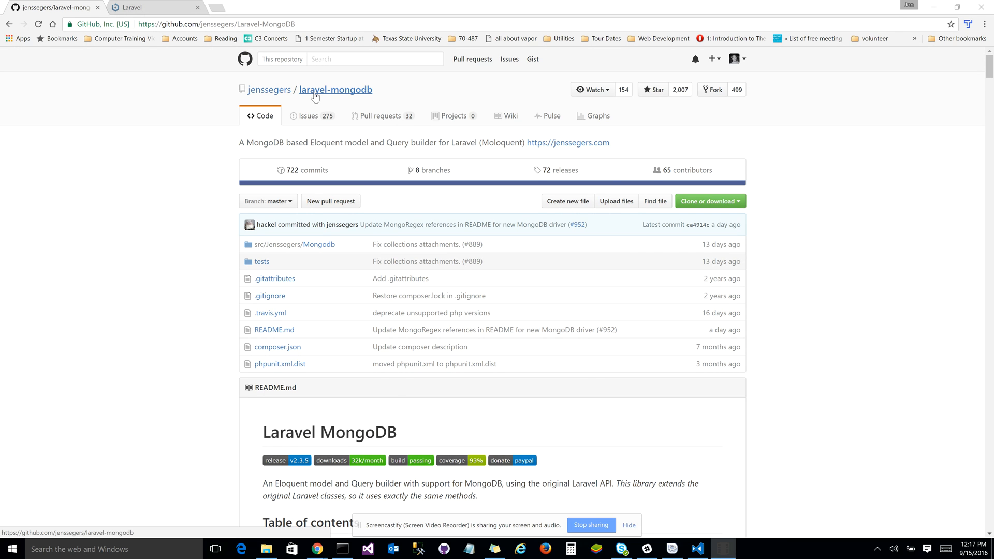
{"action": "mouse_move", "coordinate": [159, 238]}
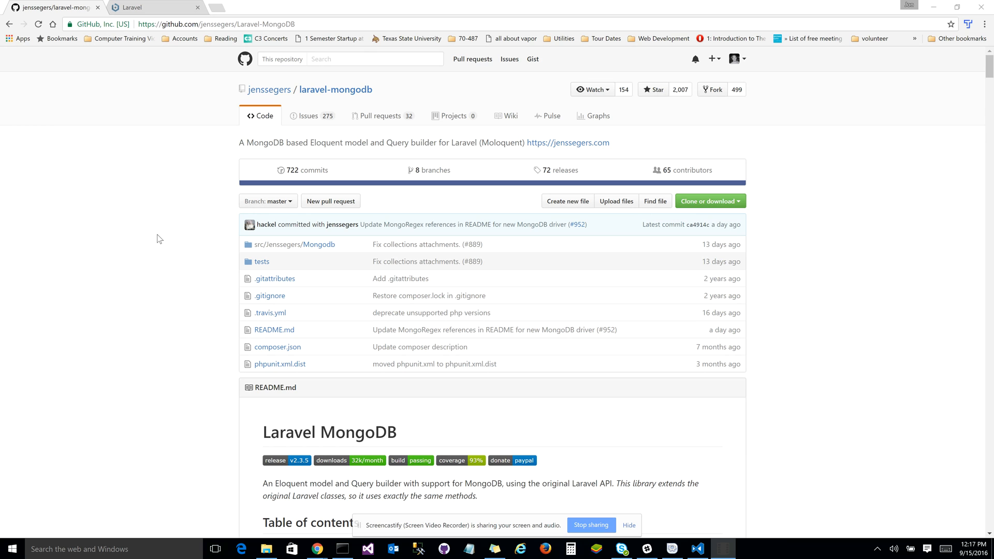
{"action": "mouse_move", "coordinate": [177, 273]}
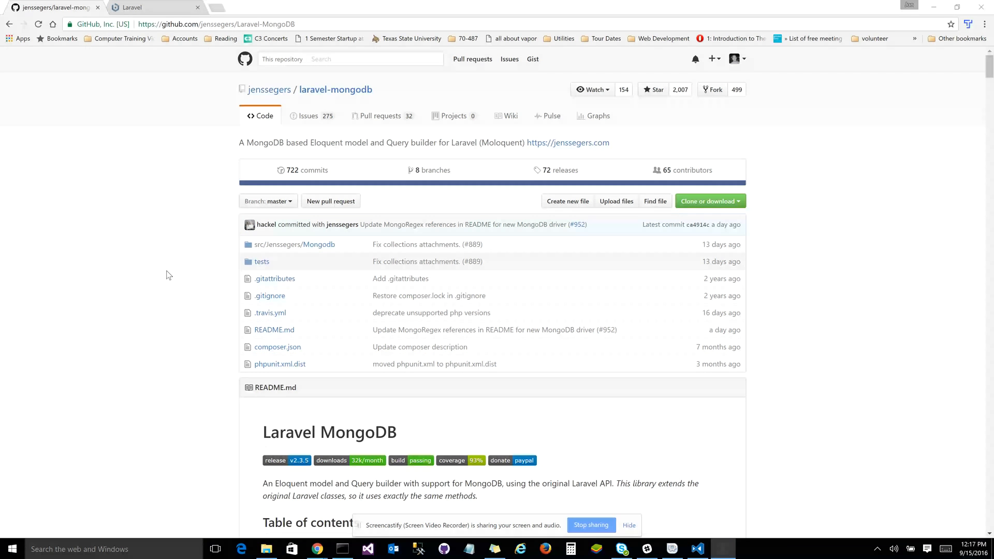
{"action": "scroll", "scroll_direction": "down", "scroll_amount": 3}
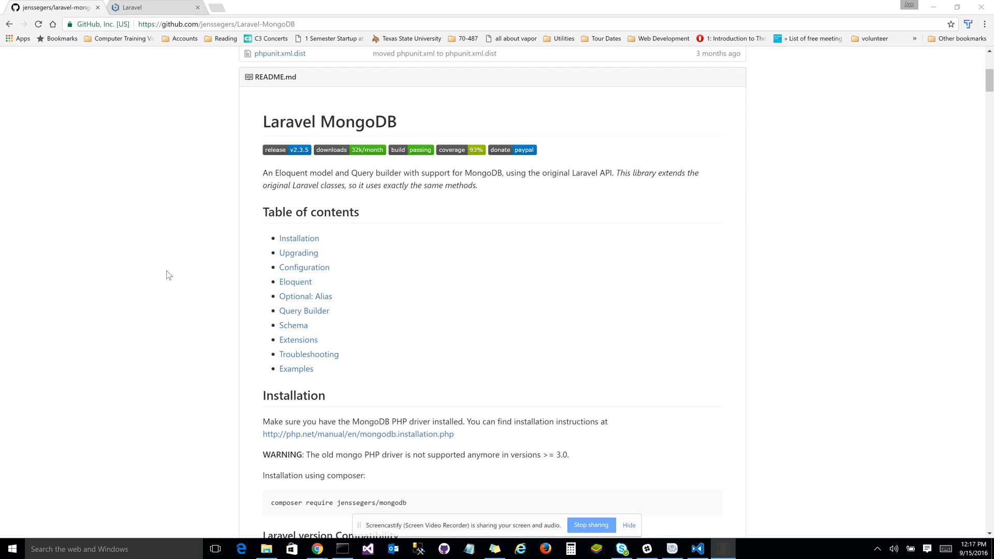
{"action": "scroll", "scroll_direction": "down", "scroll_amount": 3}
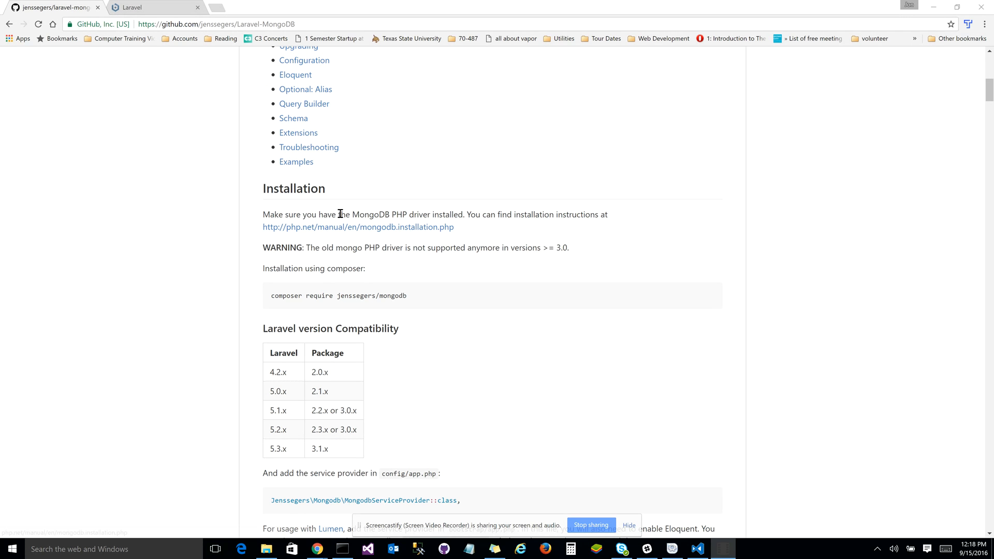
{"action": "mouse_move", "coordinate": [446, 211]}
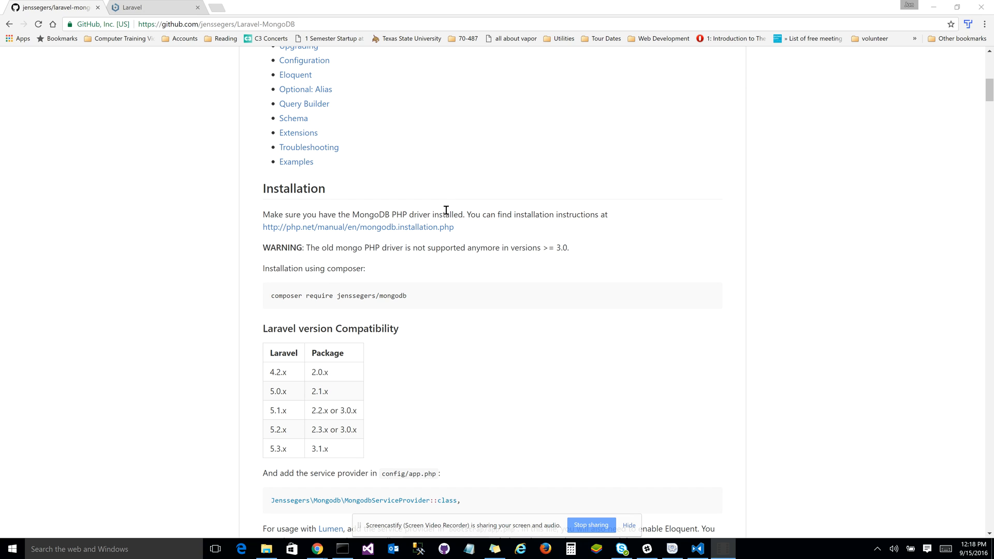
{"action": "mouse_move", "coordinate": [556, 269]}
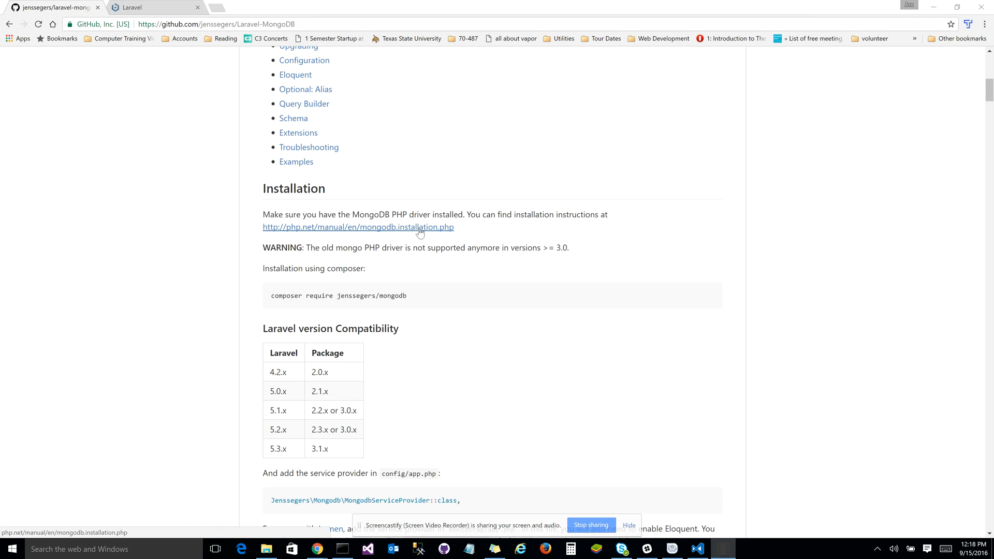
{"action": "left_click", "coordinate": [357, 227]}
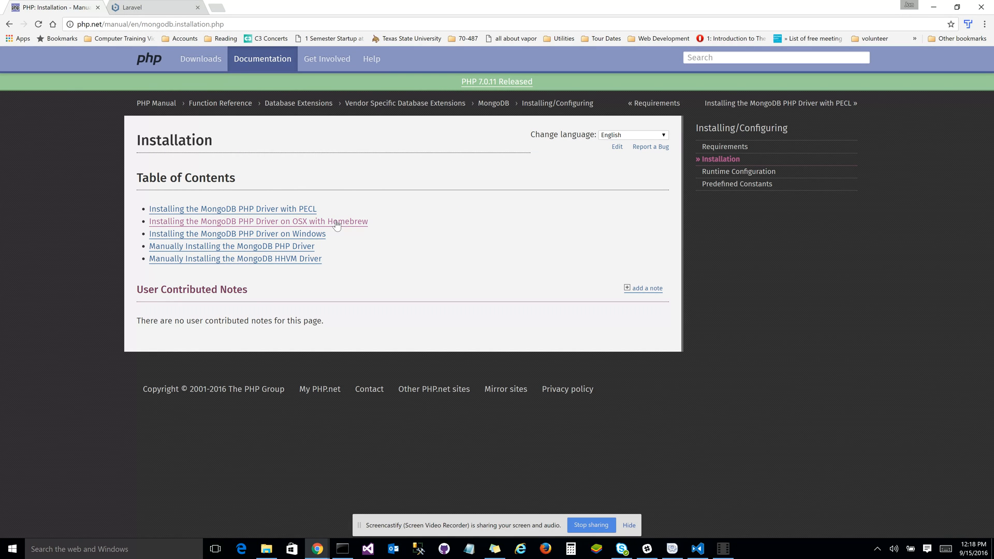
{"action": "mouse_move", "coordinate": [304, 242]}
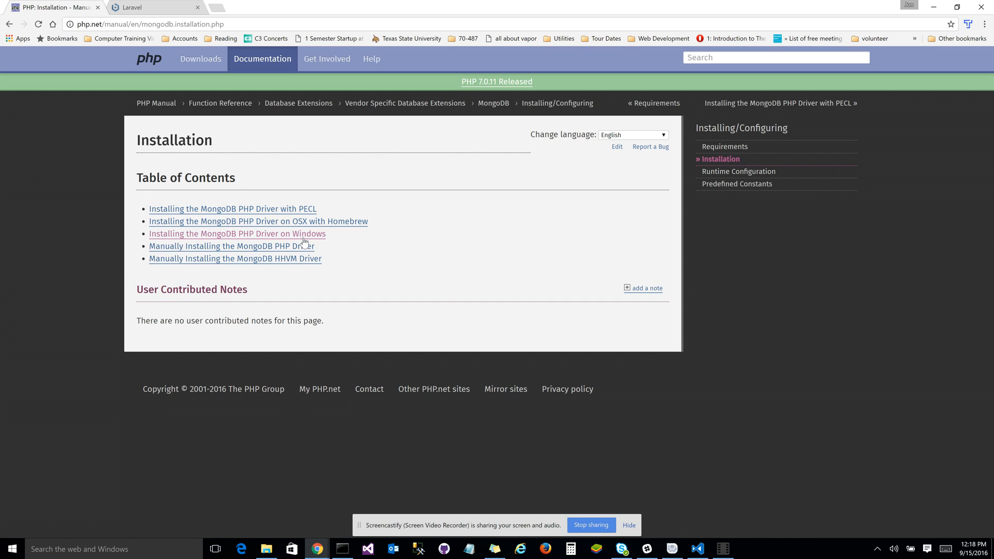
{"action": "left_click", "coordinate": [237, 233]}
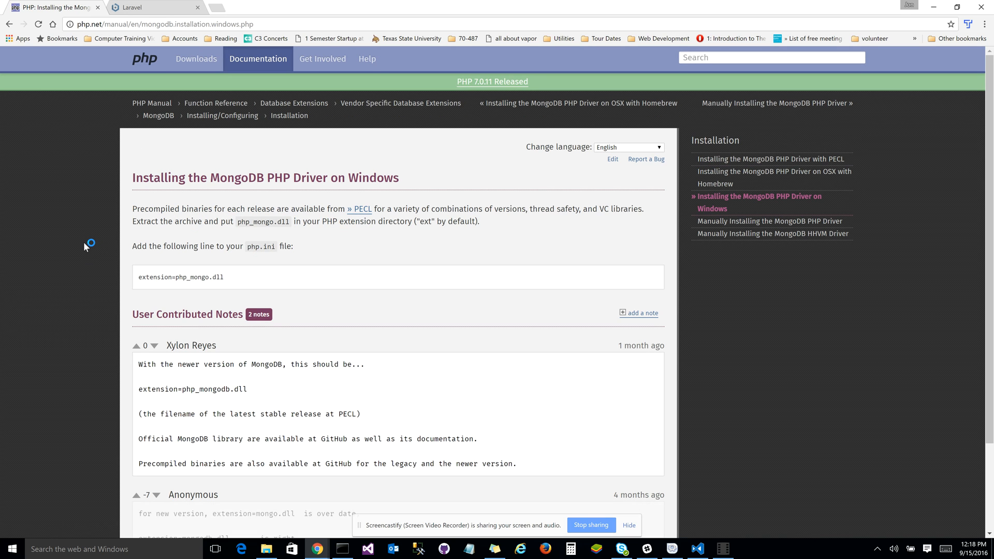
Follow the guide's PECL link to the mongodb package downloads page.
{"action": "scroll", "scroll_direction": "down", "scroll_amount": 3}
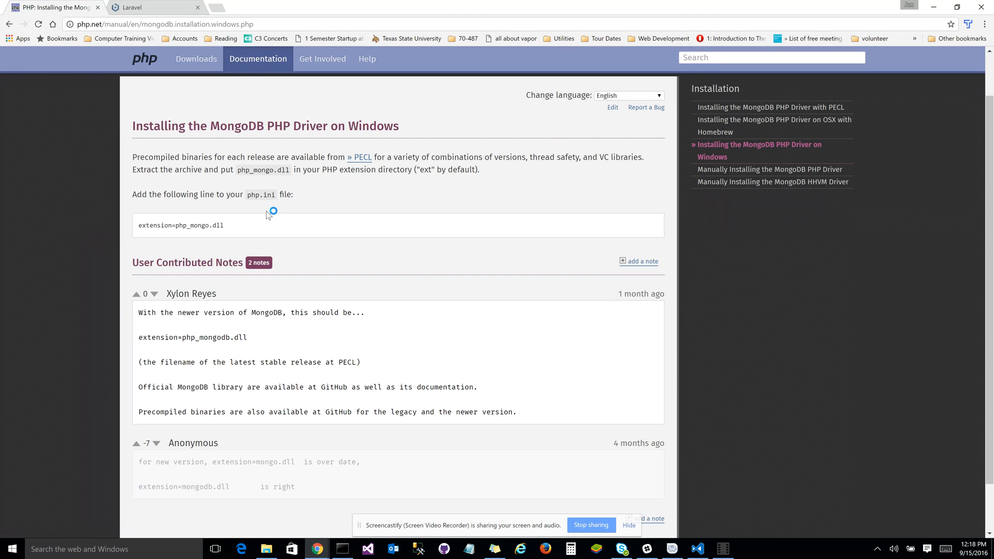
{"action": "left_click_drag", "start_coordinate": [139, 156], "coordinate": [227, 156]}
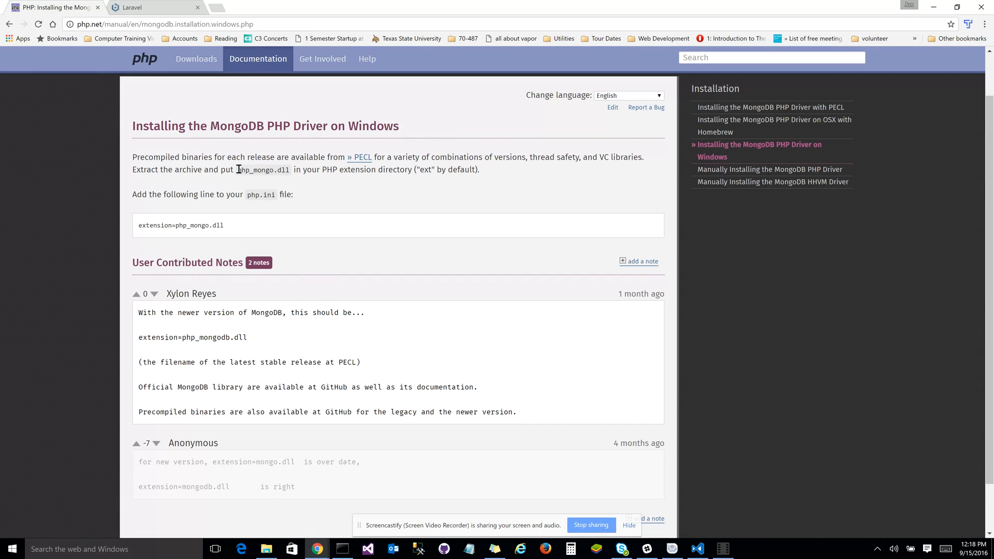
{"action": "left_click", "coordinate": [359, 157]}
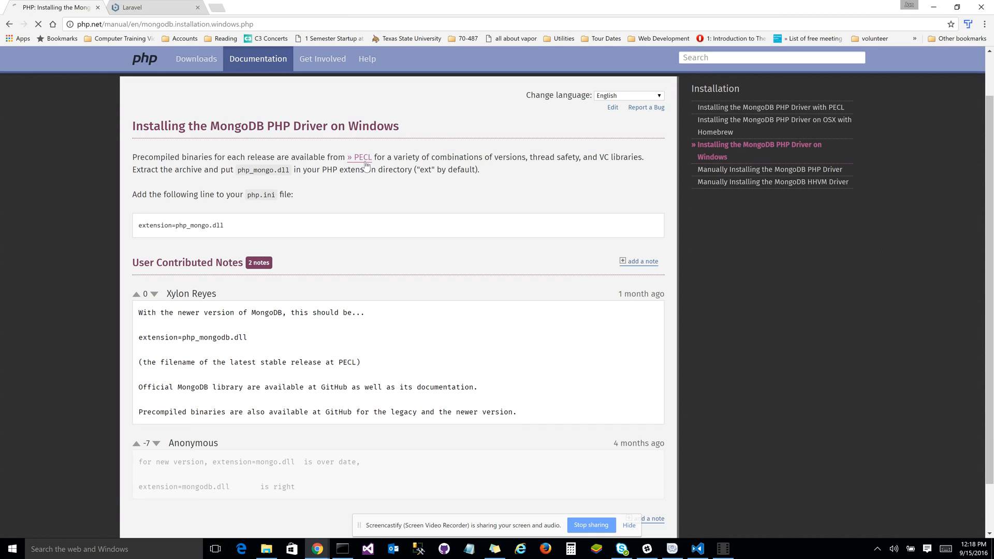
{"action": "left_click", "coordinate": [360, 157]}
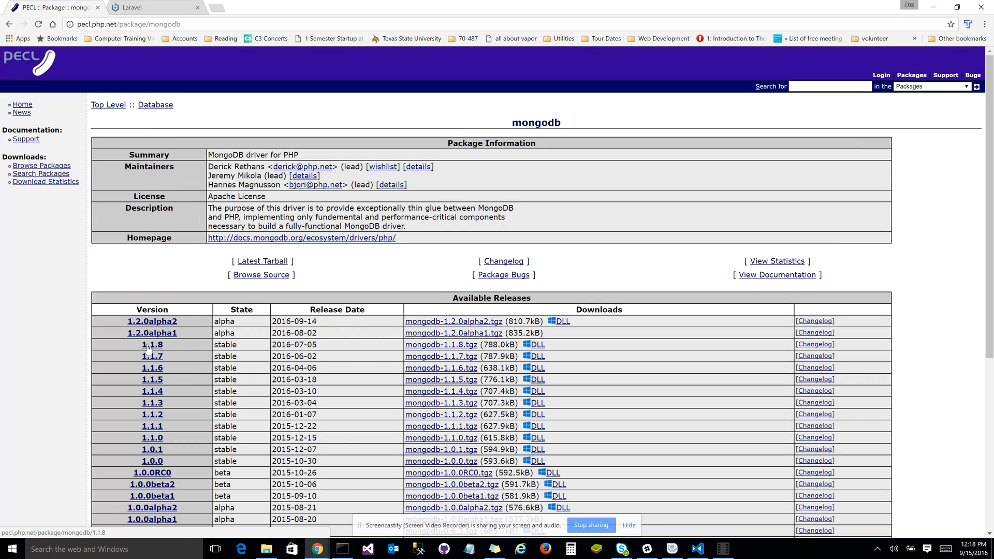
Download the mongodb 1.1.8 Windows DLL build for PHP 5.6 Non Thread Safe x64.
{"action": "left_click", "coordinate": [151, 344]}
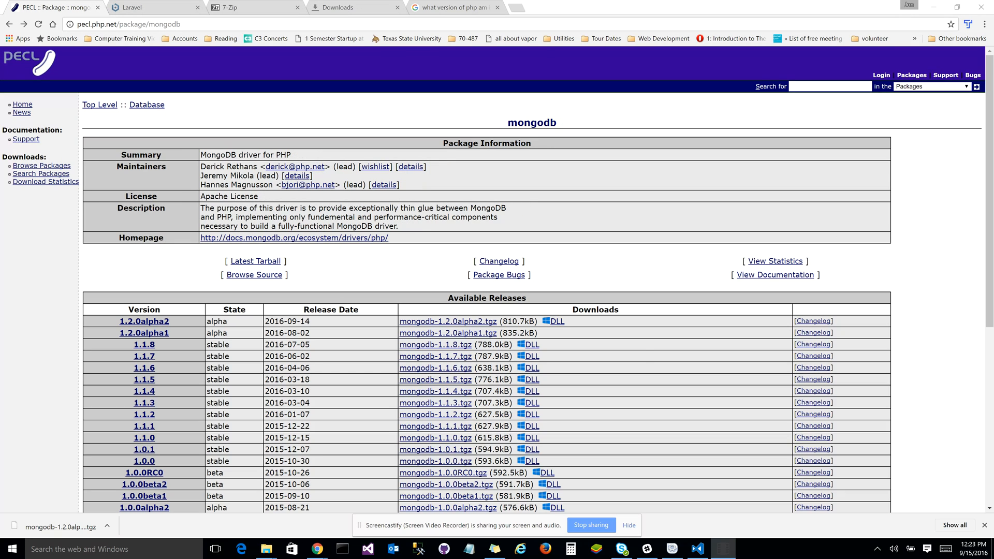
{"action": "mouse_move", "coordinate": [564, 371]}
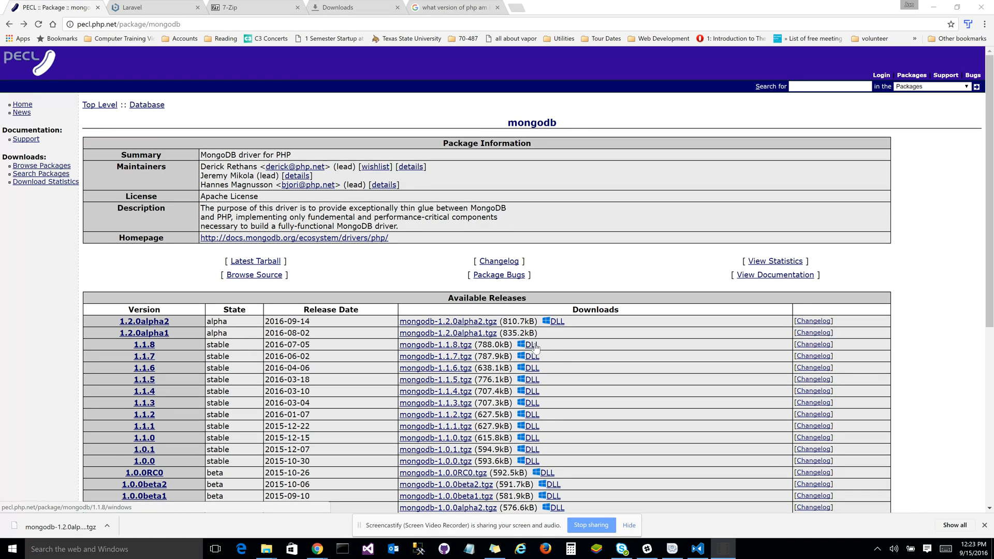
{"action": "left_click", "coordinate": [529, 344]}
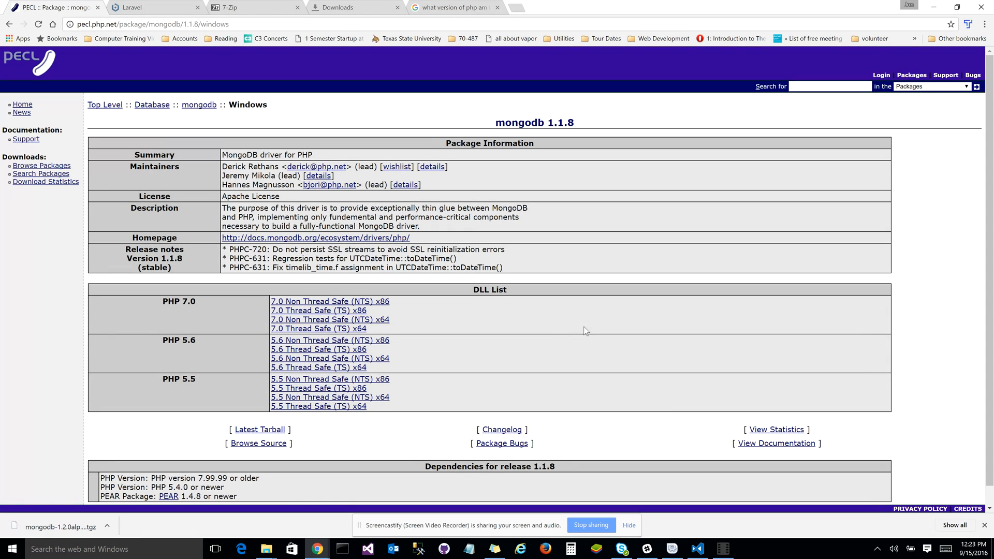
{"action": "mouse_move", "coordinate": [537, 351]}
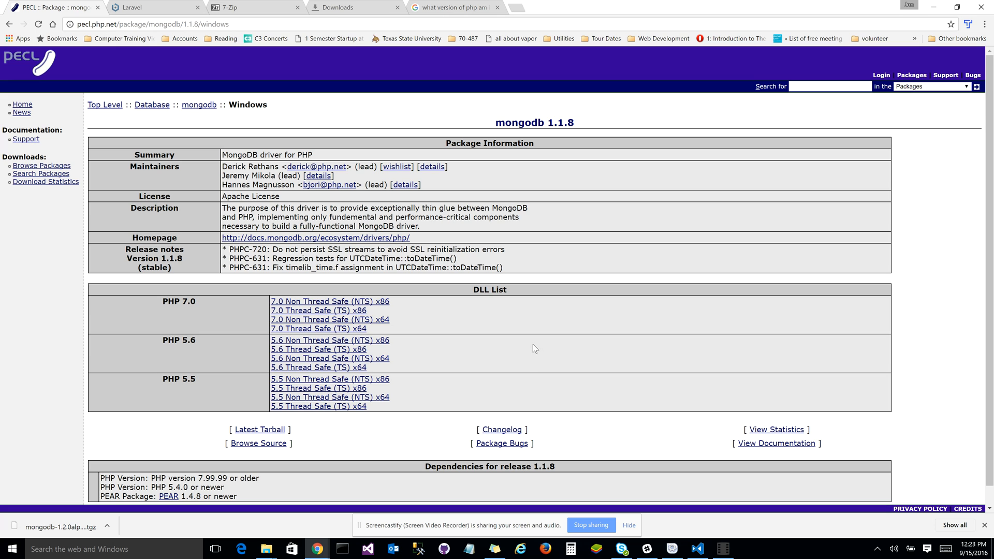
{"action": "mouse_move", "coordinate": [163, 341]}
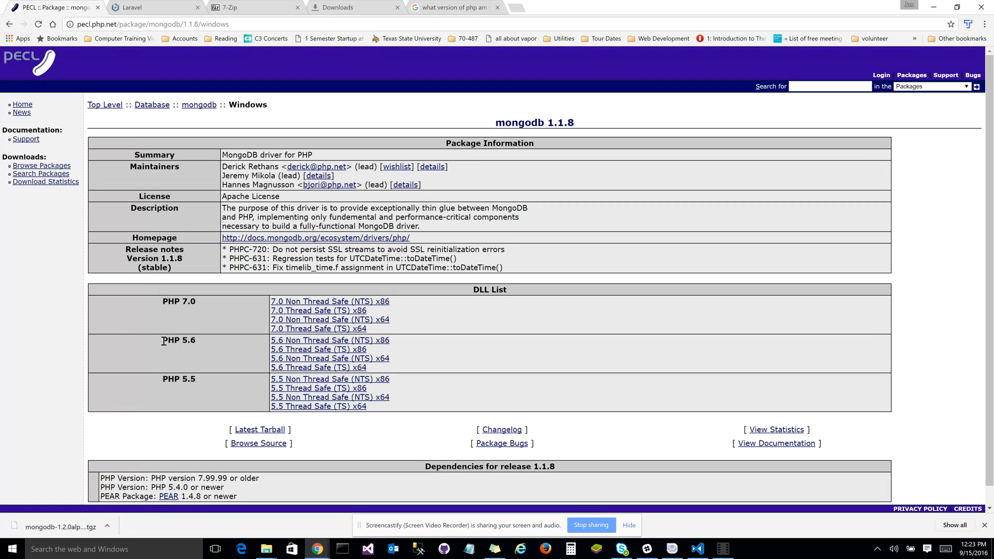
{"action": "double_click", "coordinate": [178, 341]}
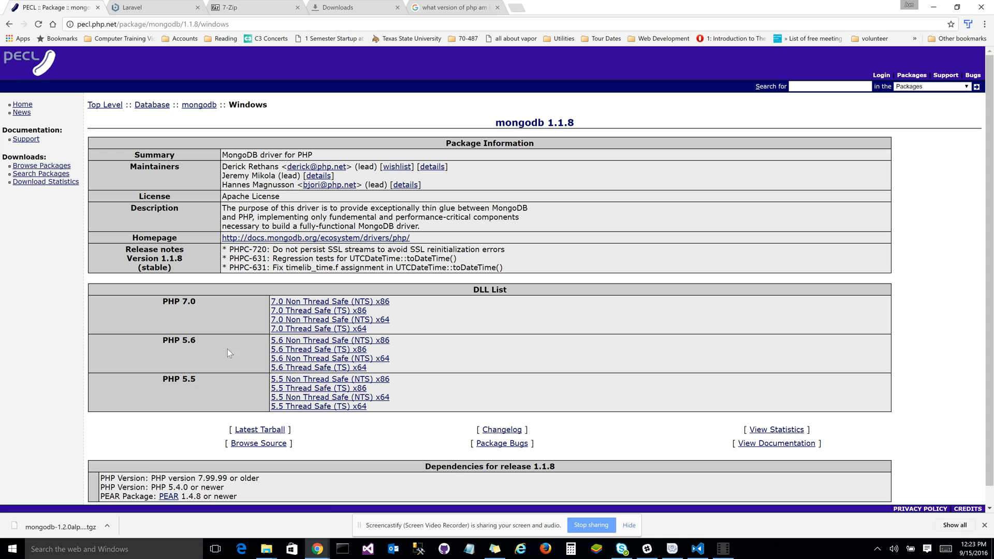
{"action": "mouse_move", "coordinate": [330, 339]}
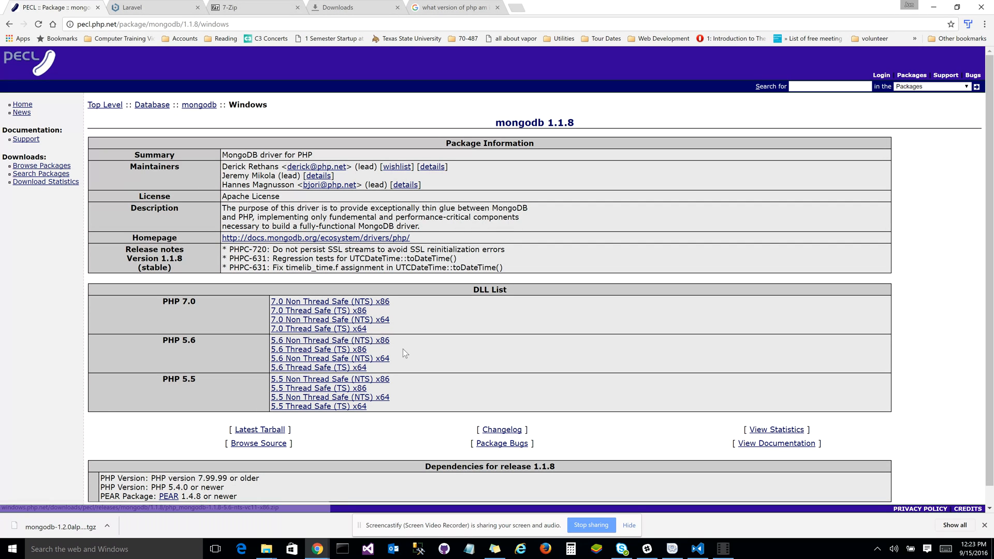
{"action": "mouse_move", "coordinate": [397, 343]}
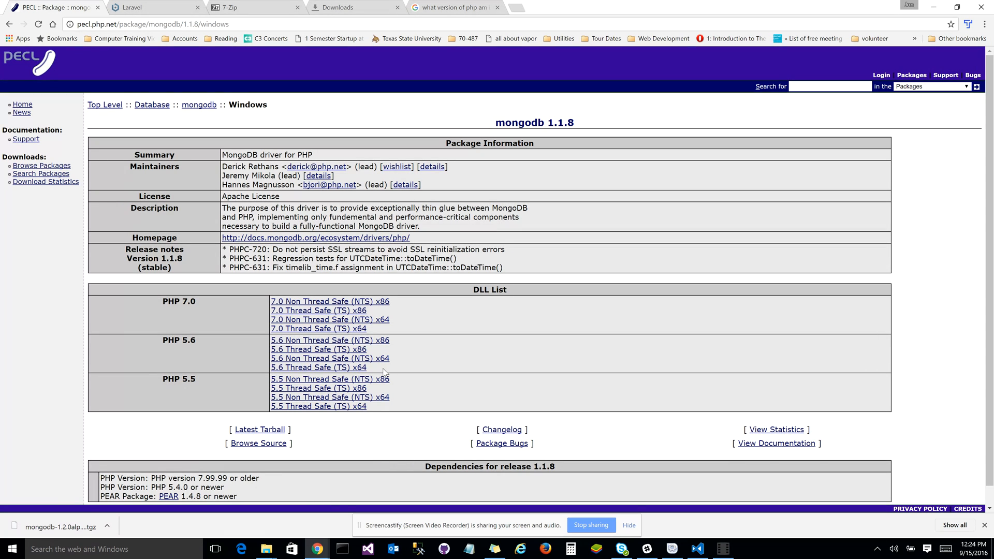
{"action": "mouse_move", "coordinate": [379, 373]}
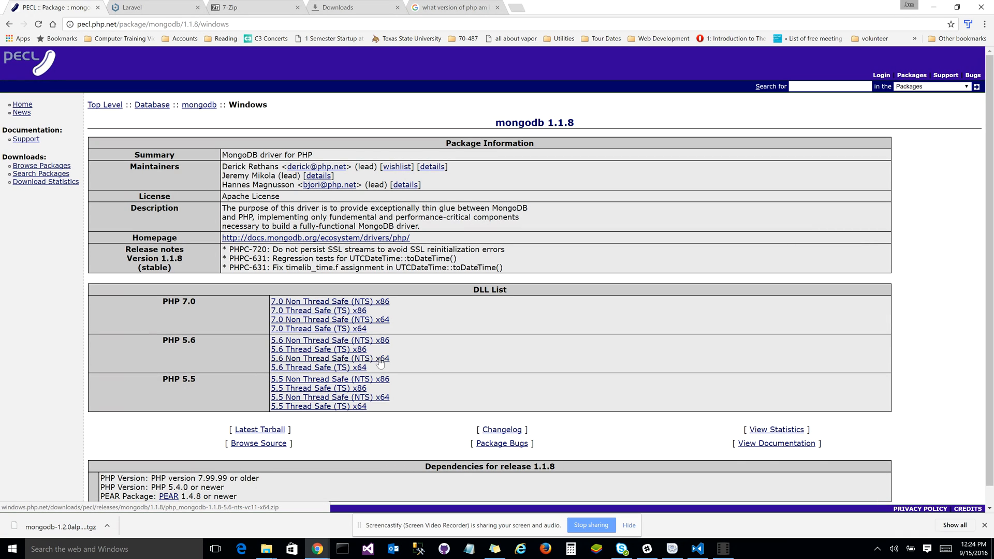
{"action": "left_click", "coordinate": [330, 358]}
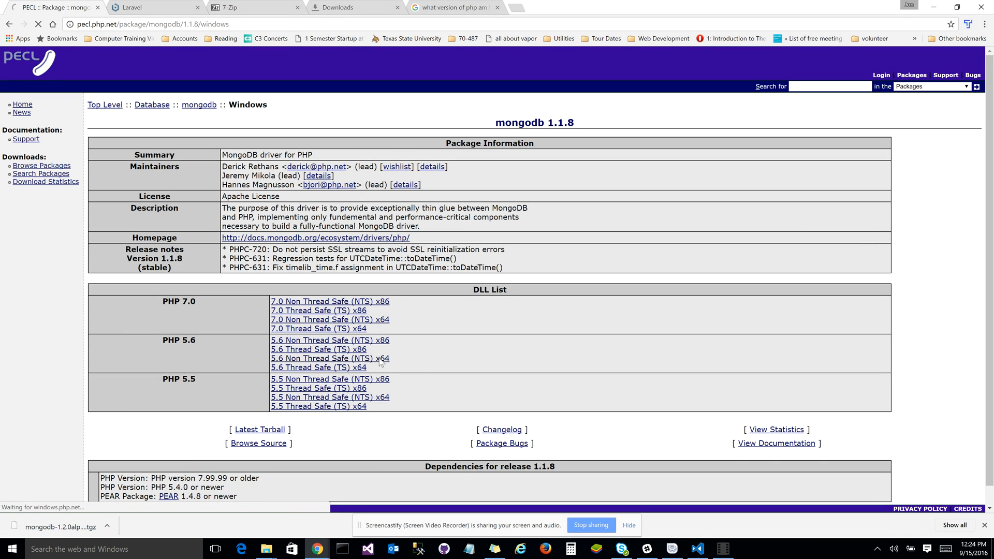
{"action": "left_click", "coordinate": [330, 358]}
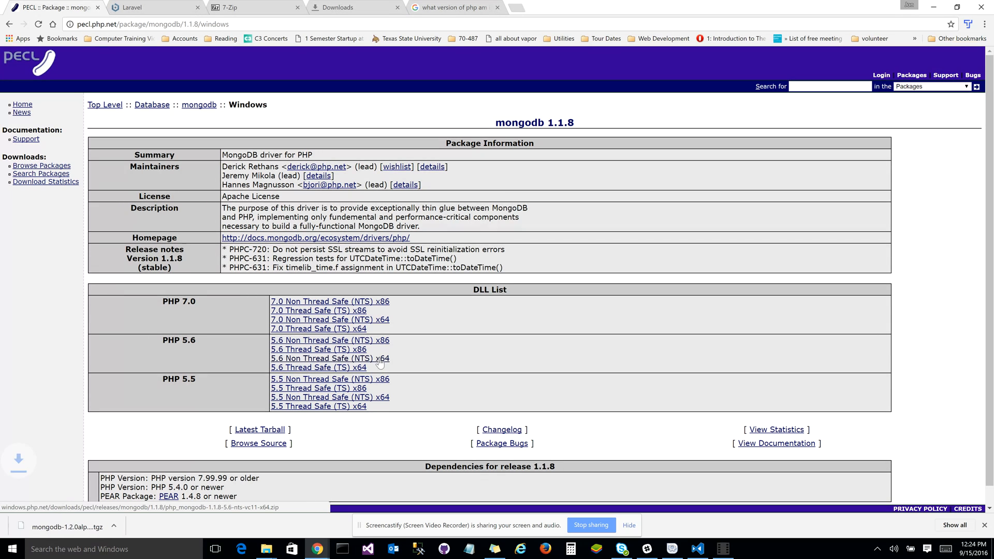
View php_mongodb.dll inside the downloaded php_mongodb-1.1.8-5.6-nts-vc11-x64.zip.
{"action": "left_click", "coordinate": [329, 358]}
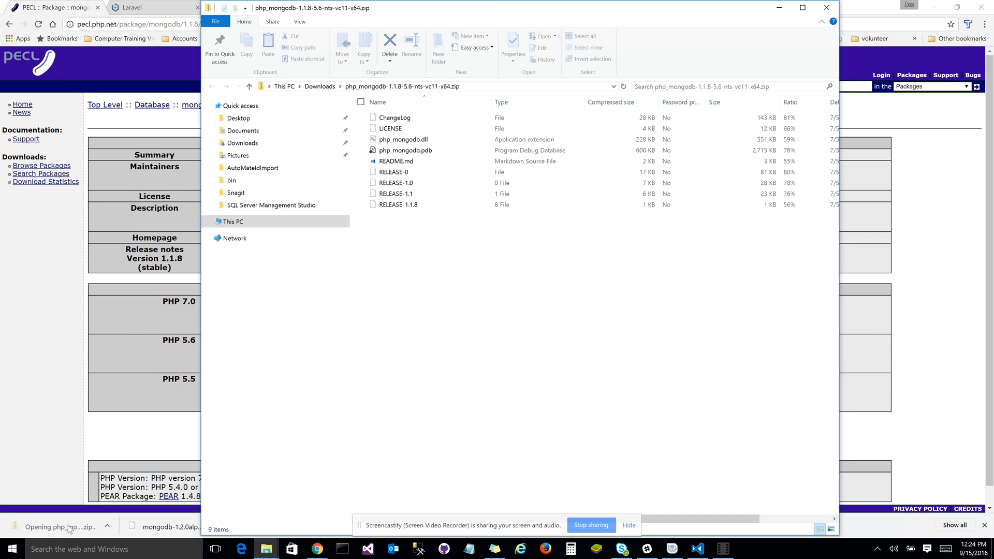
{"action": "left_click", "coordinate": [403, 139]}
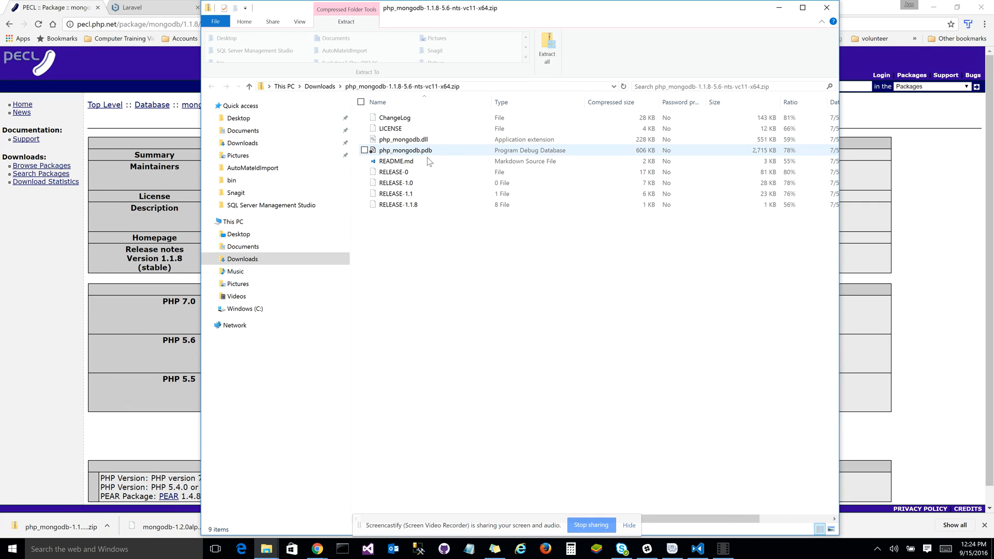
{"action": "left_click", "coordinate": [404, 139]}
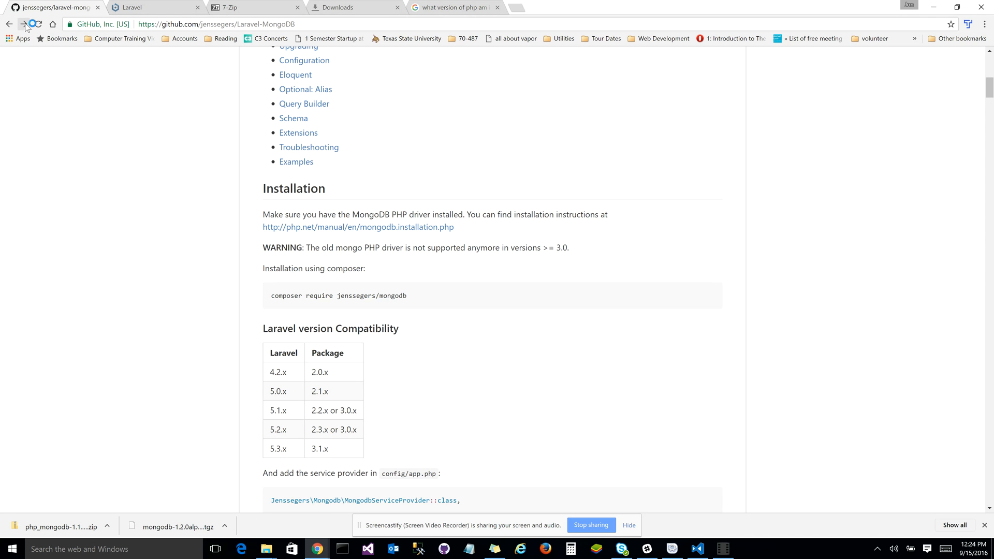
Return to PHP.net's Windows installation instructions for the MongoDB driver.
{"action": "left_click", "coordinate": [357, 227]}
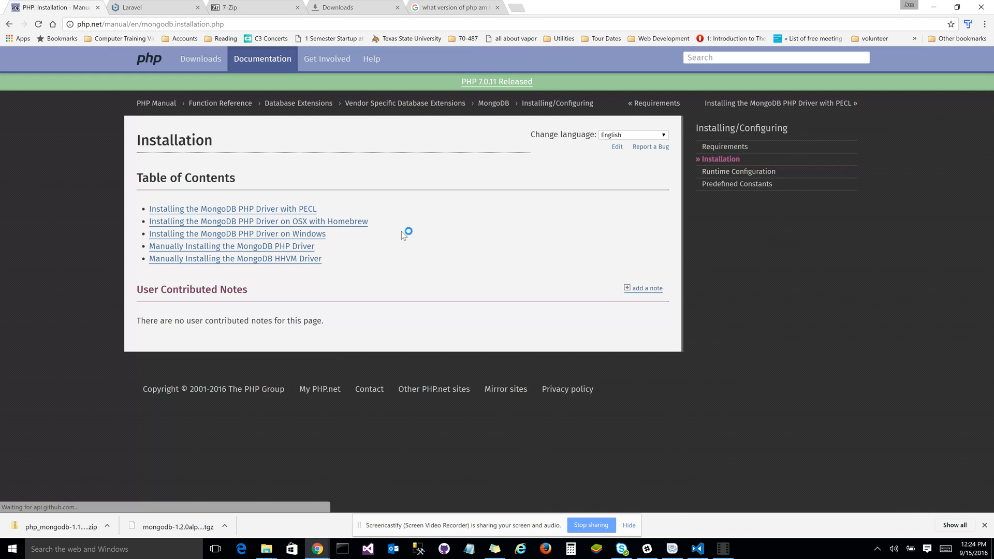
{"action": "left_click", "coordinate": [236, 233]}
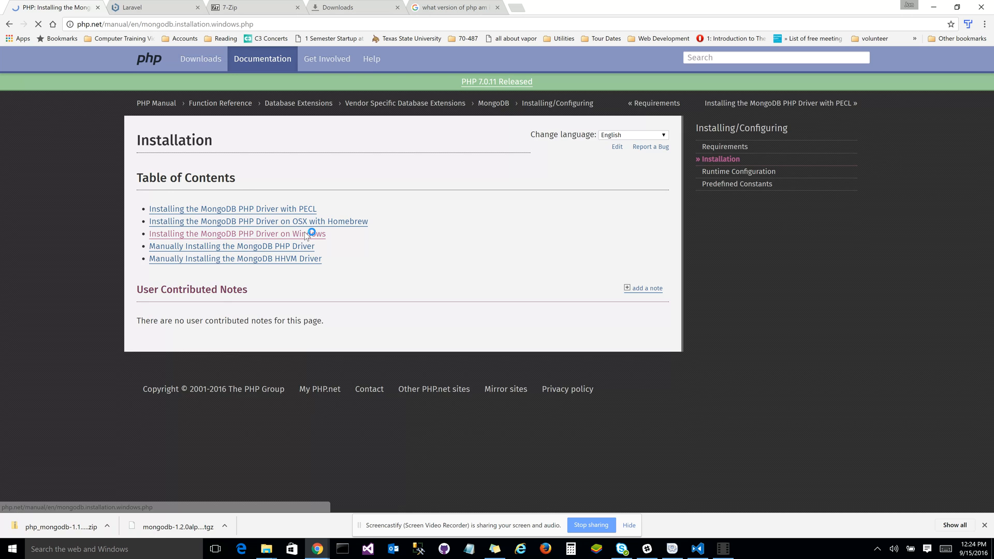
{"action": "left_click", "coordinate": [237, 233]}
{"action": "type", "text": "C:\\Windows\\System32\\cmd.exe"}
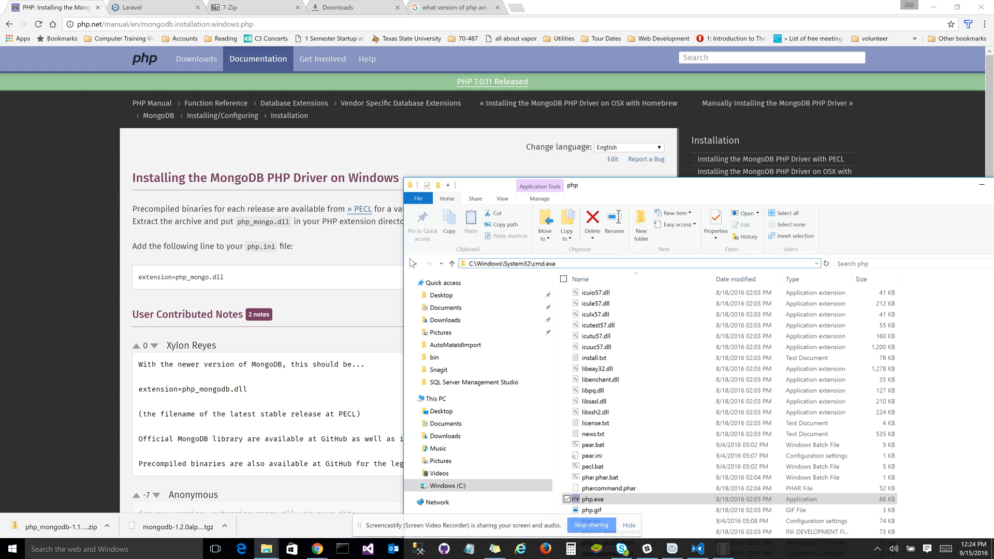
{"action": "mouse_move", "coordinate": [445, 268]}
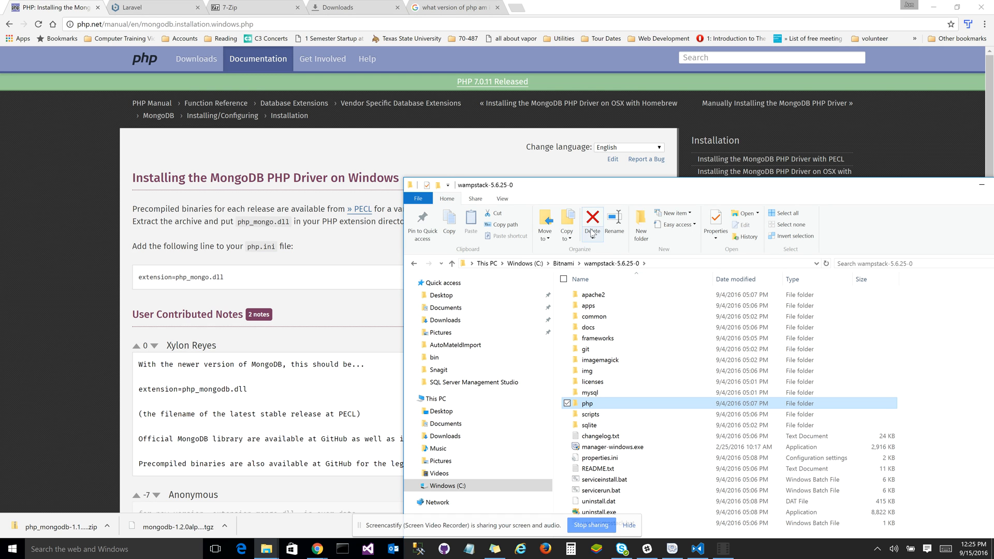
{"action": "mouse_move", "coordinate": [634, 403]}
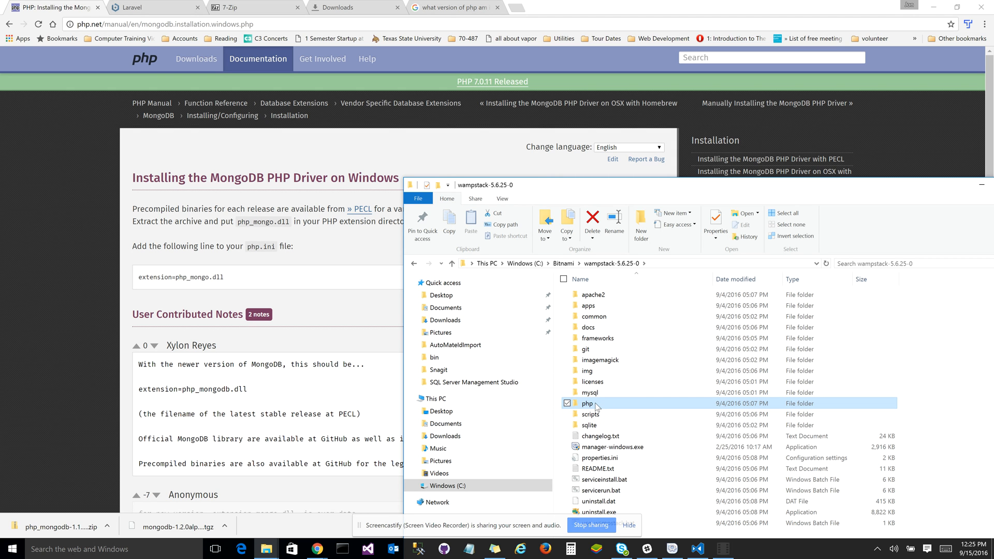
Browse into C:\Bitnami\wampstack-5.6.25-0\php\ext to receive php_mongodb.dll.
{"action": "double_click", "coordinate": [588, 403]}
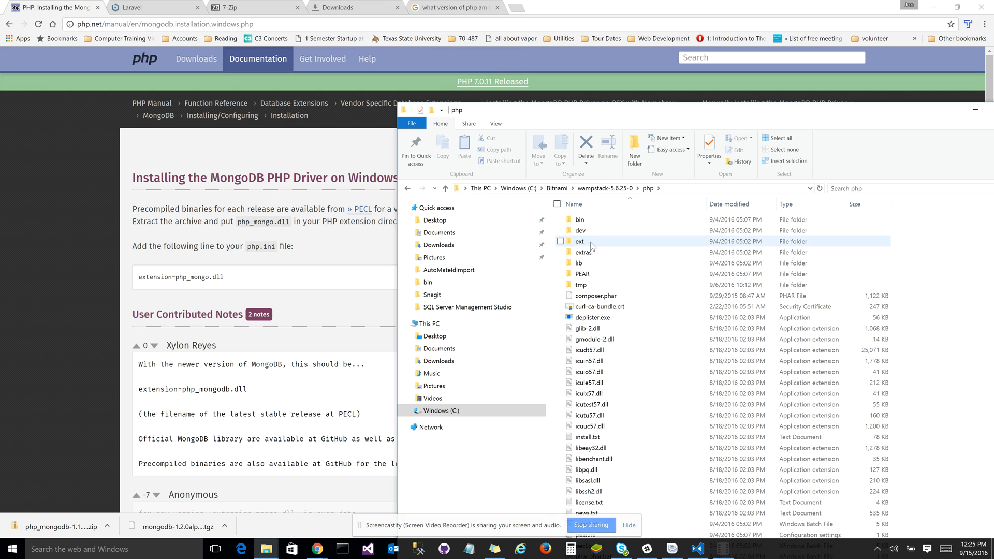
{"action": "double_click", "coordinate": [580, 241]}
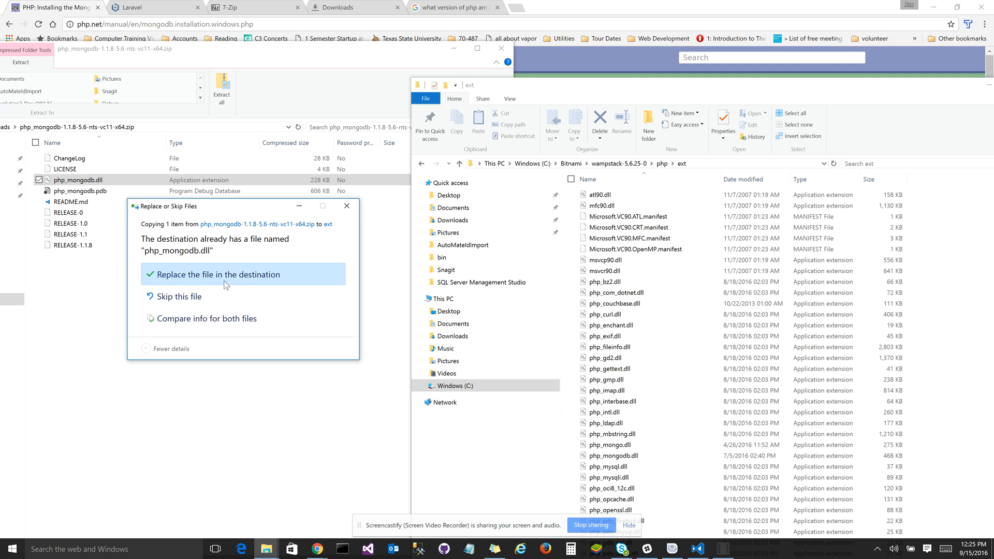
Replace the existing php_mongodb.dll in ext, then locate php.ini in the php folder.
{"action": "left_click", "coordinate": [216, 273]}
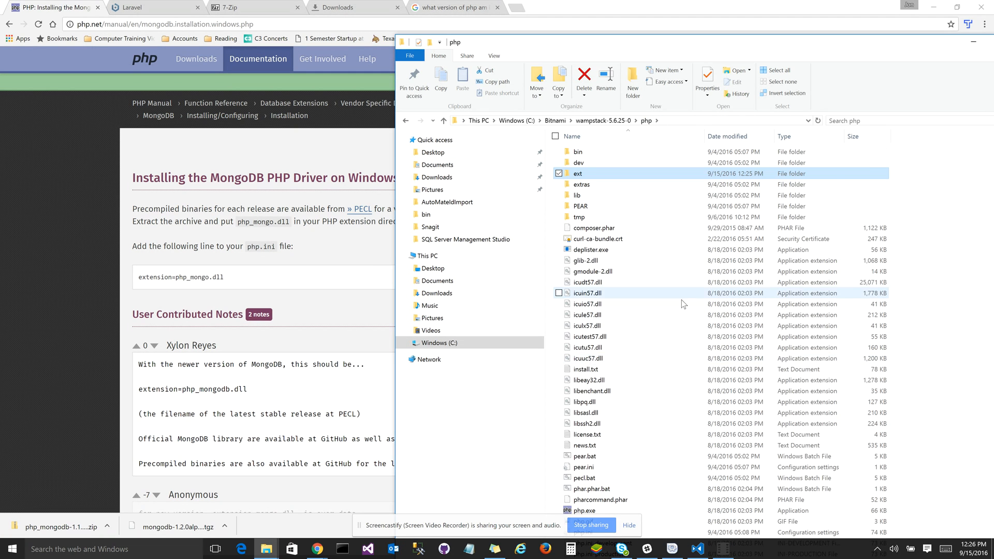
{"action": "scroll", "scroll_direction": "down", "scroll_amount": 3}
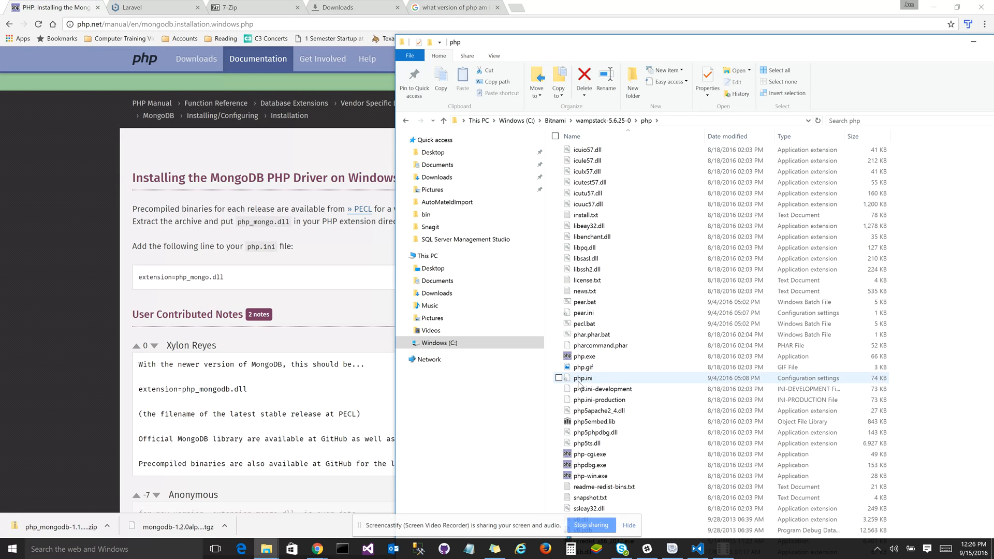
{"action": "right_click", "coordinate": [583, 378]}
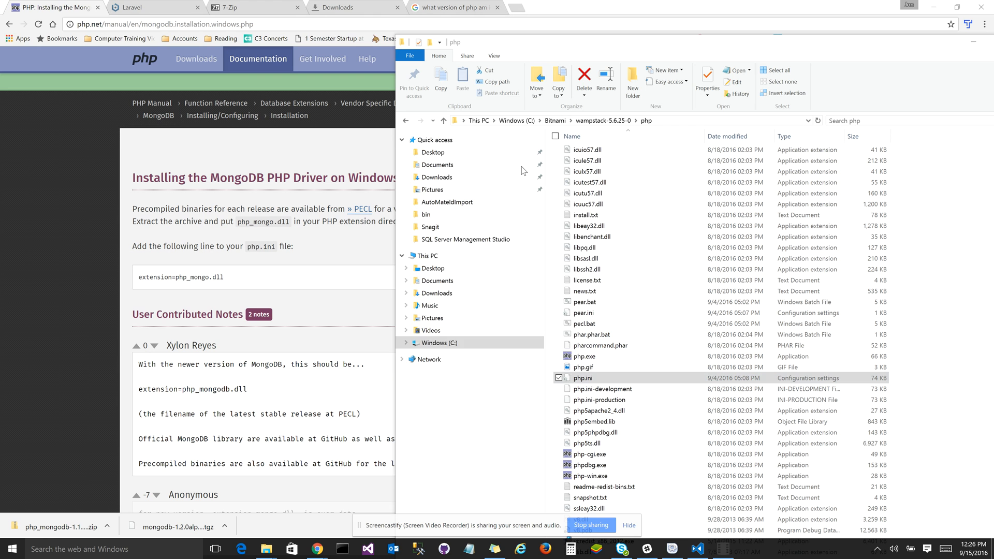
View php.ini in Notepad down to the commented extension=php_mongodb.dll lines at its end.
{"action": "double_click", "coordinate": [581, 378]}
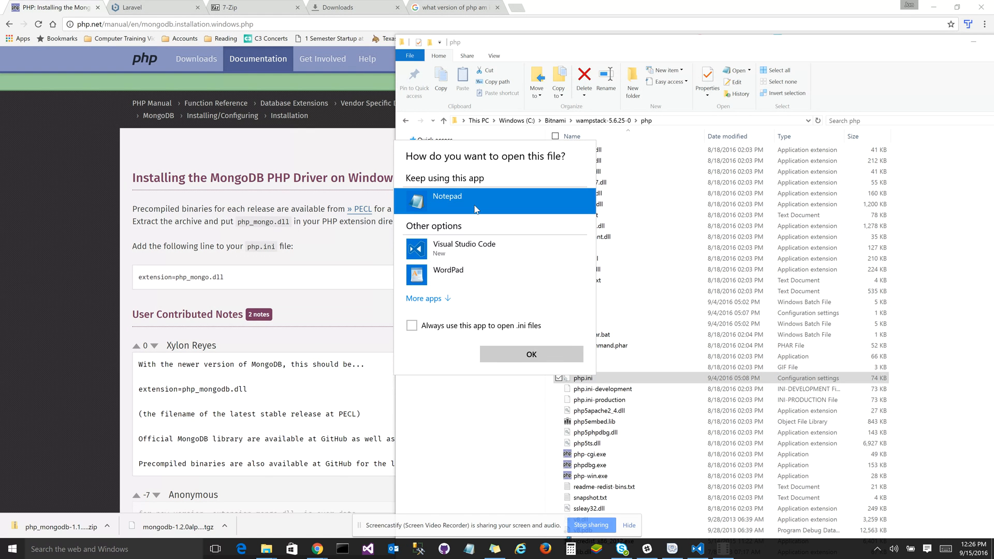
{"action": "left_click", "coordinate": [530, 354]}
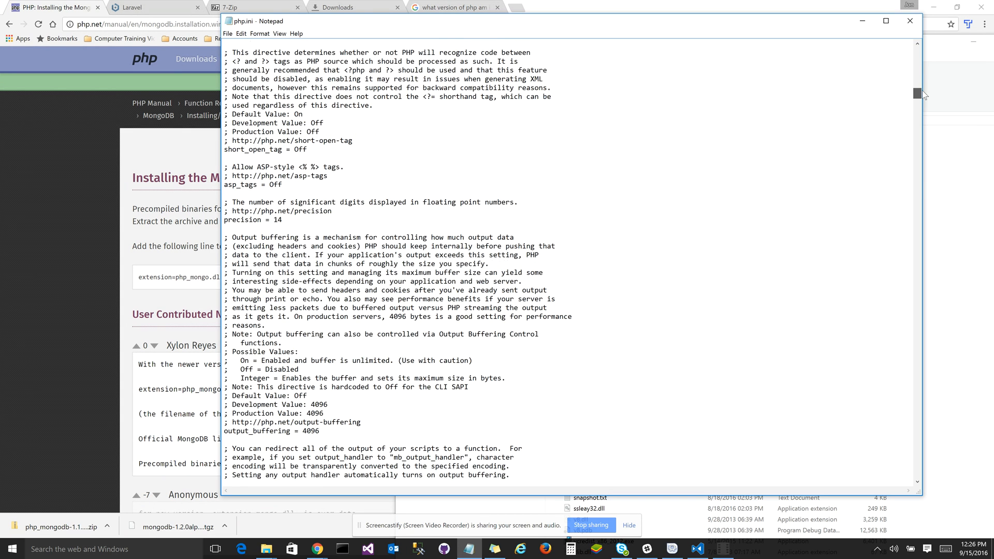
{"action": "scroll", "scroll_direction": "down", "scroll_amount": 3}
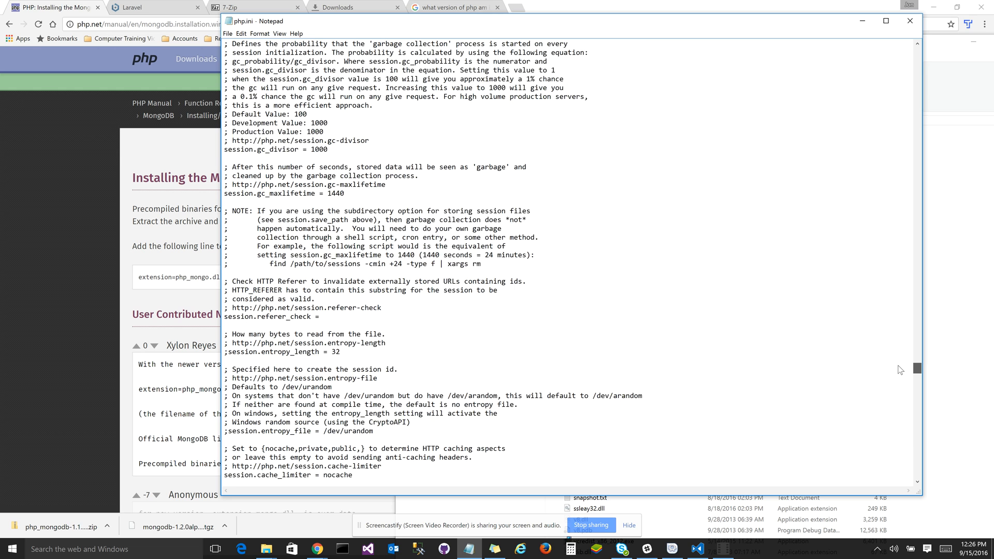
{"action": "scroll", "scroll_direction": "down", "scroll_amount": 3}
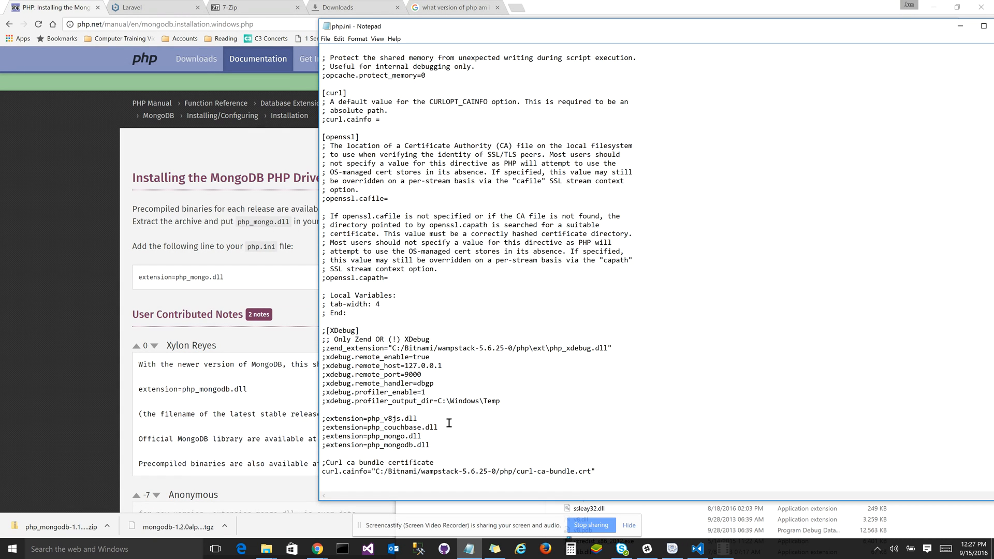
{"action": "left_click_drag", "start_coordinate": [323, 417], "coordinate": [429, 445]}
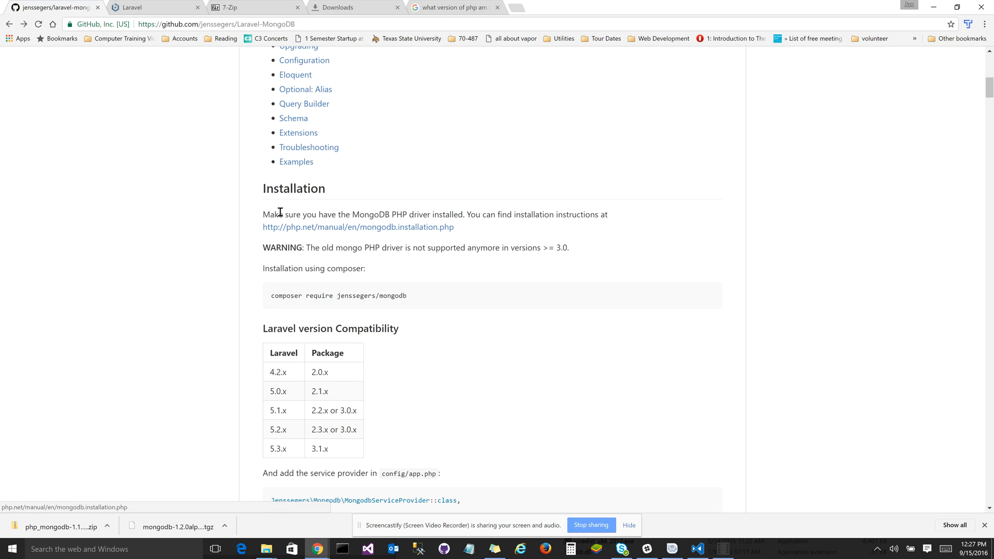
Highlight the README's driver requirement note and its composer require jenssegers/mongodb command.
{"action": "left_click_drag", "start_coordinate": [263, 215], "coordinate": [454, 227]}
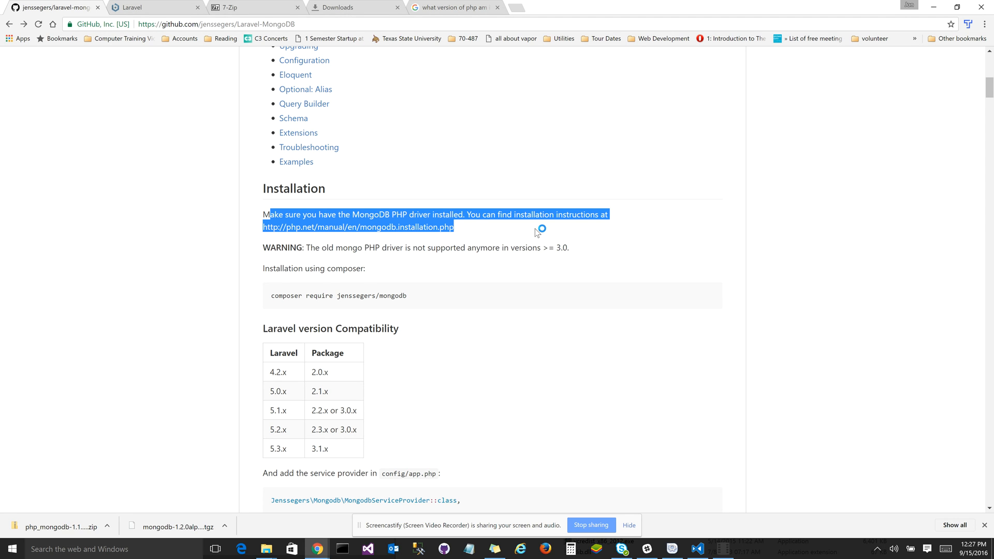
{"action": "left_click", "coordinate": [520, 284]}
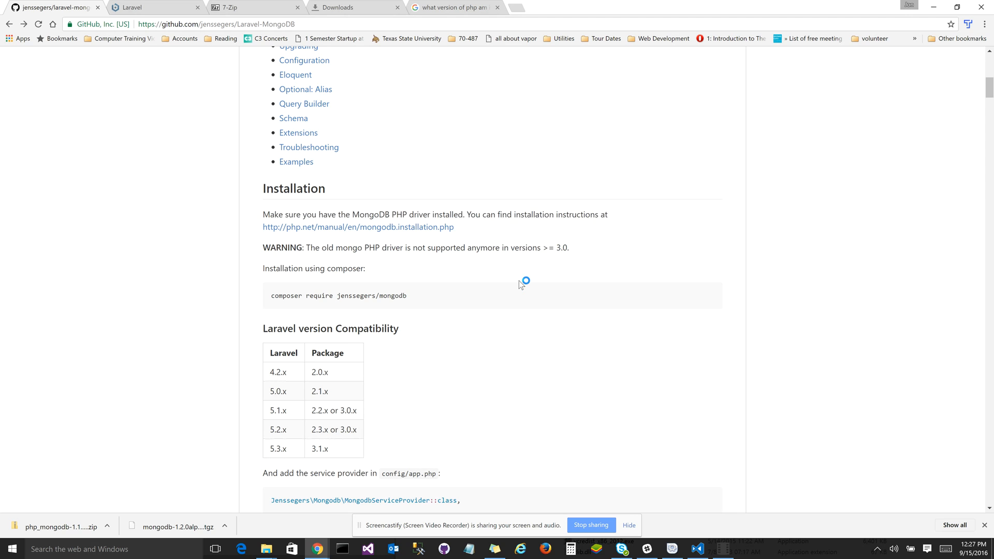
{"action": "scroll", "scroll_direction": "down", "scroll_amount": 3}
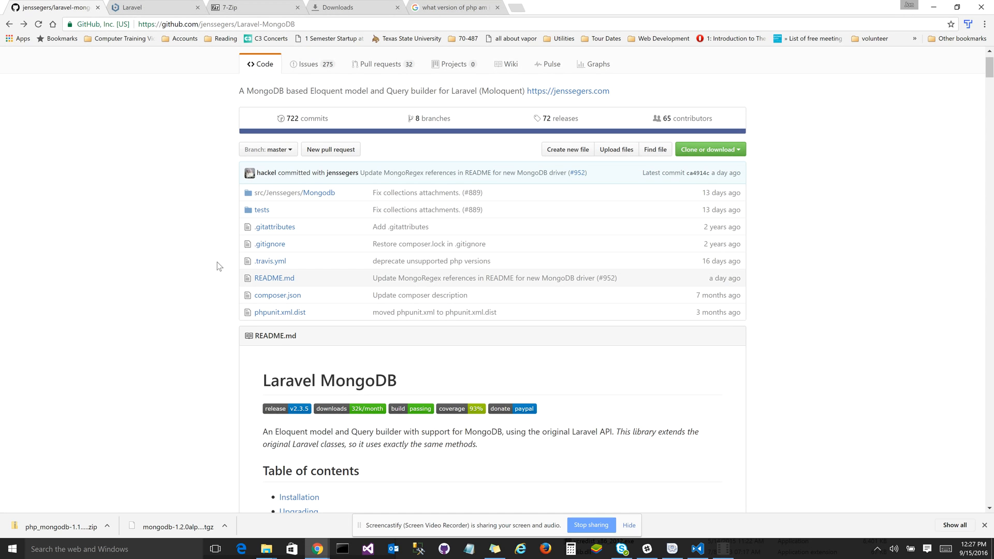
{"action": "scroll", "scroll_direction": "down", "scroll_amount": 3}
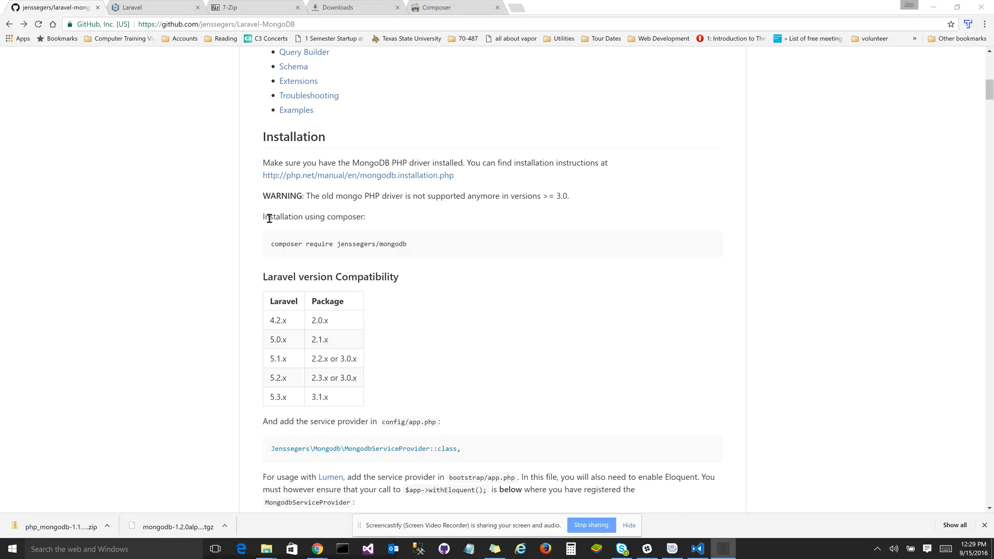
{"action": "left_click_drag", "start_coordinate": [268, 217], "coordinate": [335, 219]}
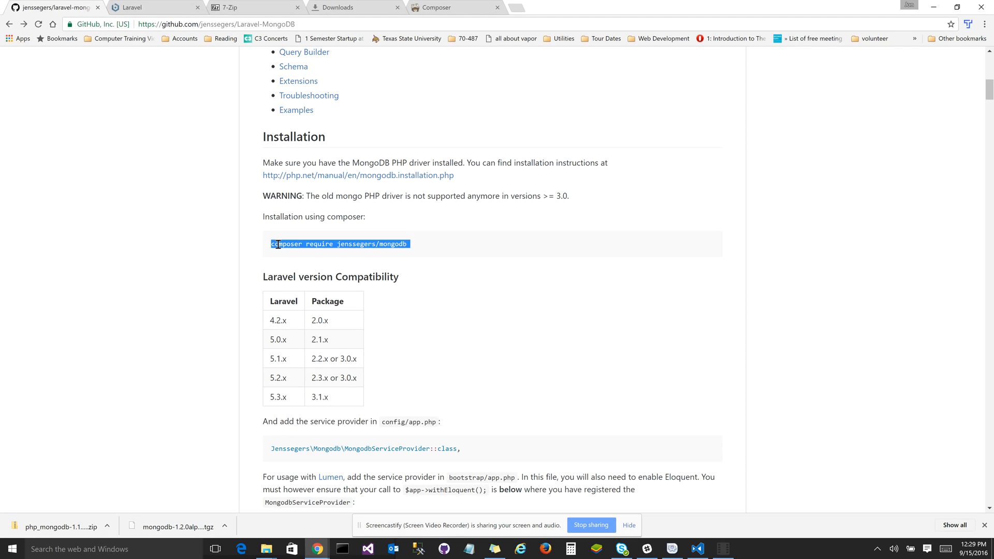
{"action": "left_click", "coordinate": [367, 244]}
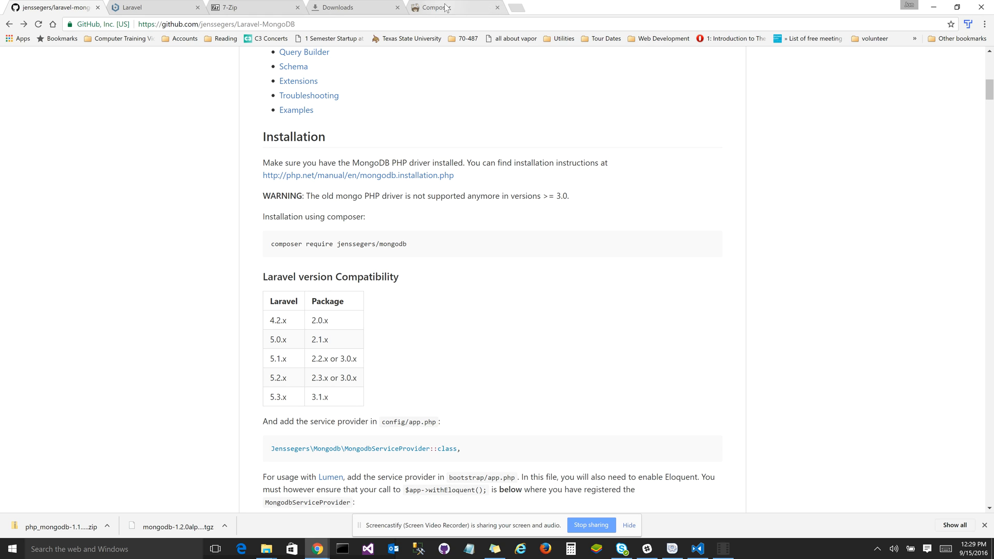
Review getcomposer.org's download instructions and run composer to confirm version 1.2.1.
{"action": "left_click", "coordinate": [434, 7]}
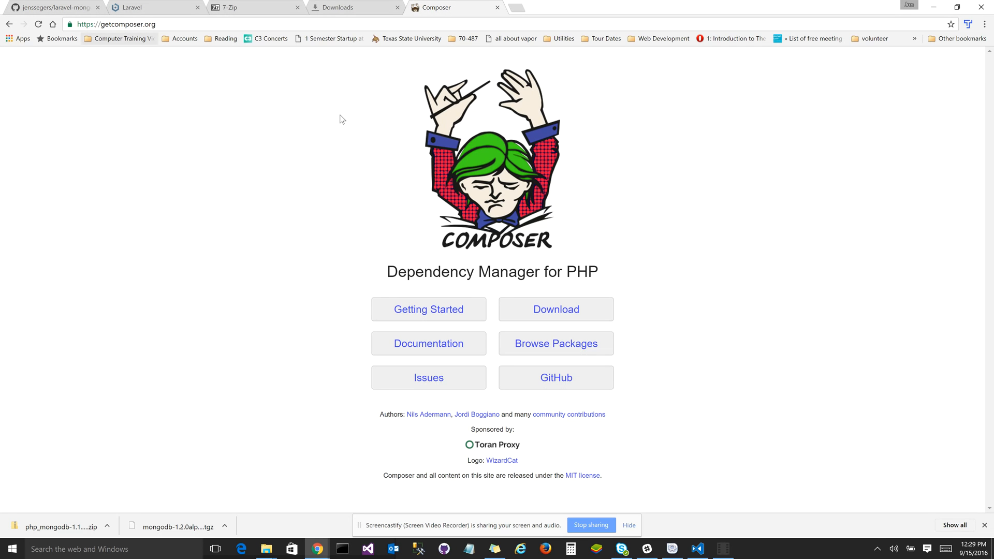
{"action": "left_click", "coordinate": [555, 310]}
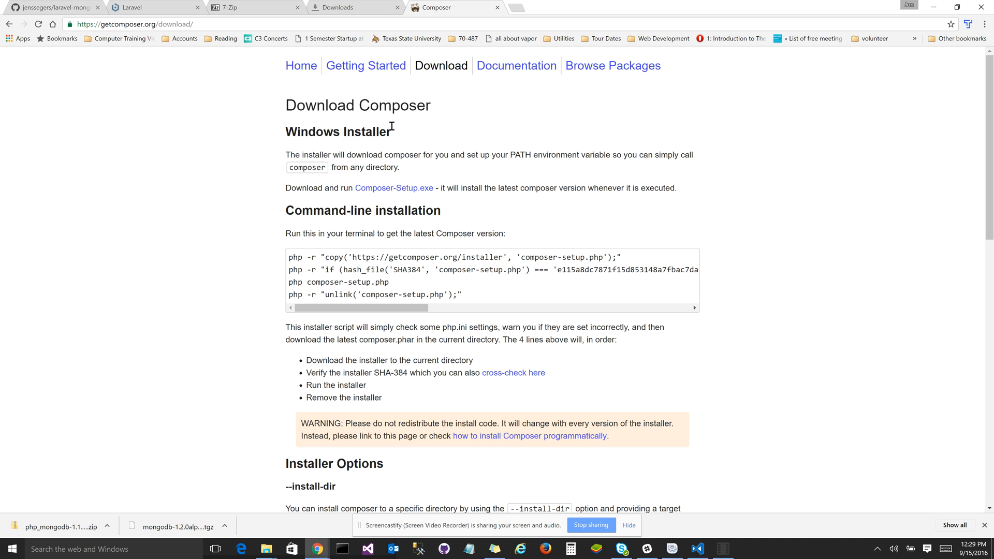
{"action": "mouse_move", "coordinate": [393, 187]}
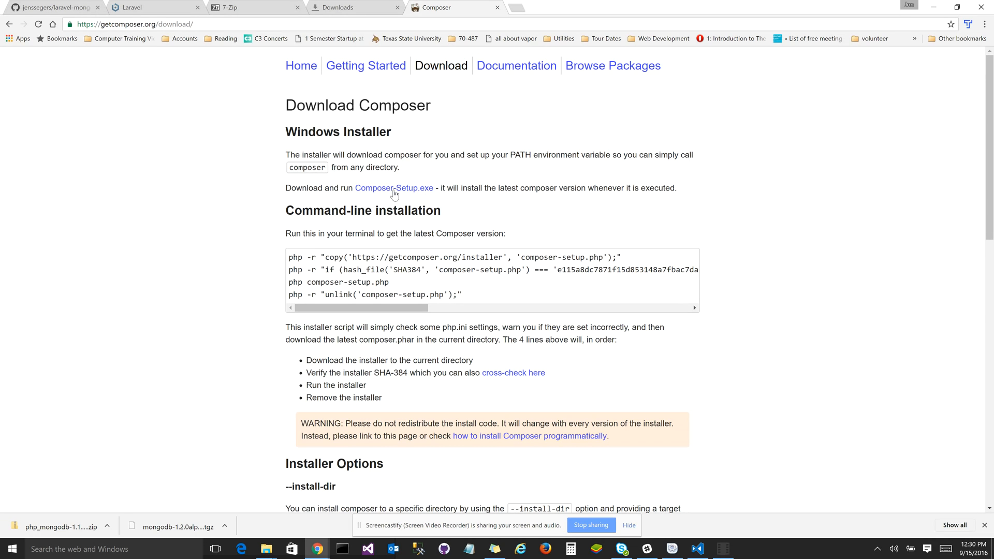
{"action": "left_click", "coordinate": [394, 189]}
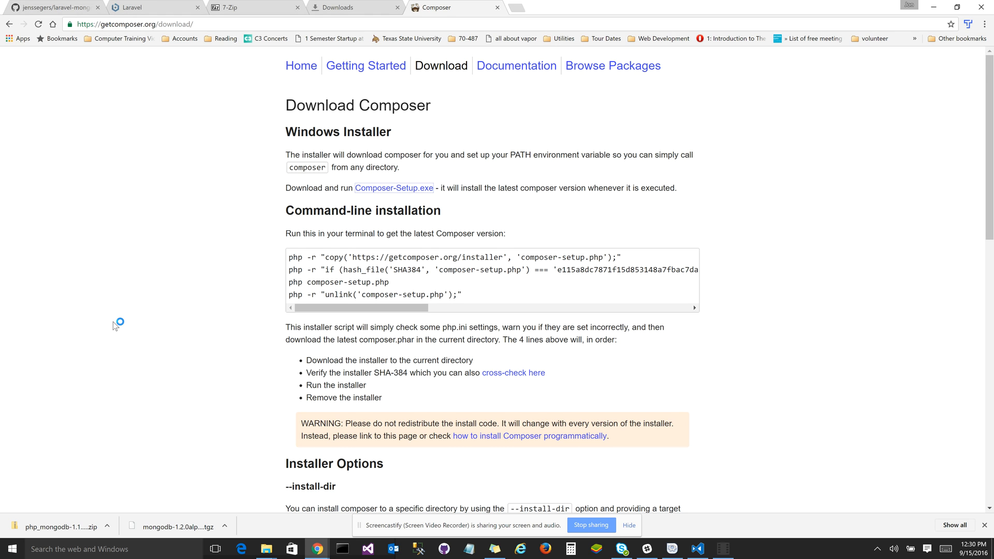
{"action": "scroll", "scroll_direction": "down", "scroll_amount": 3}
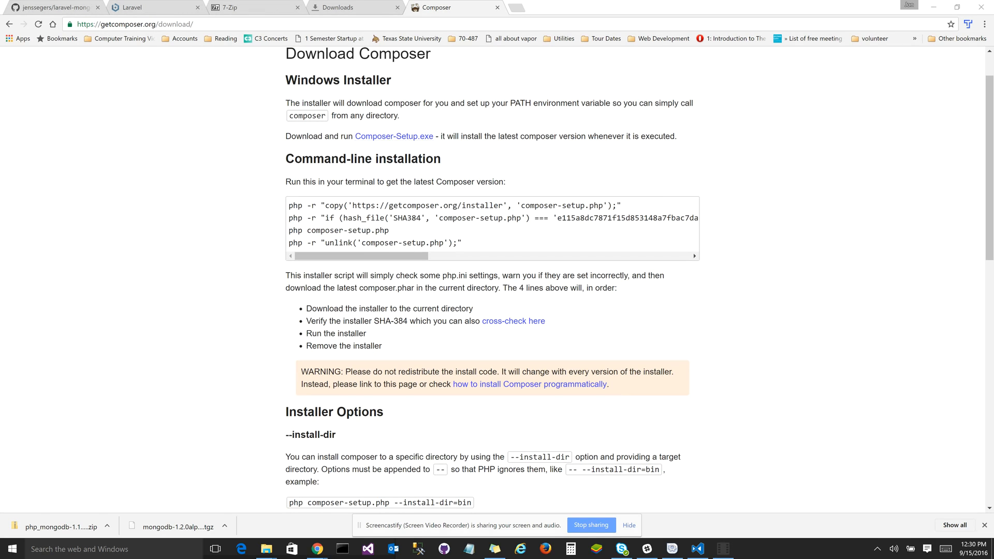
{"action": "mouse_move", "coordinate": [546, 311]}
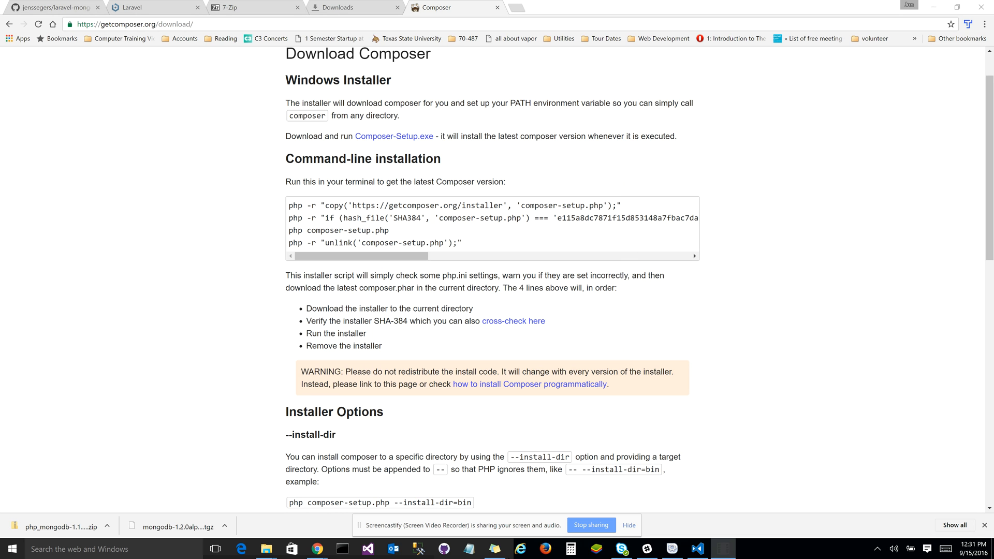
{"action": "mouse_move", "coordinate": [275, 489]}
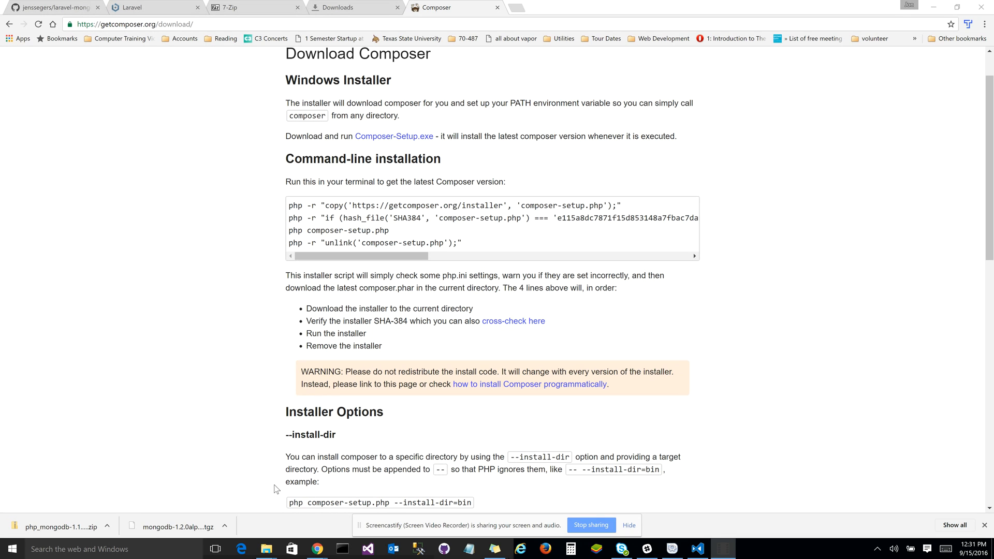
{"action": "scroll", "scroll_direction": "down", "scroll_amount": 3}
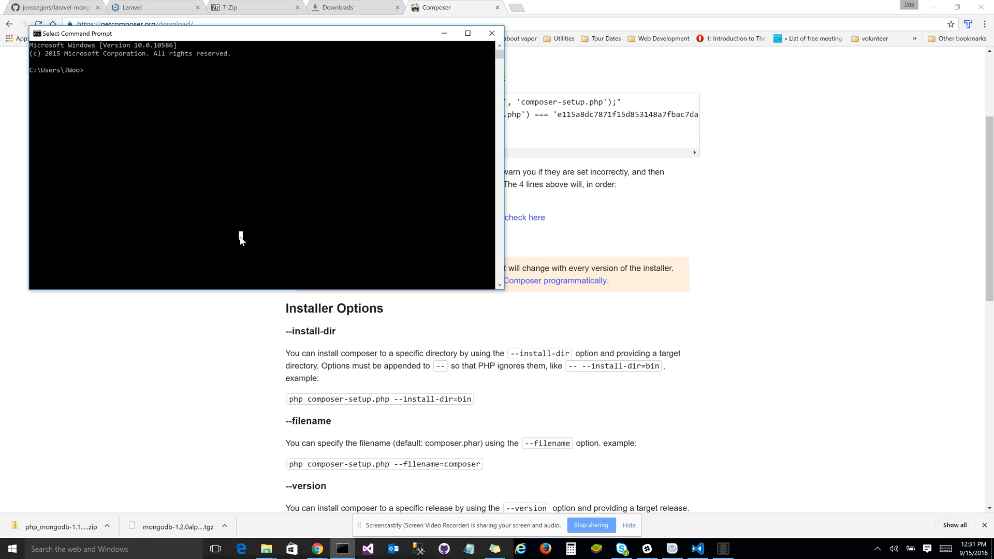
{"action": "type", "text": "composer"}
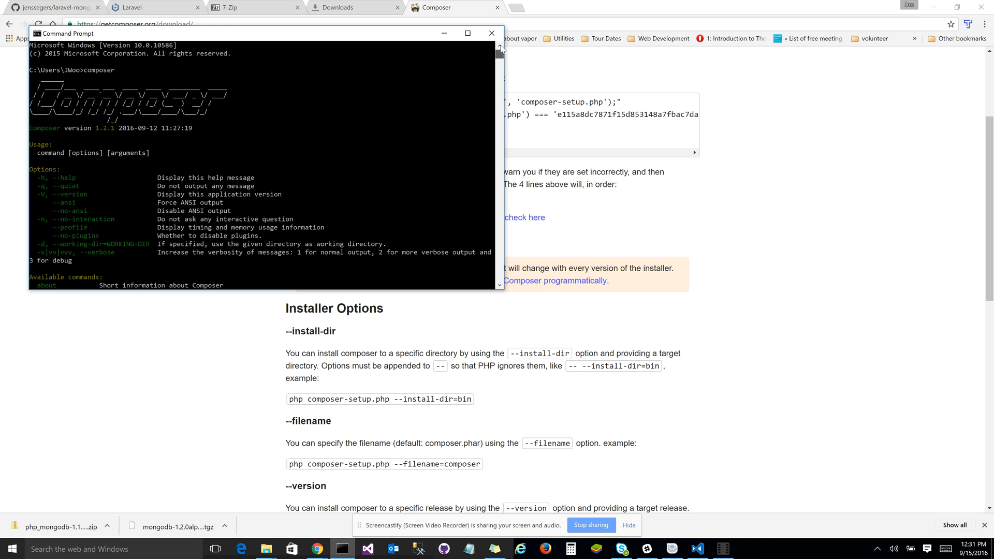
{"action": "mouse_move", "coordinate": [53, 35]}
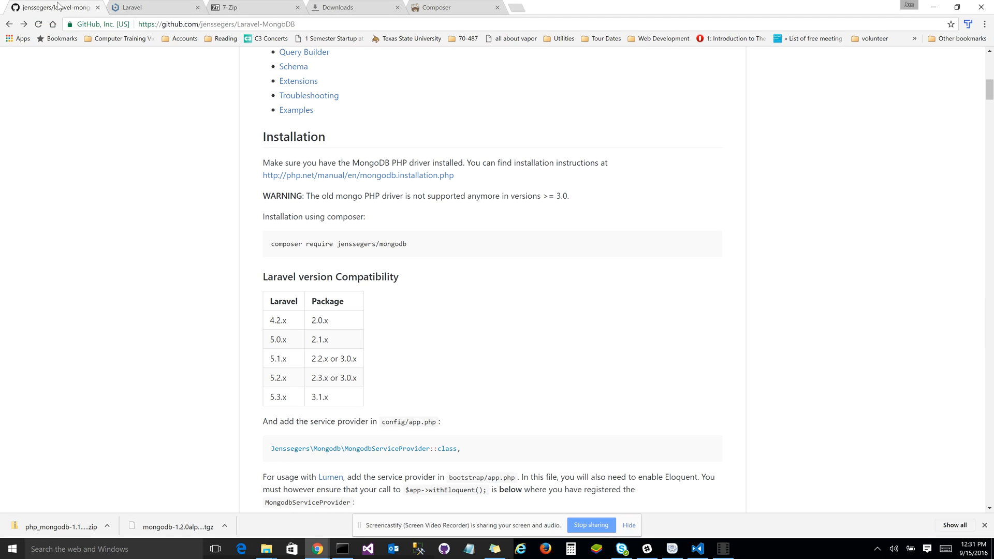
{"action": "mouse_move", "coordinate": [497, 285]}
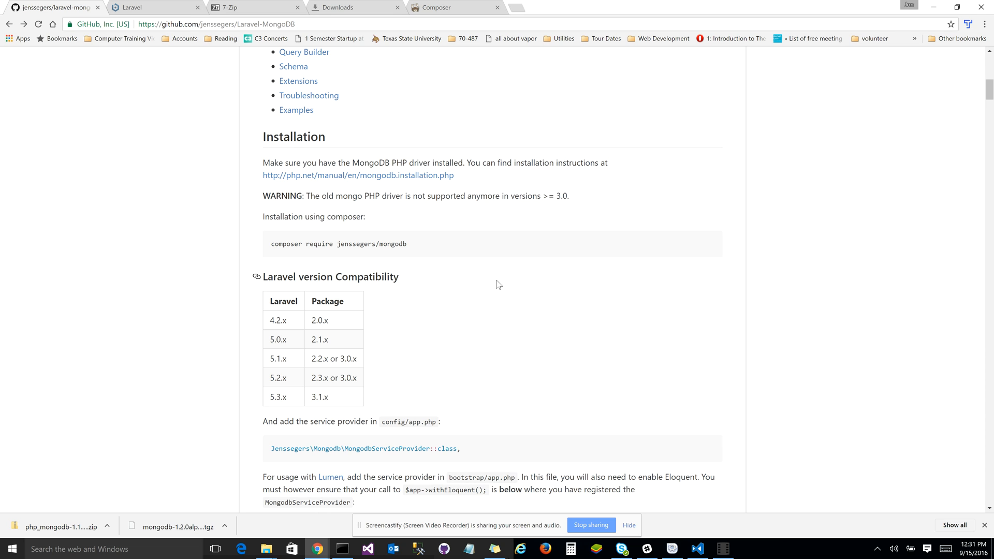
{"action": "mouse_move", "coordinate": [440, 224]}
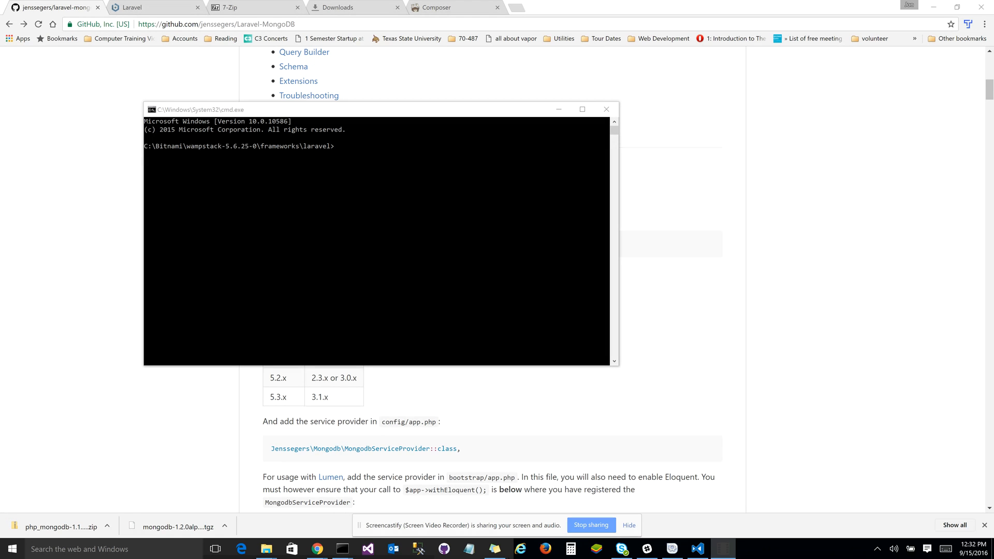
{"action": "mouse_move", "coordinate": [459, 153]}
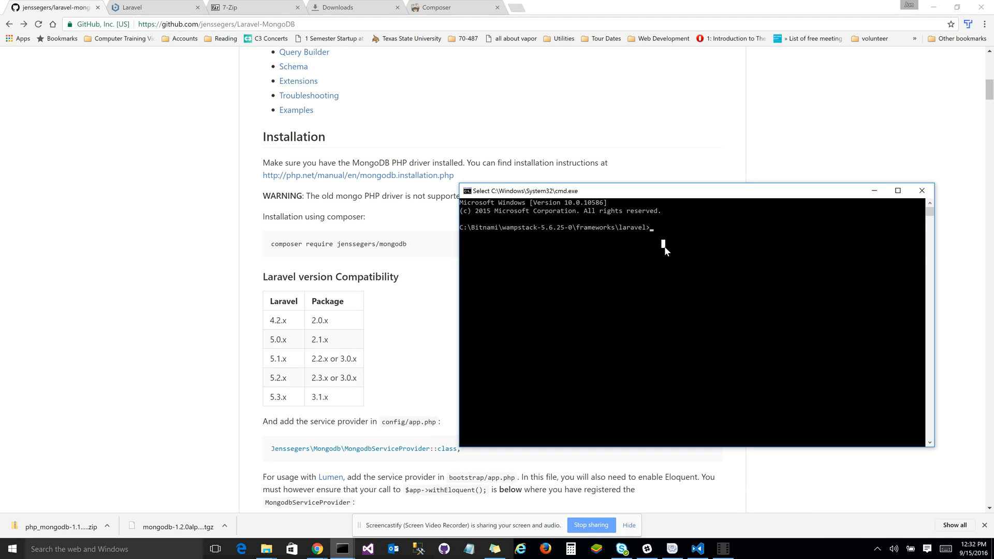
Run composer require jenssegers/mongodb in the Laravel project folder.
{"action": "type", "text": "composer require jensseger"}
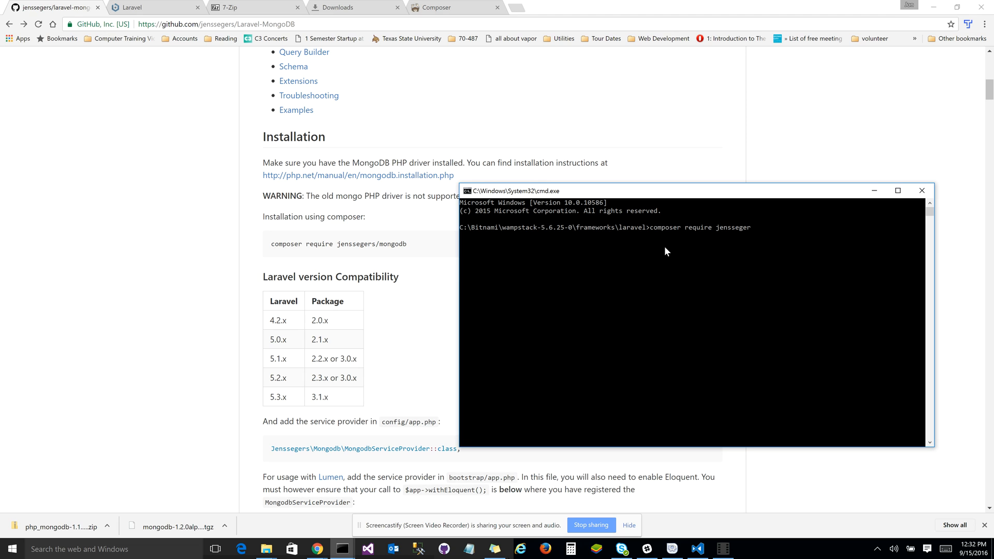
{"action": "type", "text": "s/mongodb"}
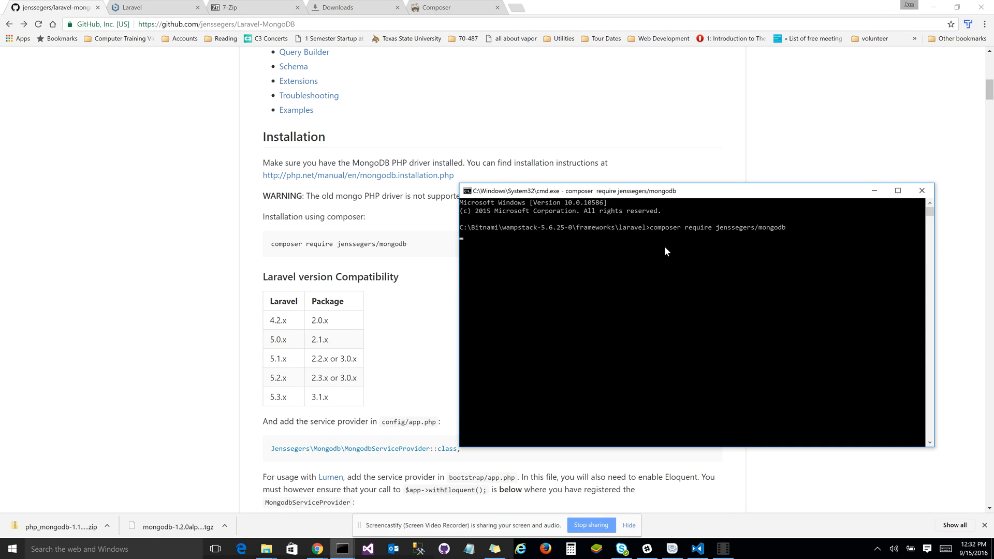
{"action": "mouse_move", "coordinate": [548, 278]}
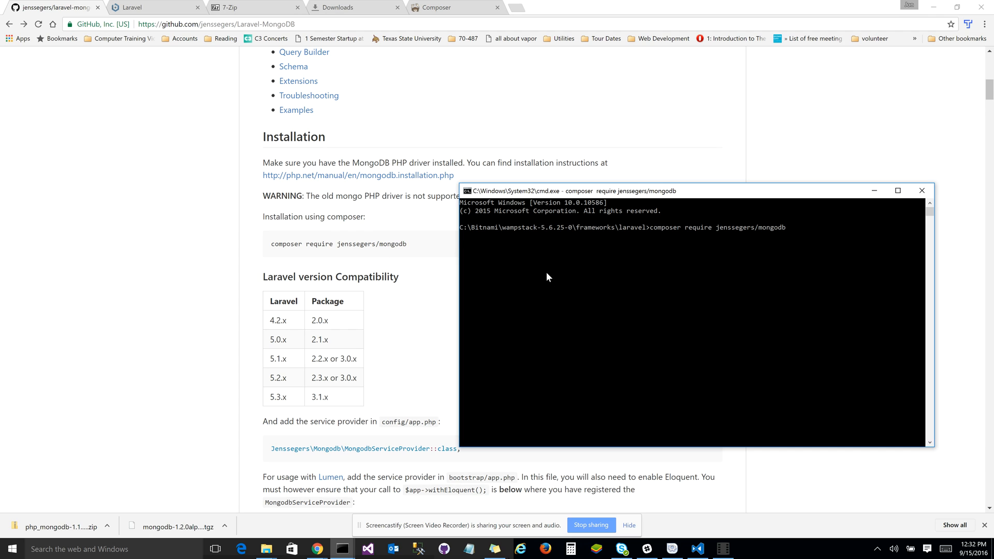
{"action": "mouse_move", "coordinate": [564, 284]}
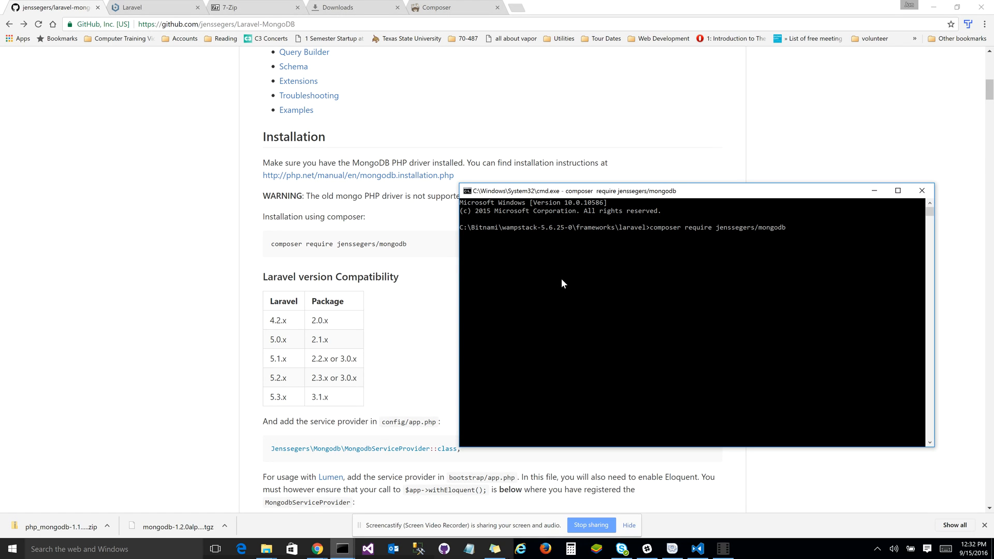
{"action": "mouse_move", "coordinate": [534, 258]}
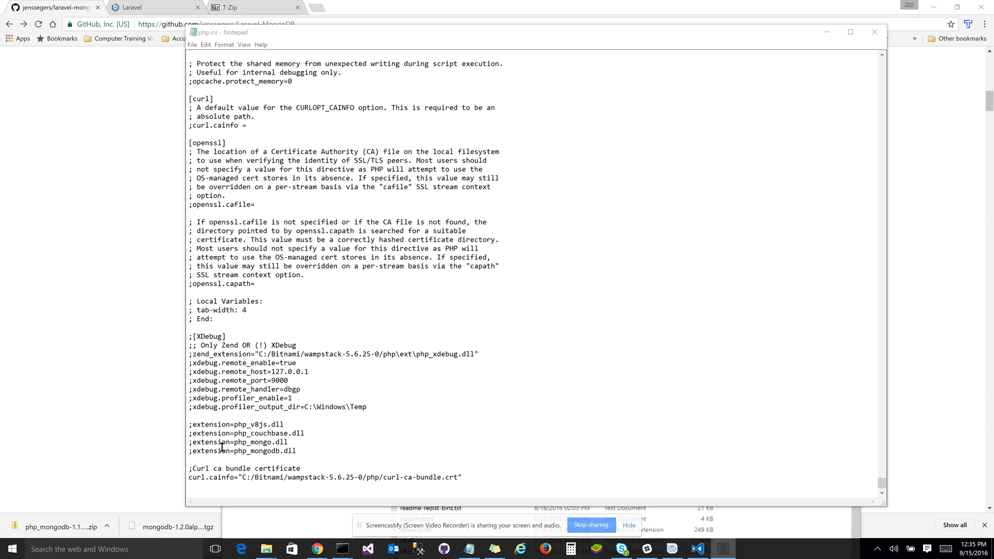
{"action": "mouse_move", "coordinate": [197, 447]}
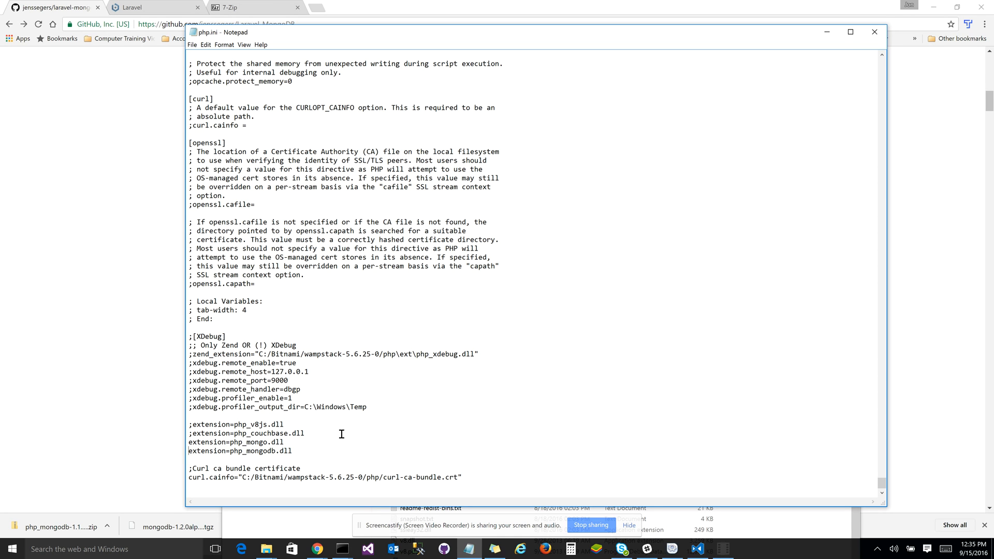
{"action": "mouse_move", "coordinate": [233, 68]}
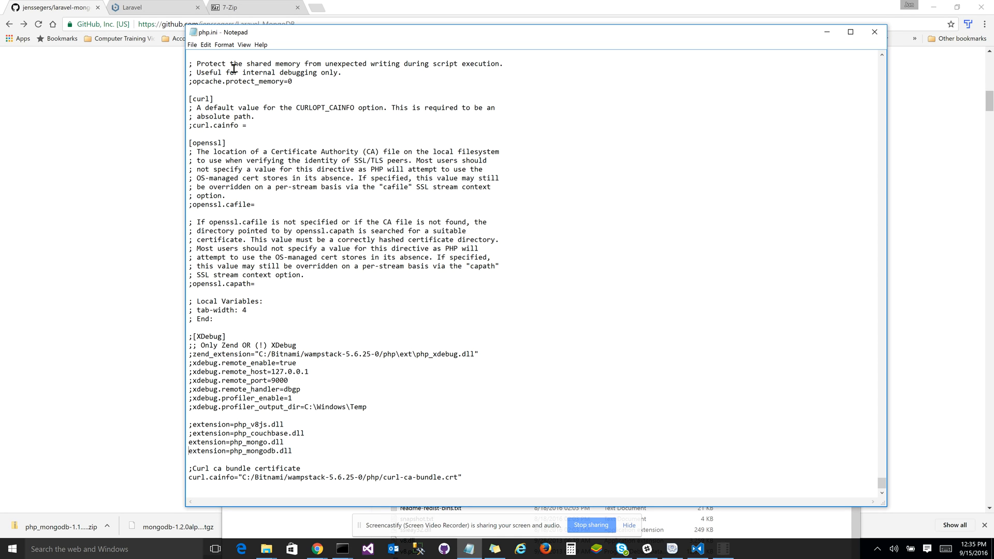
Return to the composer install results reporting the mongodb extension missing.
{"action": "left_click", "coordinate": [192, 44]}
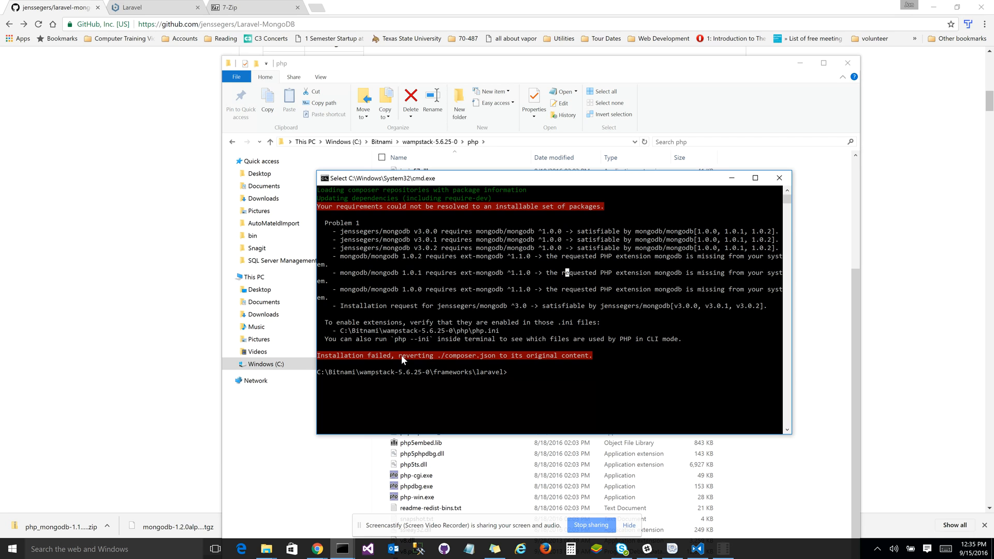
{"action": "mouse_move", "coordinate": [470, 368]}
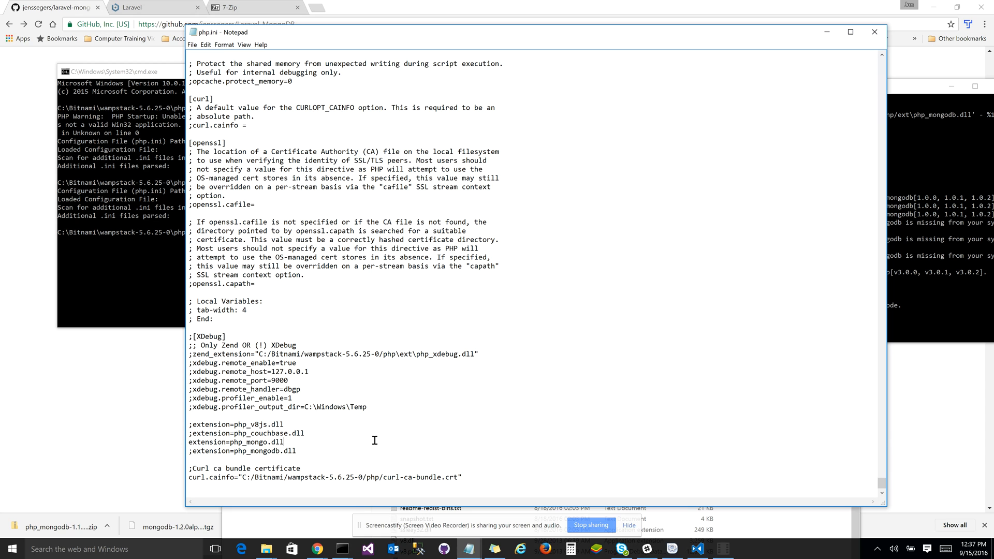
{"action": "mouse_move", "coordinate": [297, 455]}
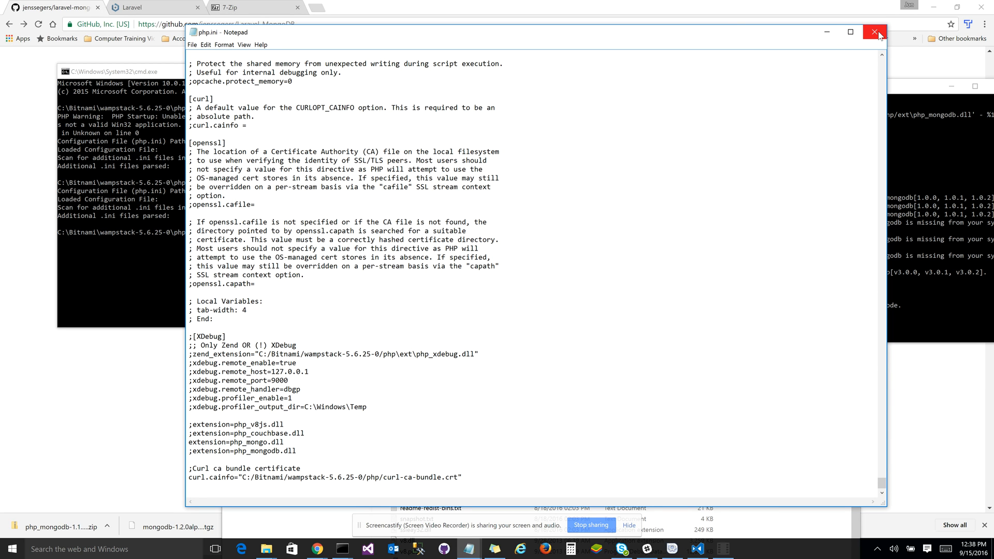
Close php.ini and run php --ini to see which configuration file PHP loads.
{"action": "double_click", "coordinate": [237, 442]}
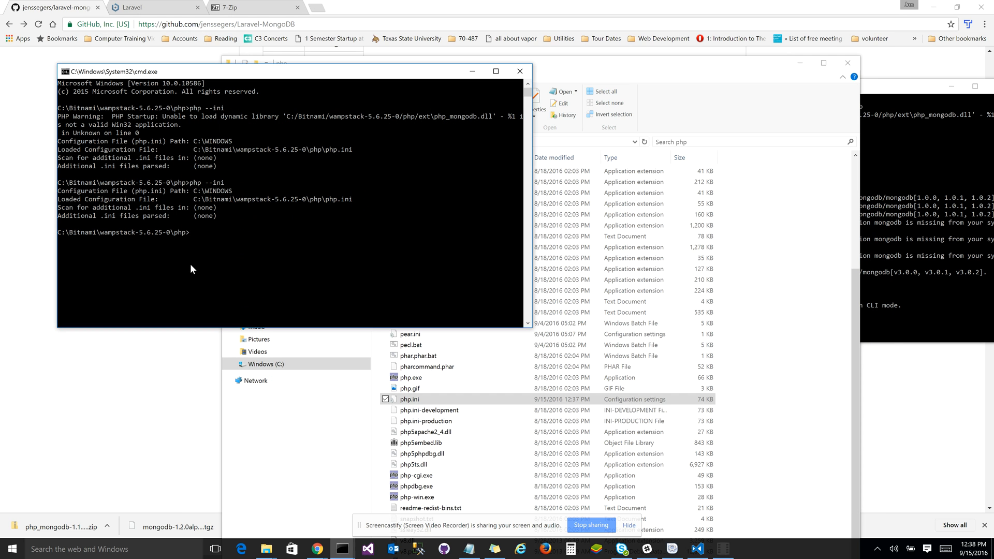
{"action": "type", "text": "php --ini"}
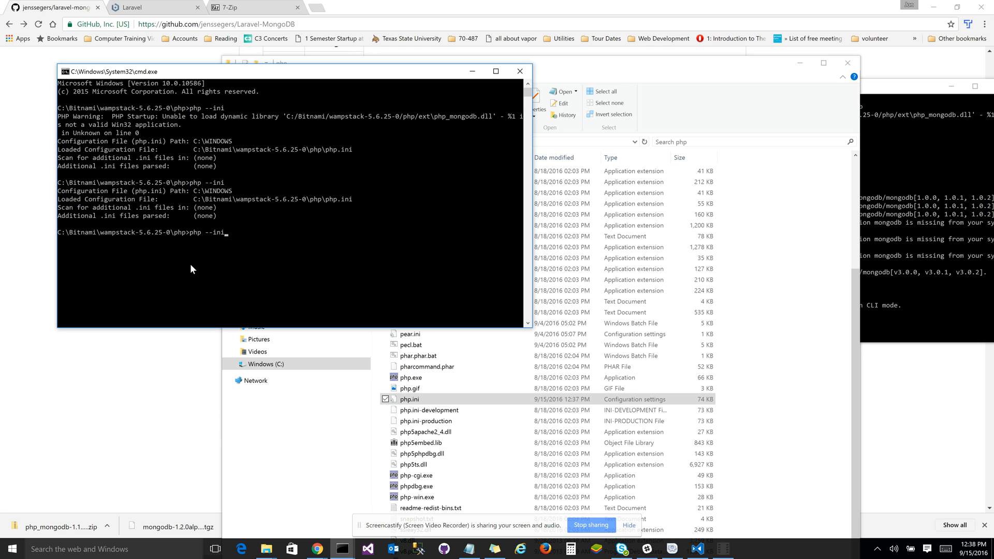
{"action": "key", "text": "enter"}
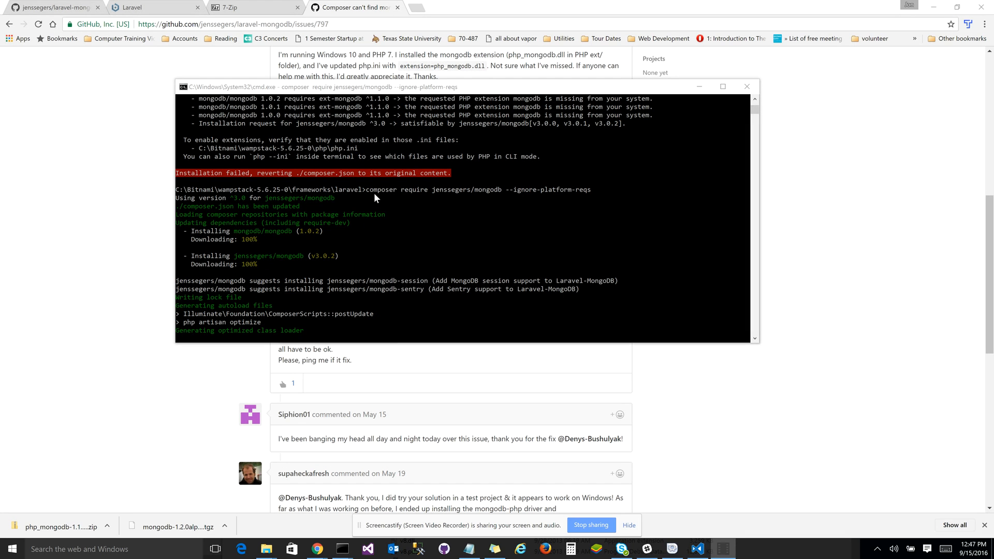
{"action": "mouse_move", "coordinate": [390, 197]}
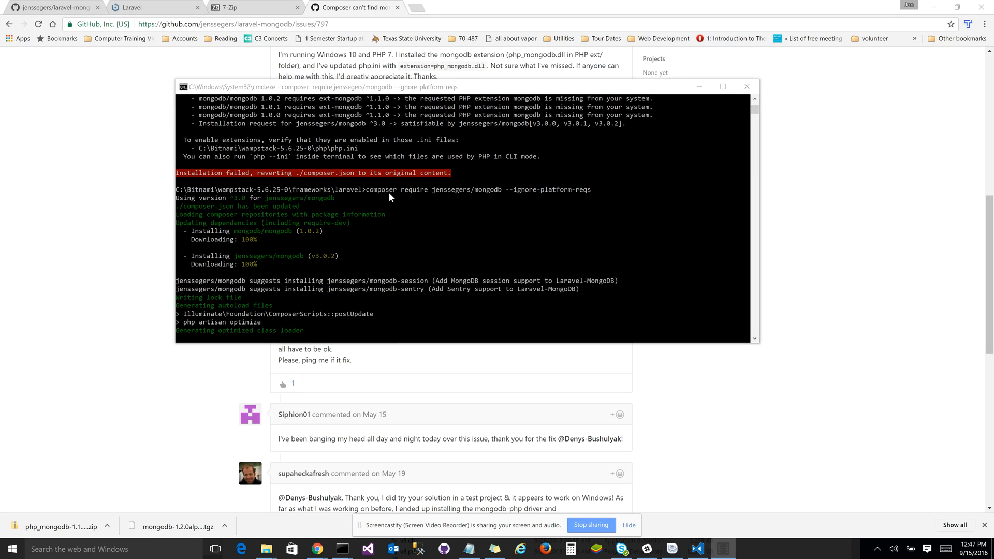
{"action": "mouse_move", "coordinate": [567, 193]}
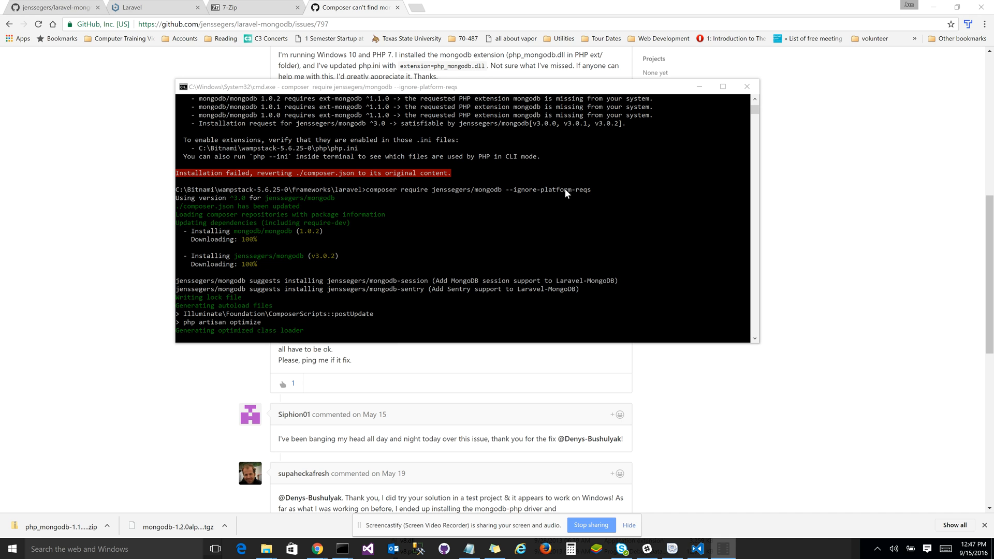
Find the suggested composer command with --ignore-platform-reqs in the GitHub issue, then return to a command window.
{"action": "left_click", "coordinate": [746, 86]}
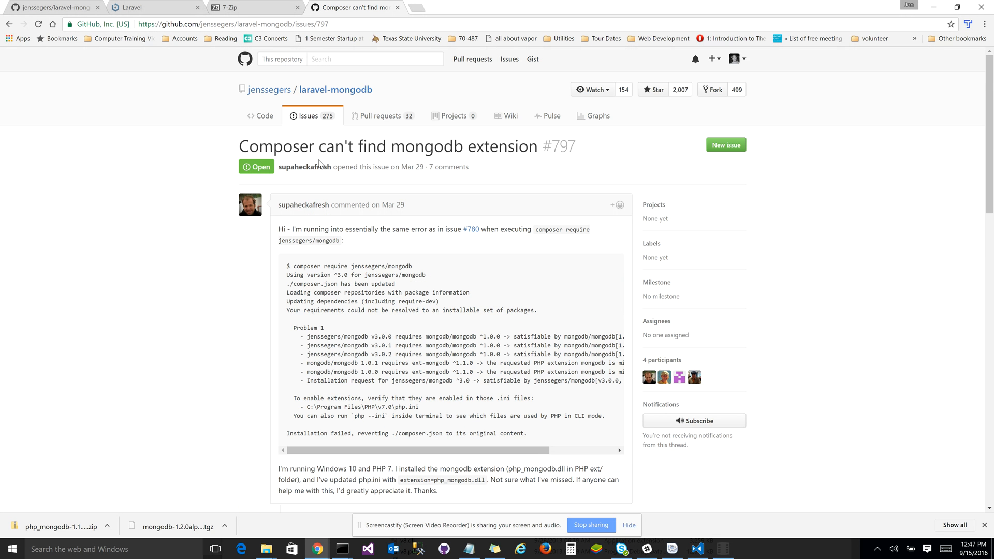
{"action": "mouse_move", "coordinate": [553, 146]}
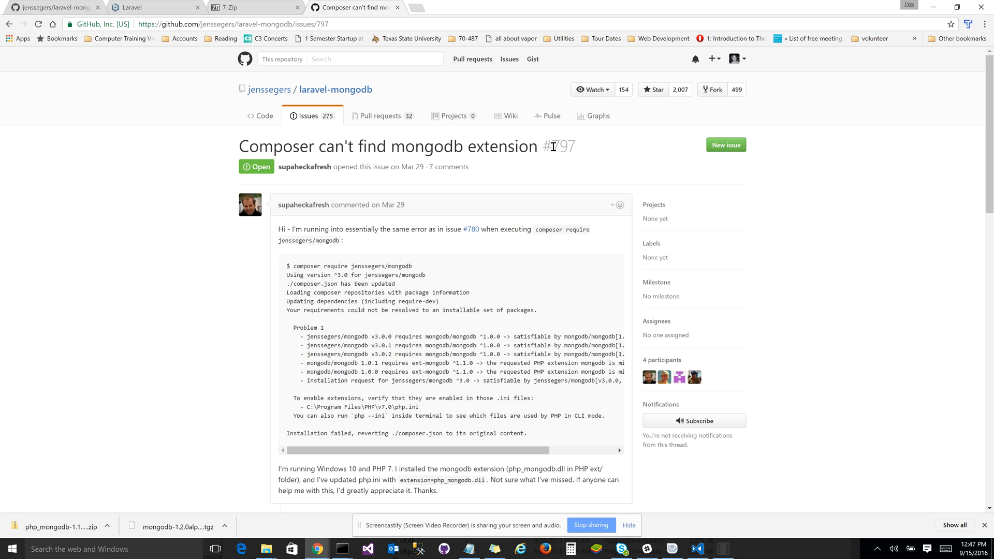
{"action": "scroll", "scroll_direction": "down", "scroll_amount": 3}
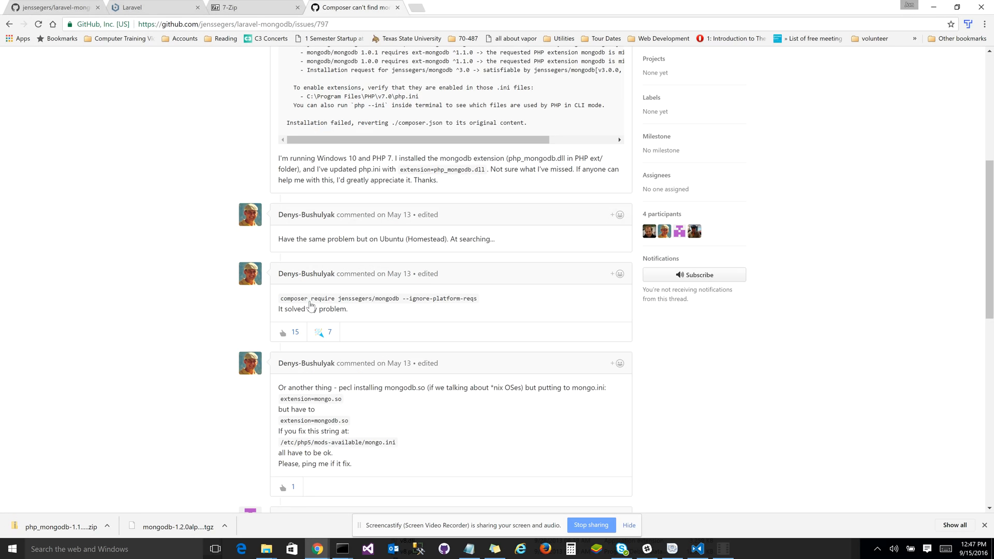
{"action": "scroll", "scroll_direction": "down", "scroll_amount": 3}
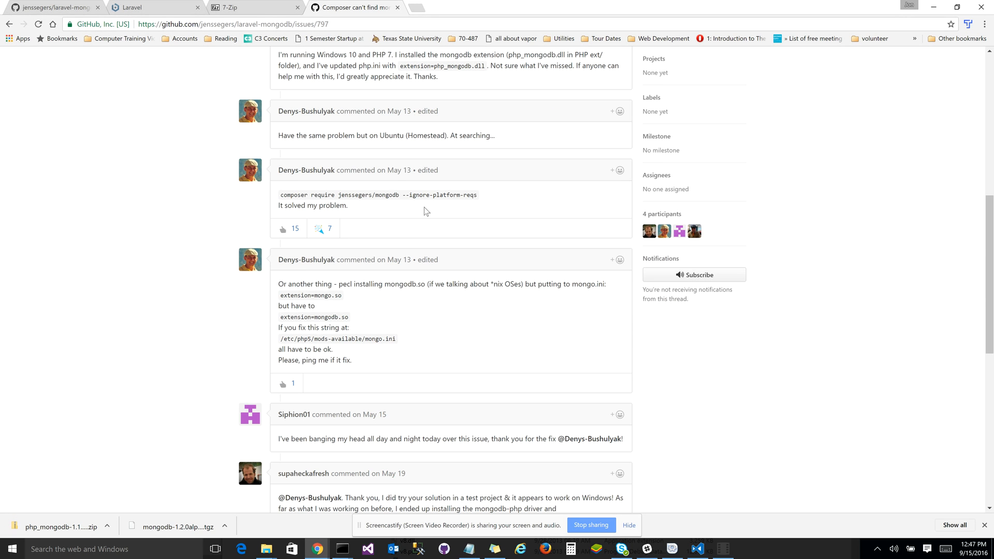
{"action": "left_click_drag", "start_coordinate": [408, 195], "coordinate": [477, 195]}
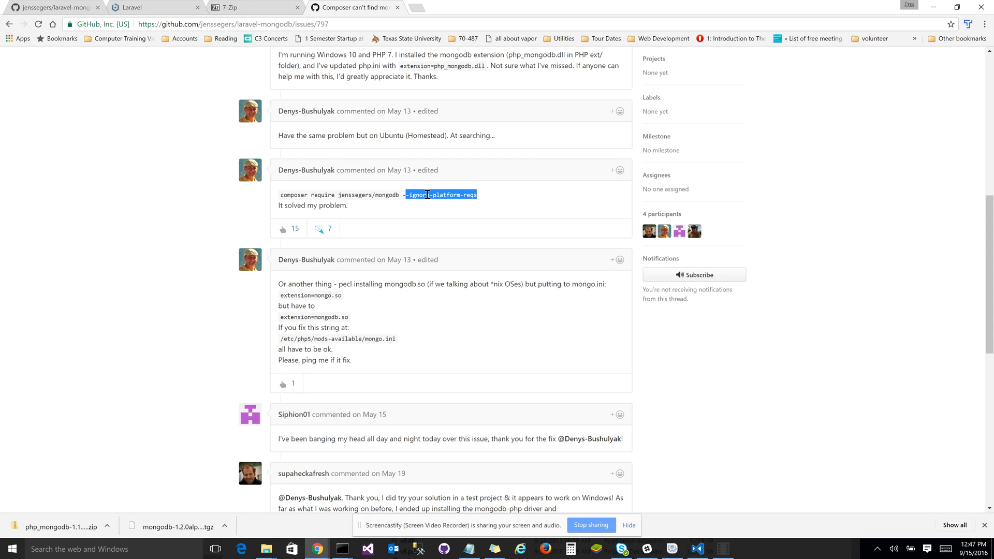
{"action": "left_click", "coordinate": [496, 207]}
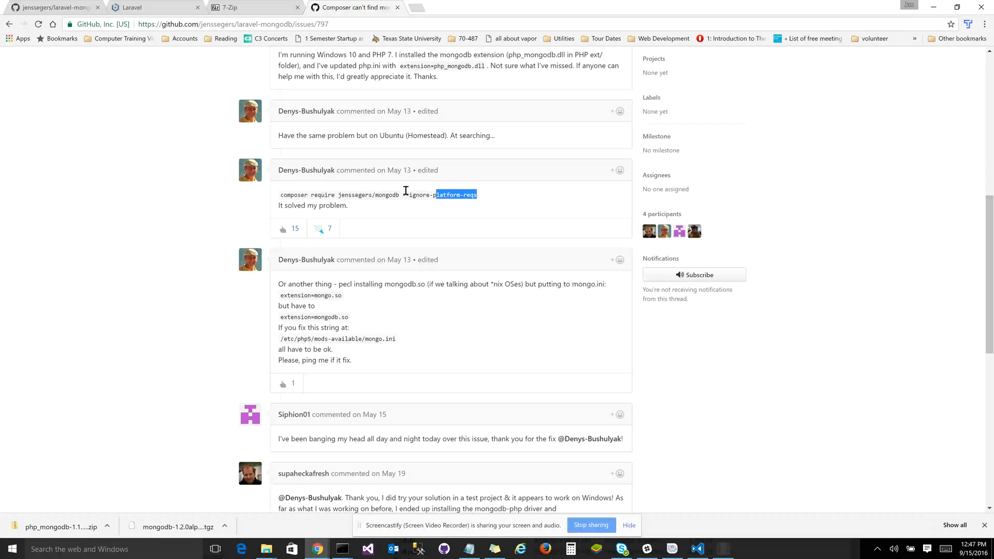
{"action": "mouse_move", "coordinate": [342, 549]}
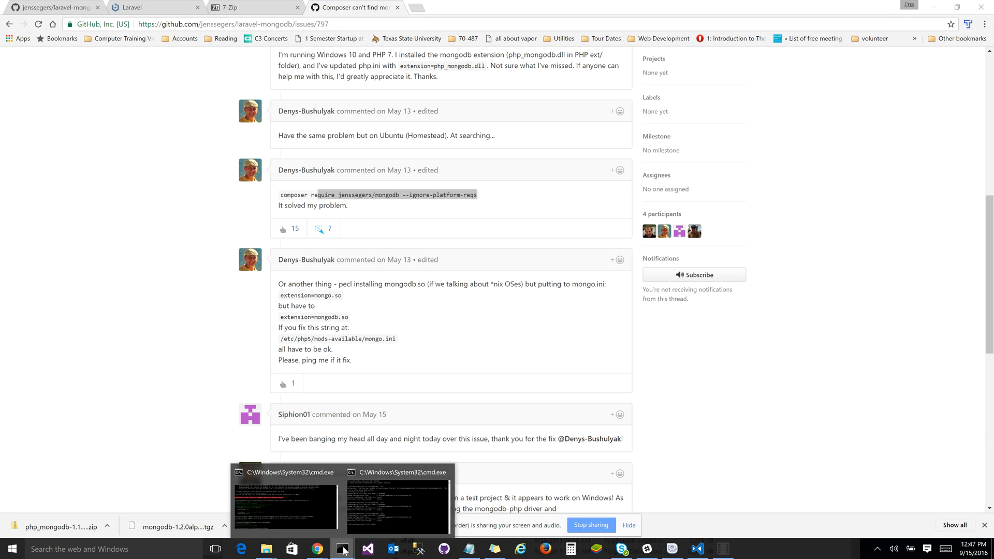
{"action": "left_click", "coordinate": [286, 507]}
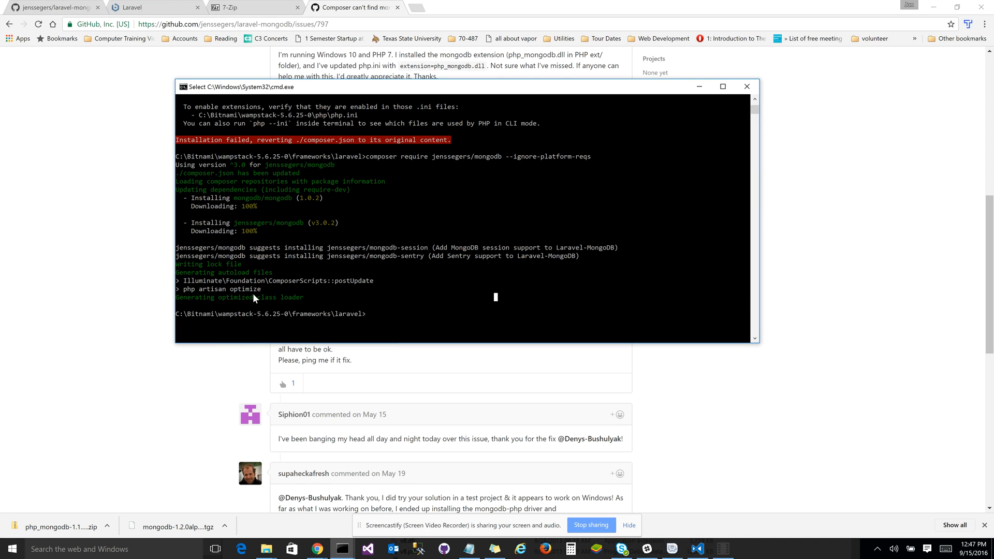
{"action": "mouse_move", "coordinate": [420, 224]}
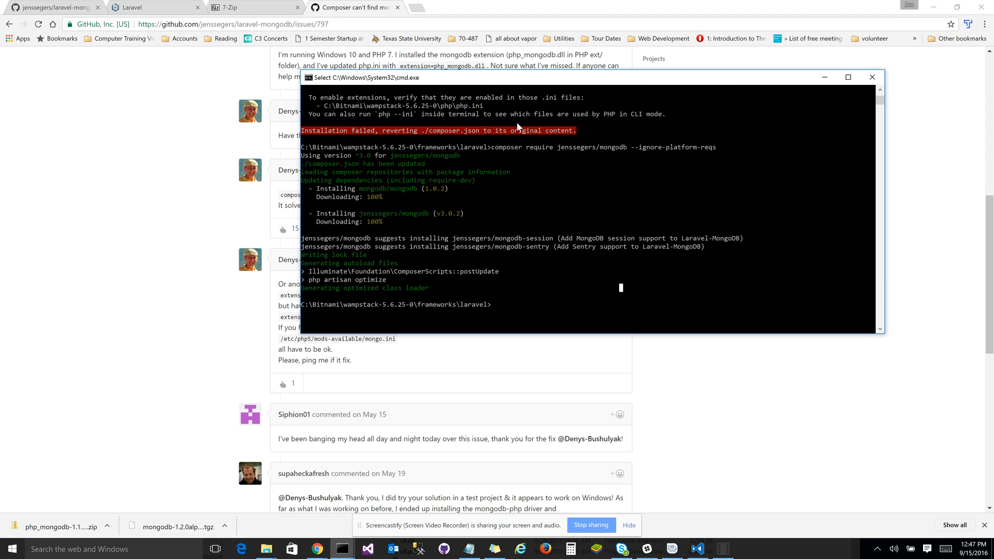
{"action": "mouse_move", "coordinate": [209, 175]}
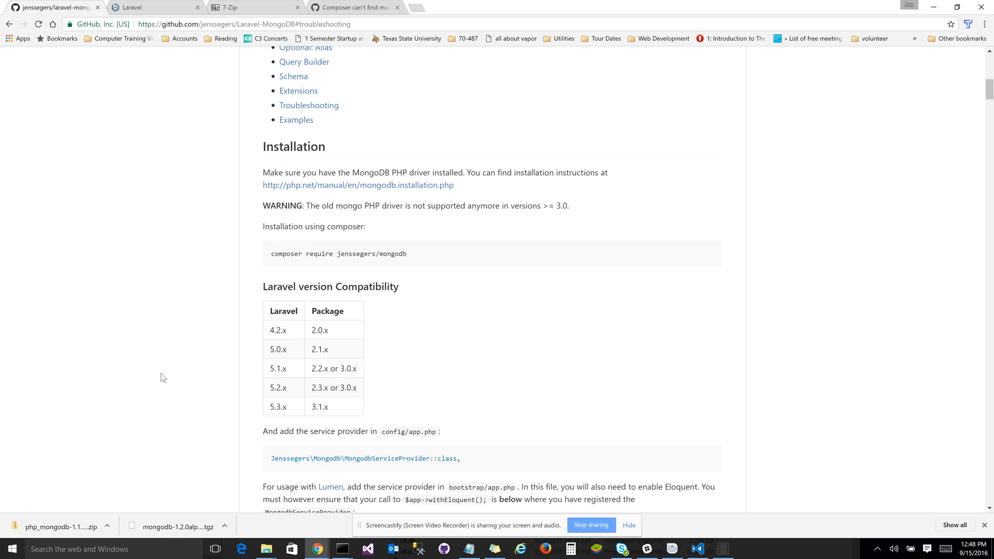
Scroll the README to the MongodbServiceProvider::class line and return to the code editor.
{"action": "scroll", "scroll_direction": "down", "scroll_amount": 3}
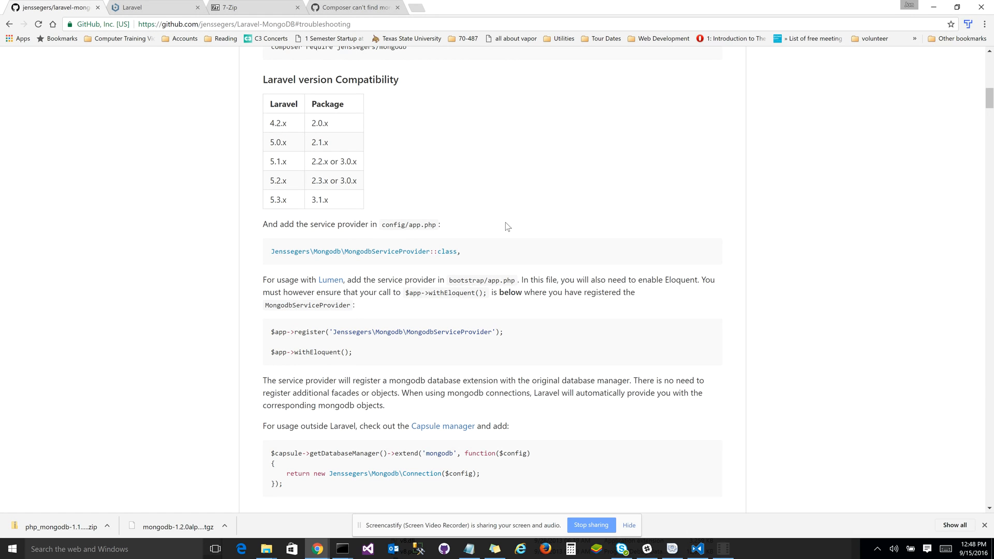
{"action": "mouse_move", "coordinate": [267, 263]}
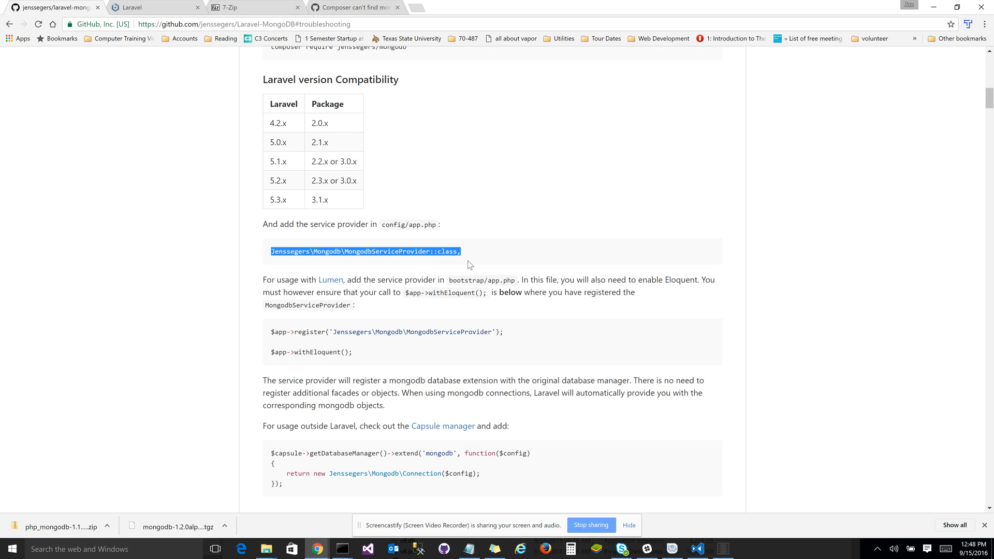
{"action": "left_click", "coordinate": [696, 548]}
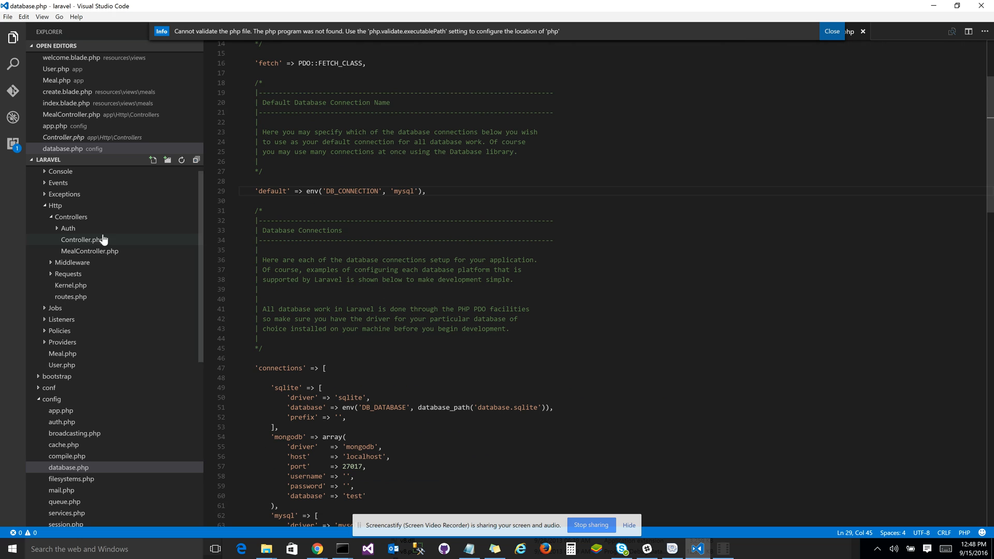
Open config/app.php and scroll to the end of the framework providers list.
{"action": "left_click", "coordinate": [55, 217]}
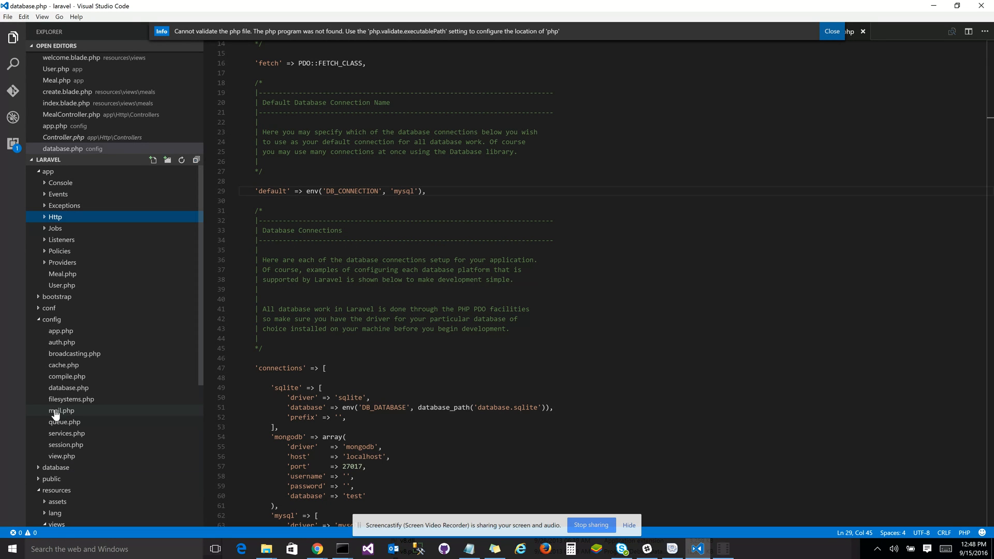
{"action": "left_click", "coordinate": [60, 331]}
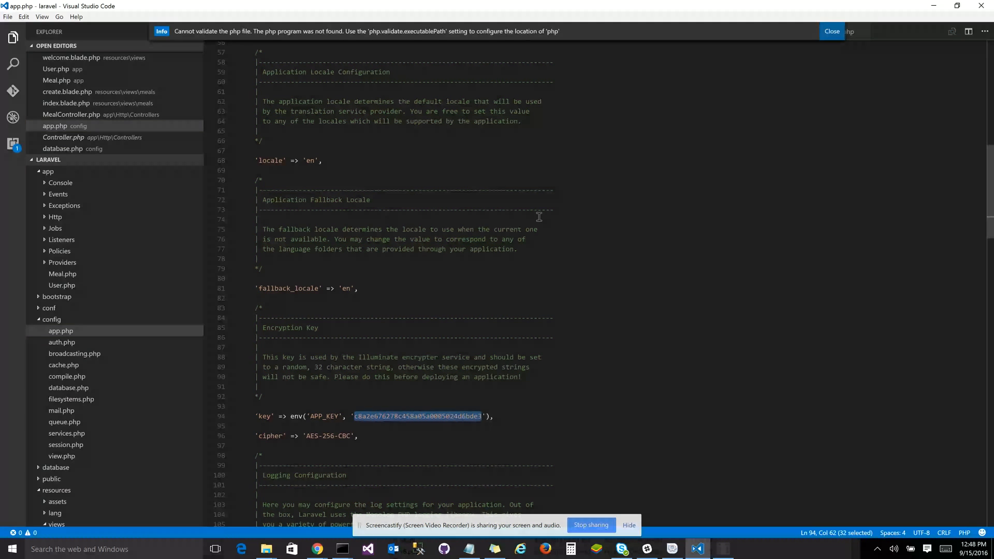
{"action": "left_click", "coordinate": [48, 171]}
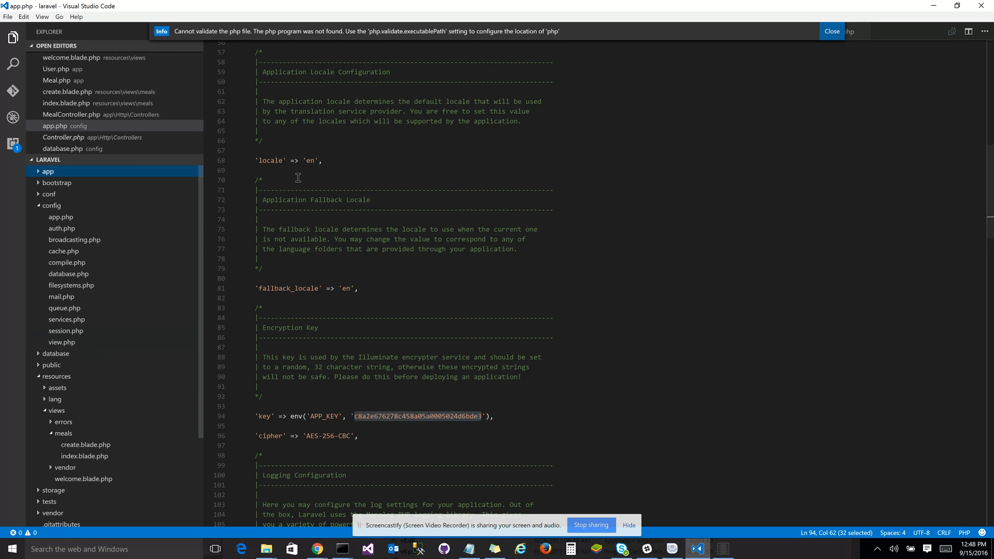
{"action": "mouse_move", "coordinate": [621, 205]}
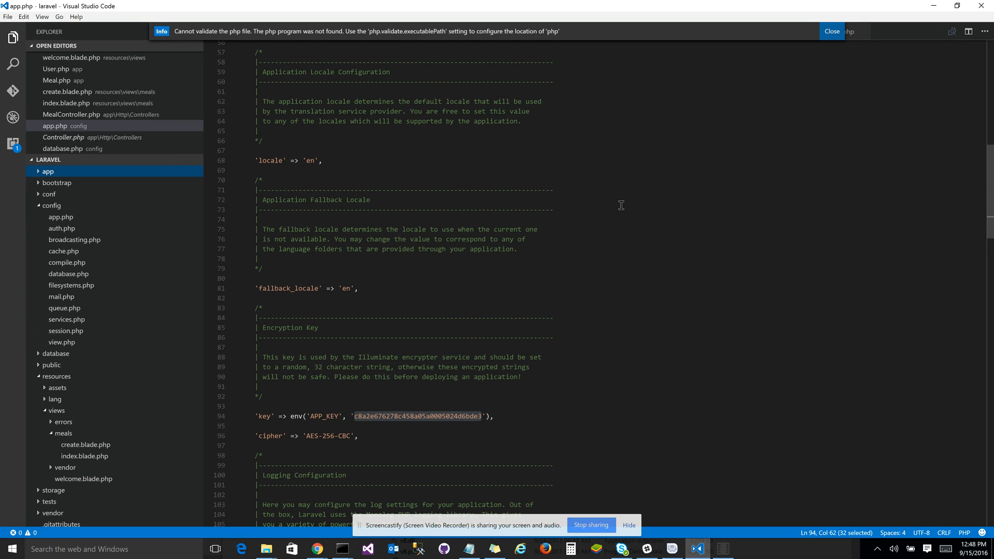
{"action": "scroll", "scroll_direction": "up", "scroll_amount": 3}
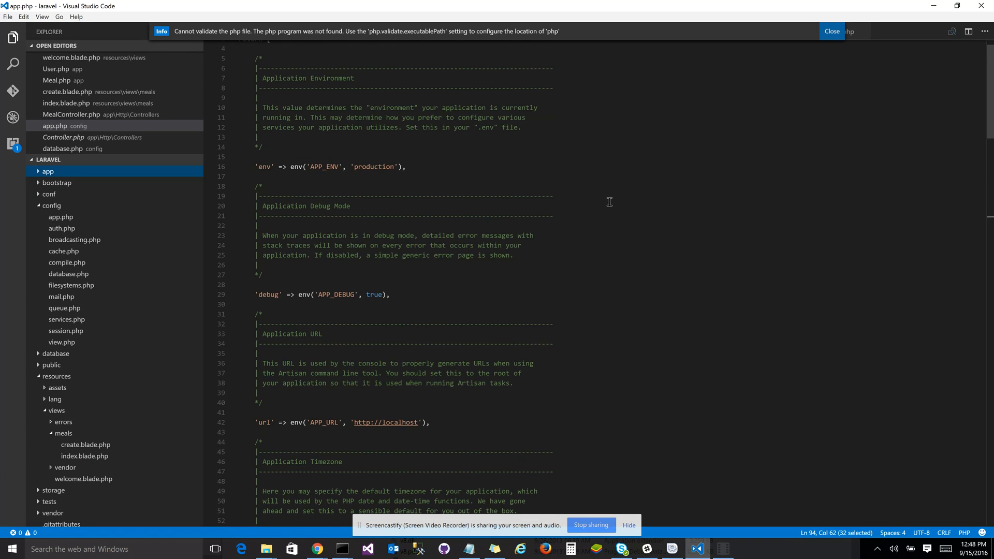
{"action": "scroll", "scroll_direction": "down", "scroll_amount": 3}
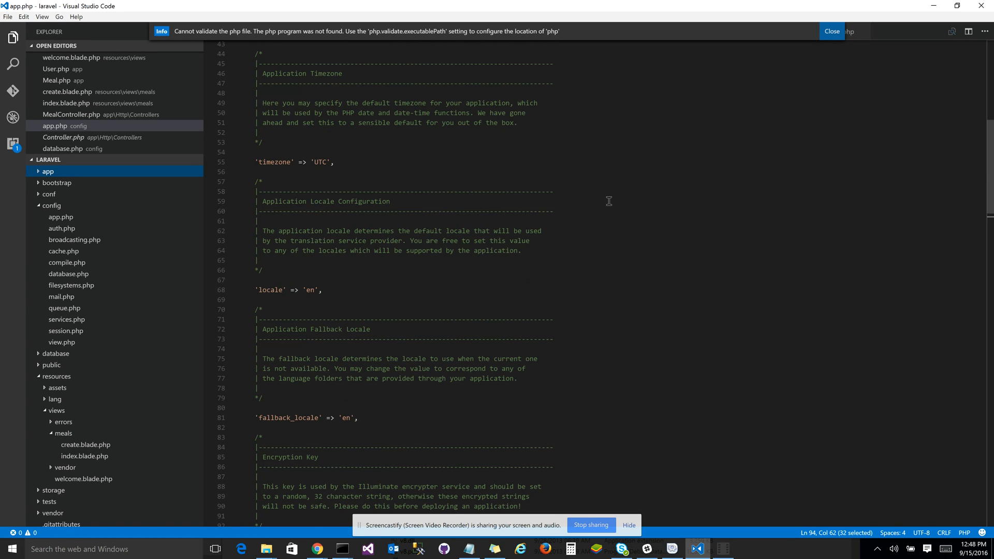
{"action": "scroll", "scroll_direction": "down", "scroll_amount": 3}
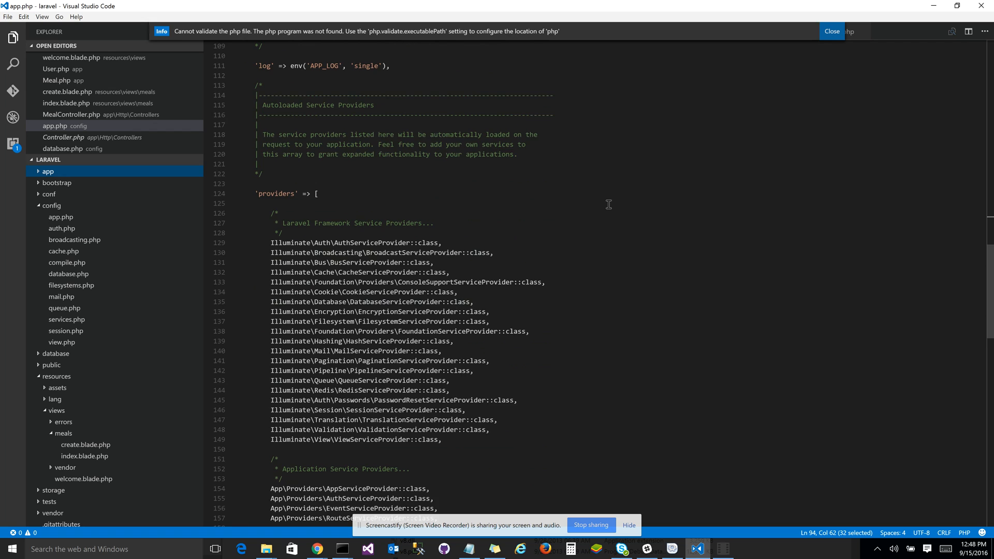
{"action": "scroll", "scroll_direction": "down", "scroll_amount": 3}
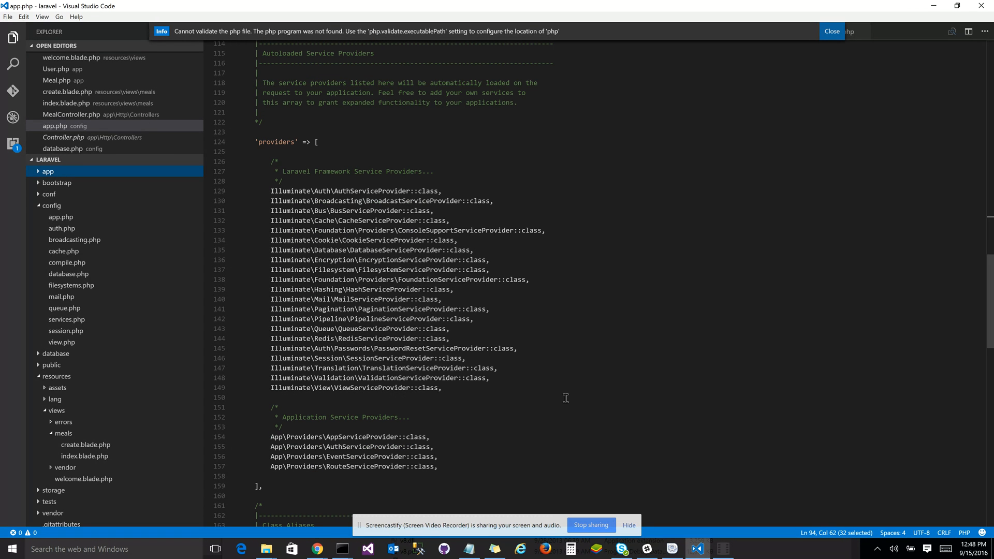
{"action": "mouse_move", "coordinate": [330, 196]}
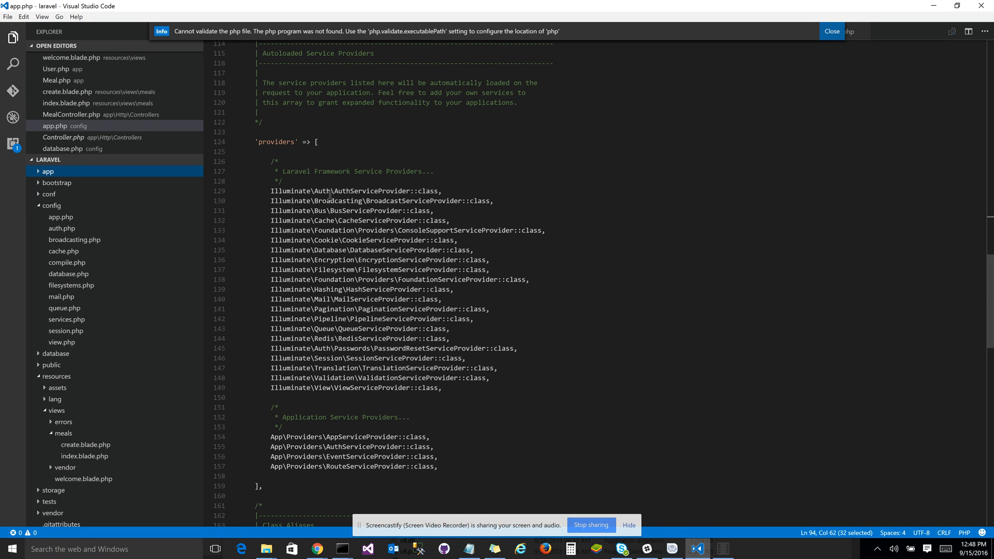
Add Jenssegers\Mongodb\MongodbServiceProvider::class, after the ViewServiceProvider line.
{"action": "left_click", "coordinate": [442, 388]}
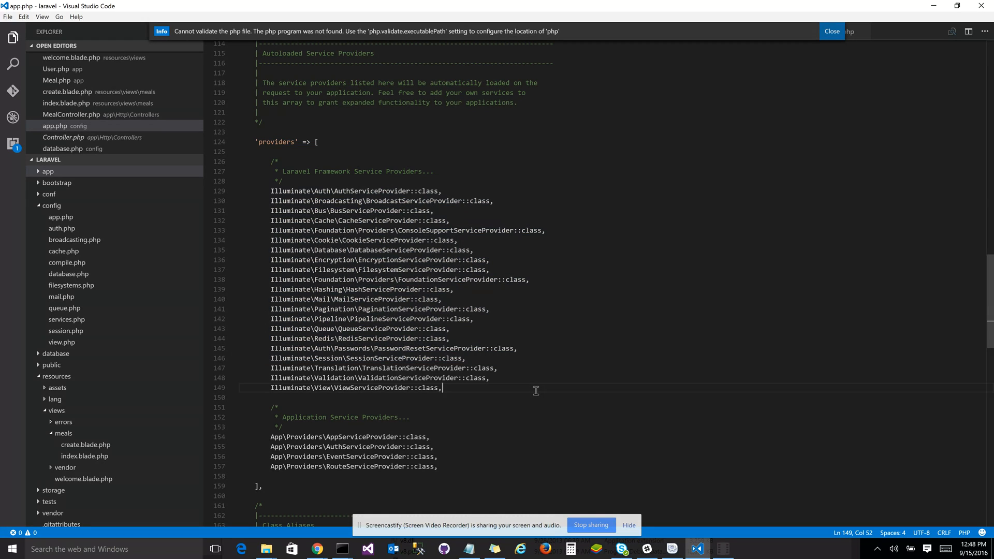
{"action": "mouse_move", "coordinate": [472, 388]}
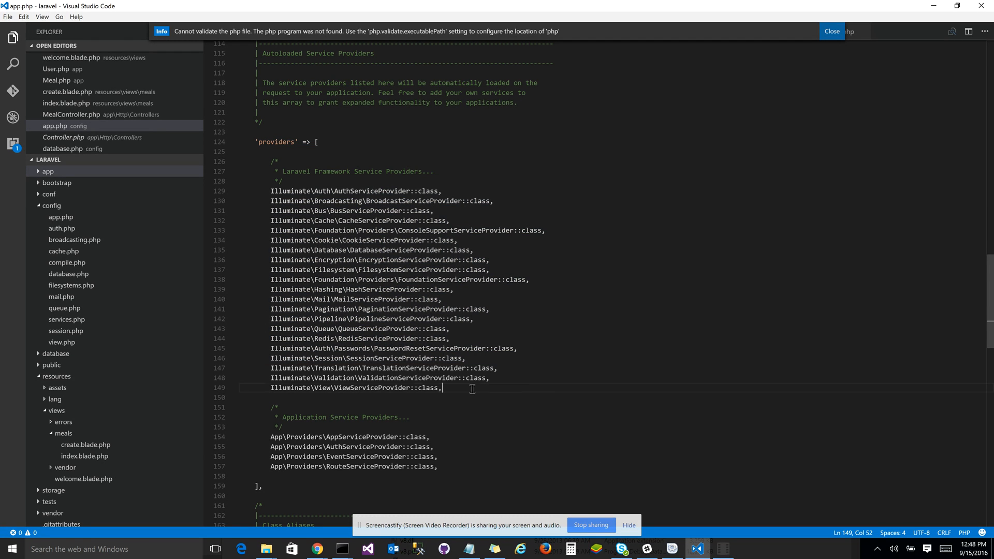
{"action": "type", "text": "Jenssegers\\Mongodb\\MongodbServiceProvider::class,"}
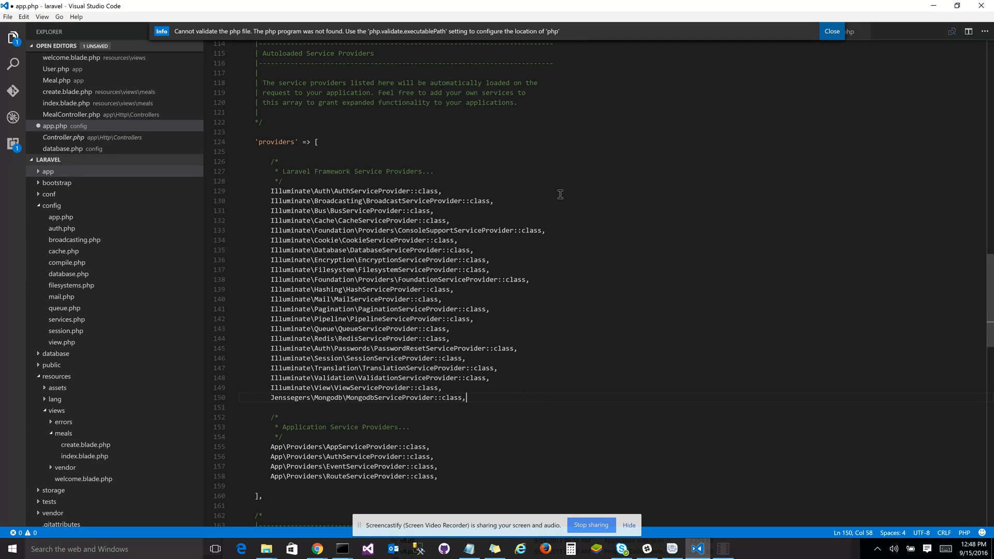
{"action": "mouse_move", "coordinate": [560, 341]}
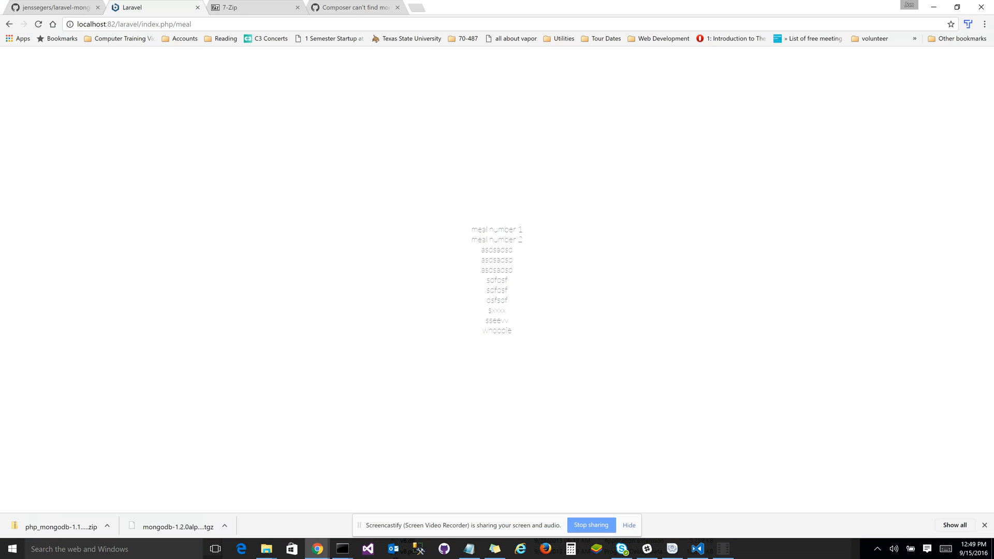
{"action": "mouse_move", "coordinate": [660, 420]}
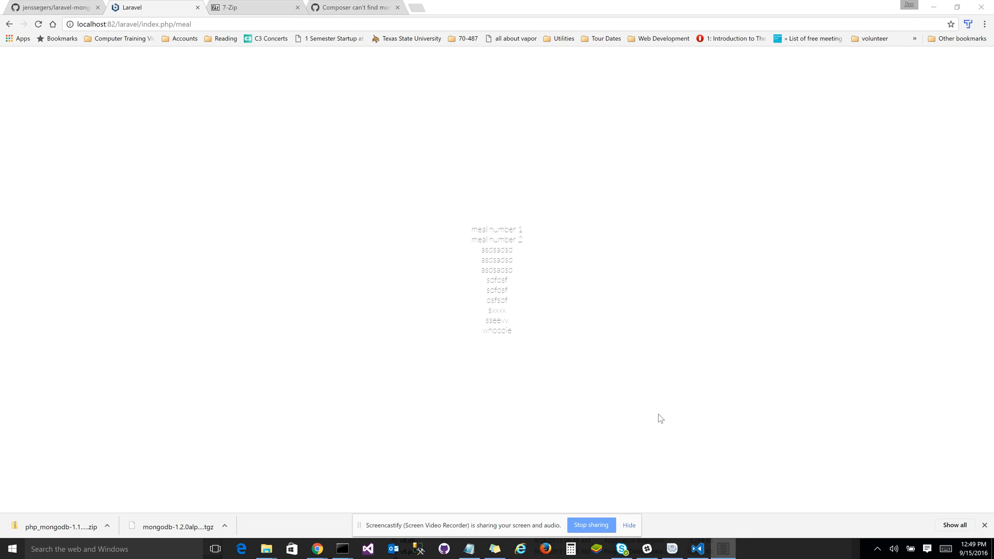
{"action": "mouse_move", "coordinate": [767, 403]}
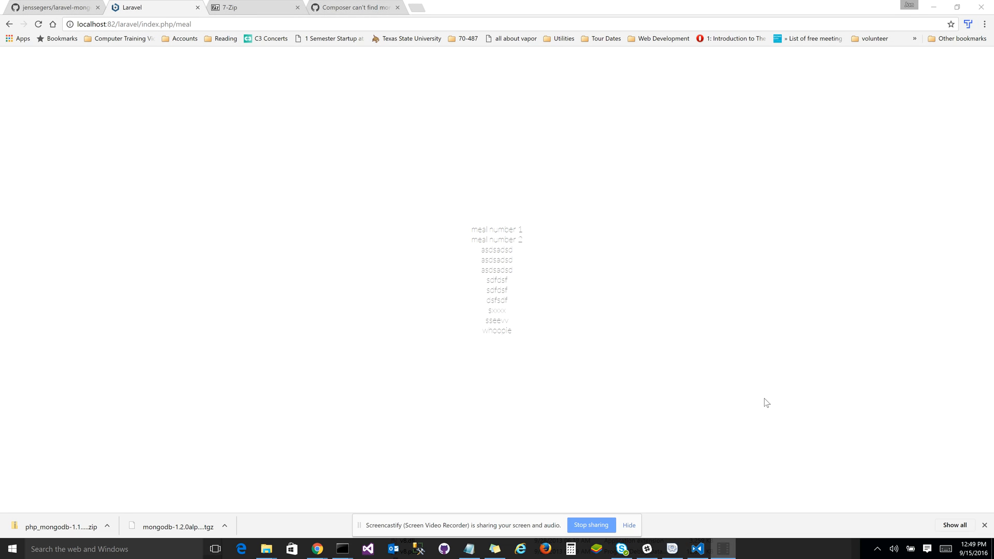
Restart the WAMP servers, go to /meal/create and submit a new meal named wefef.
{"action": "left_click", "coordinate": [672, 549]}
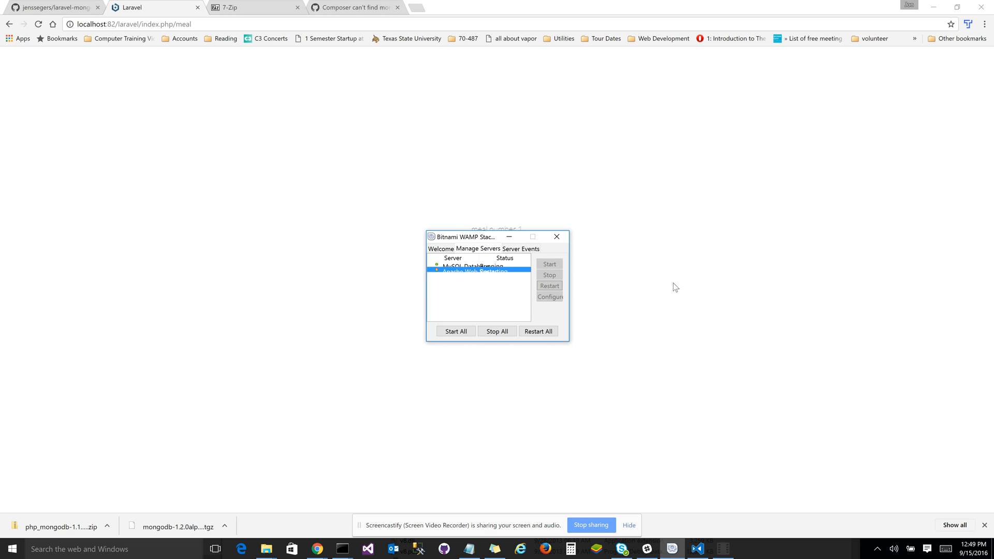
{"action": "mouse_move", "coordinate": [676, 287]}
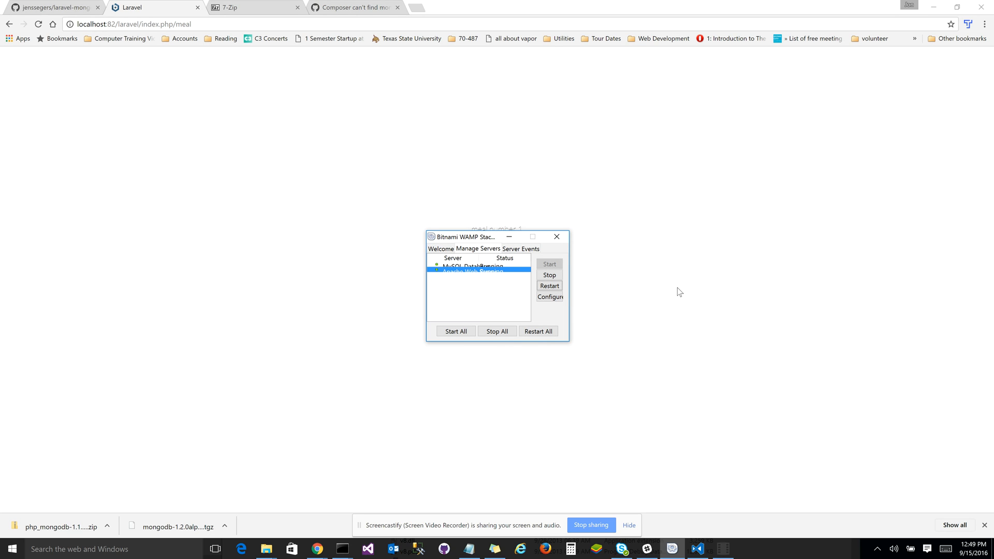
{"action": "left_click", "coordinate": [557, 237]}
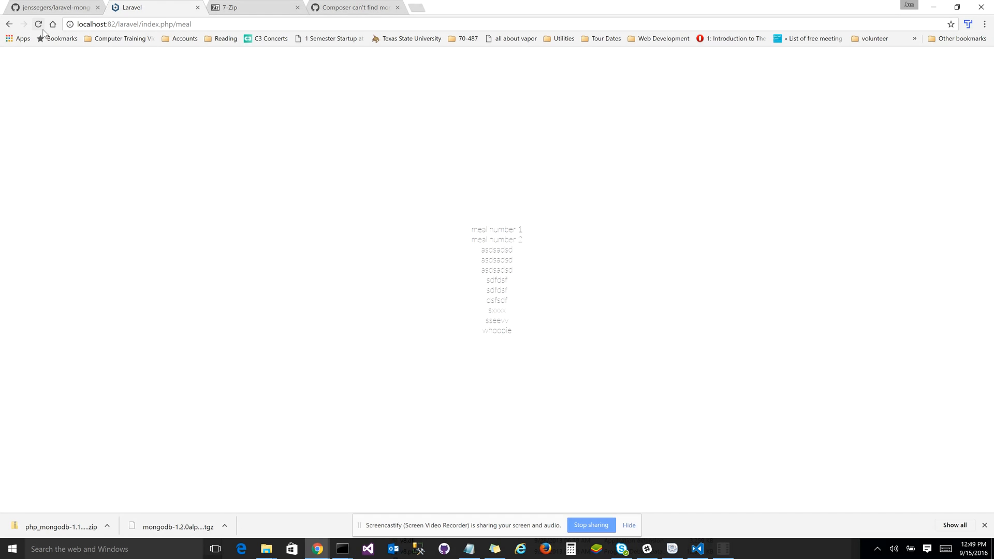
{"action": "left_click", "coordinate": [38, 24]}
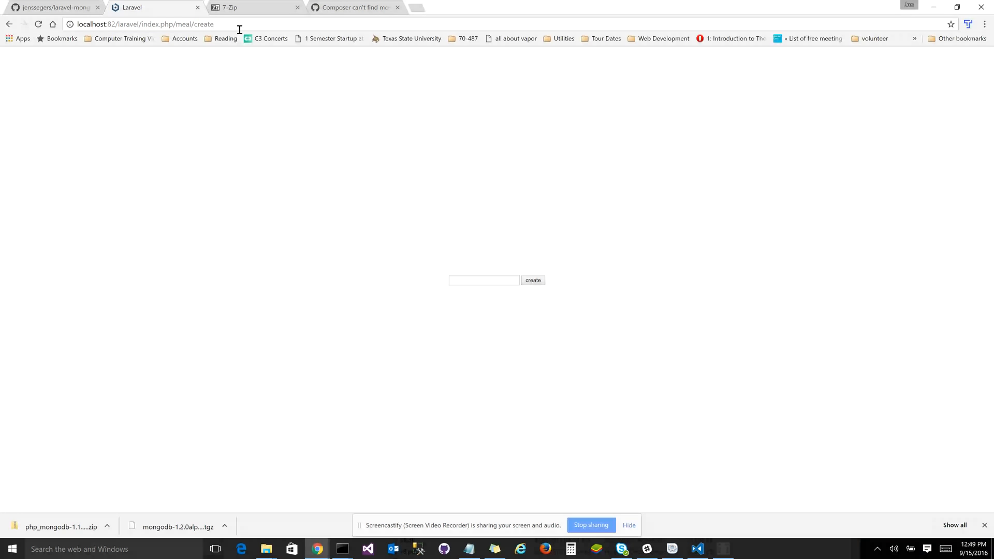
{"action": "type", "text": "wefef"}
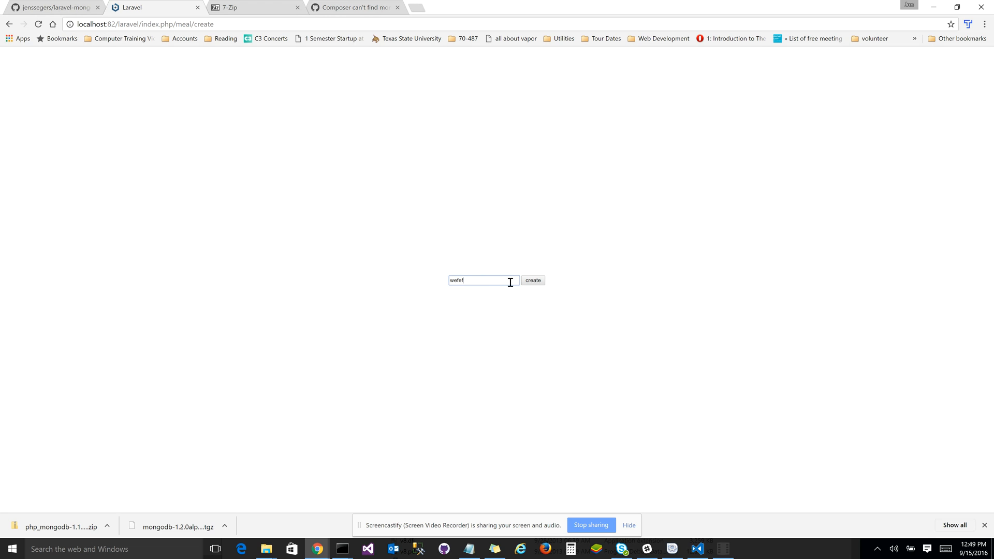
{"action": "left_click", "coordinate": [533, 281]}
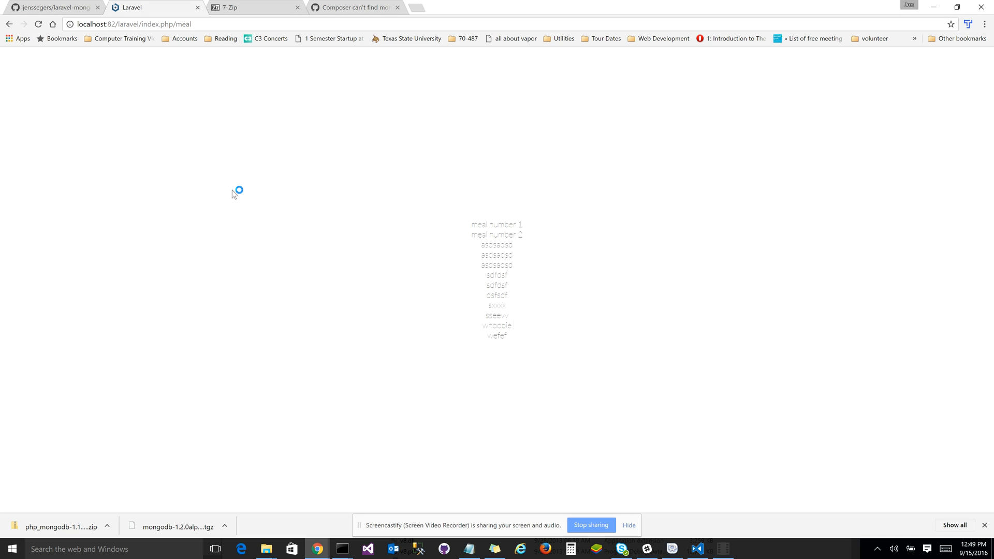
{"action": "mouse_move", "coordinate": [248, 218]}
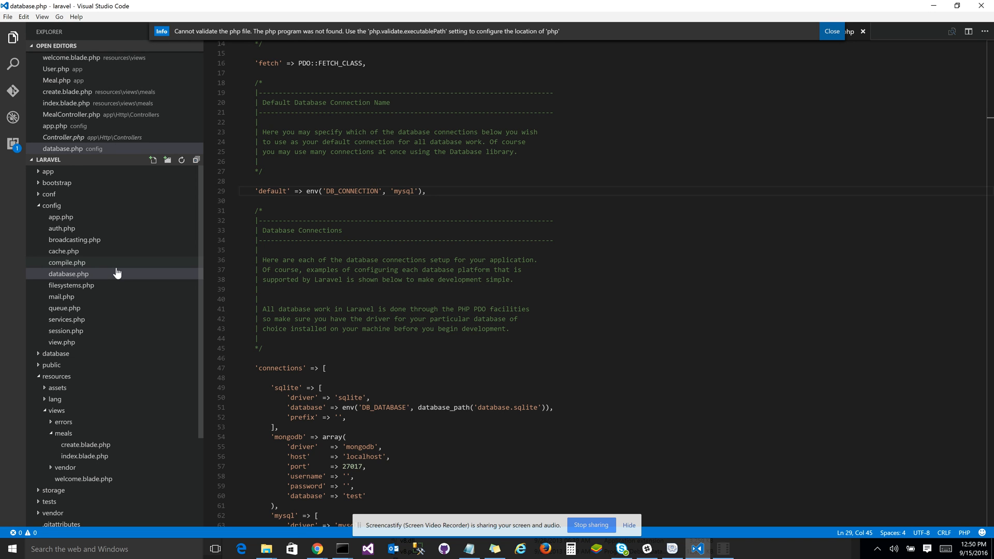
Review the connections block and change the default connection from mysql to mongodb.
{"action": "scroll", "scroll_direction": "down", "scroll_amount": 3}
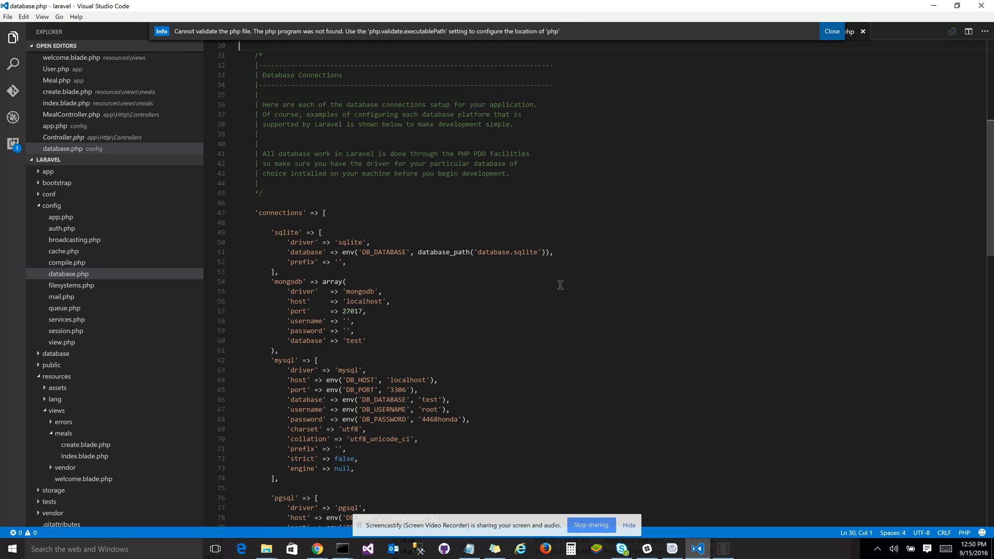
{"action": "left_click_drag", "start_coordinate": [253, 212], "coordinate": [367, 341]}
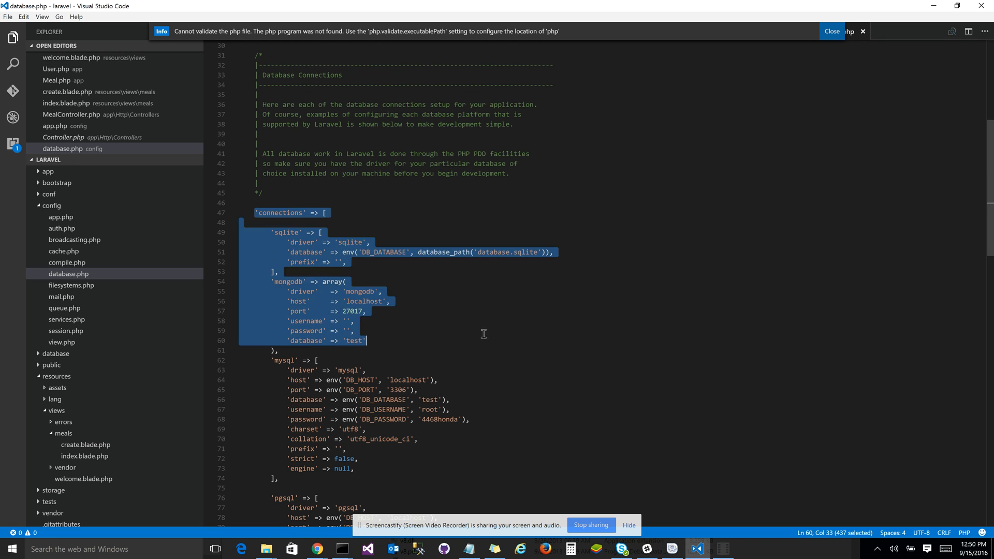
{"action": "left_click", "coordinate": [270, 281]}
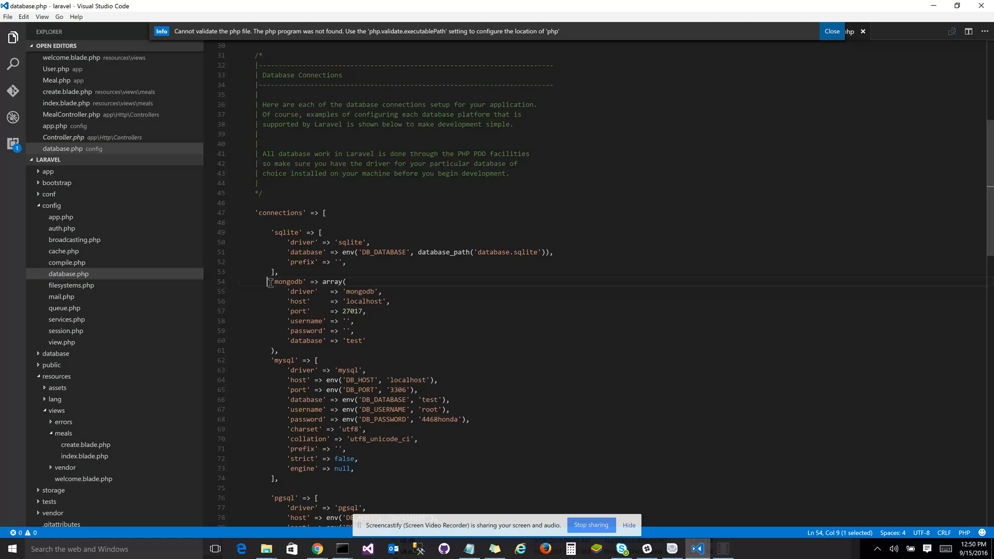
{"action": "left_click", "coordinate": [374, 351]}
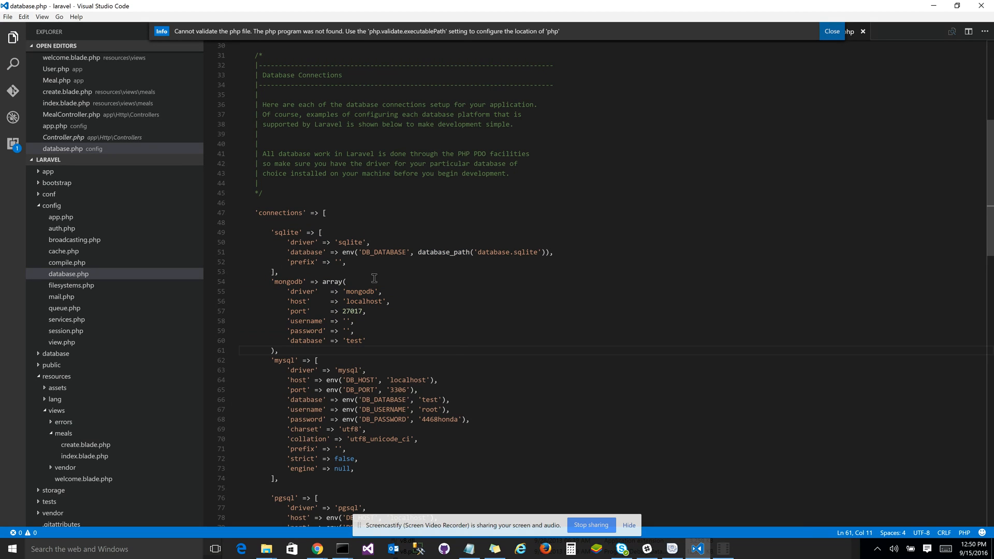
{"action": "mouse_move", "coordinate": [395, 299]}
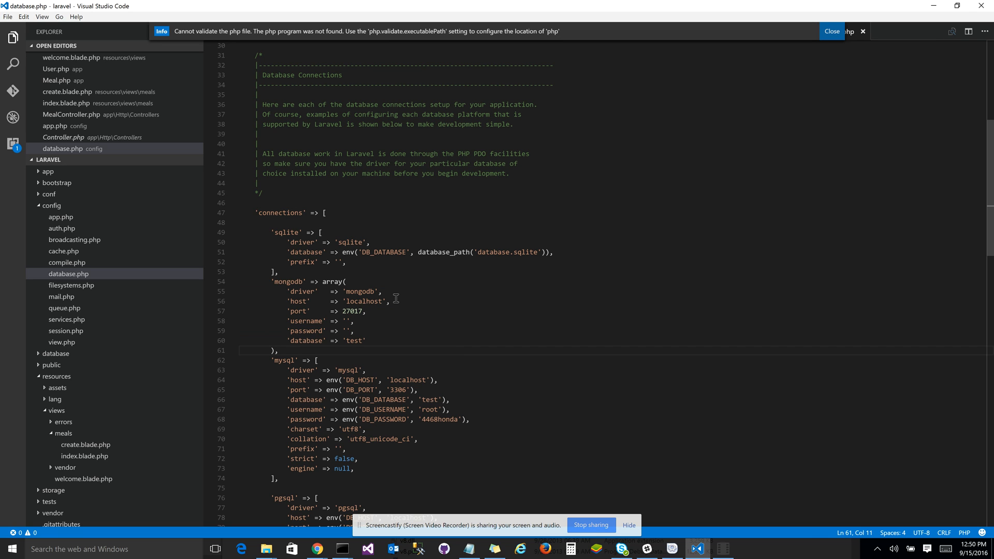
{"action": "double_click", "coordinate": [351, 312]}
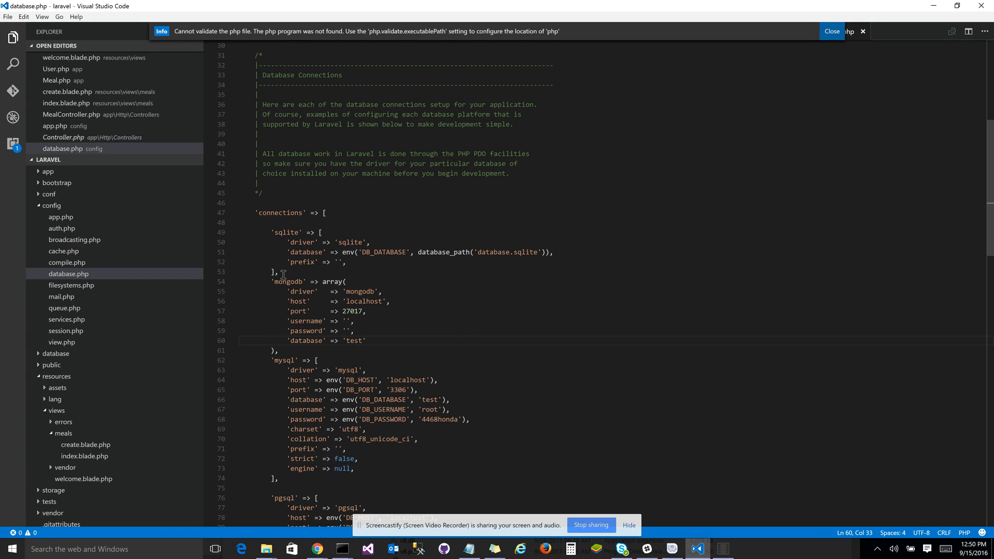
{"action": "double_click", "coordinate": [286, 282]}
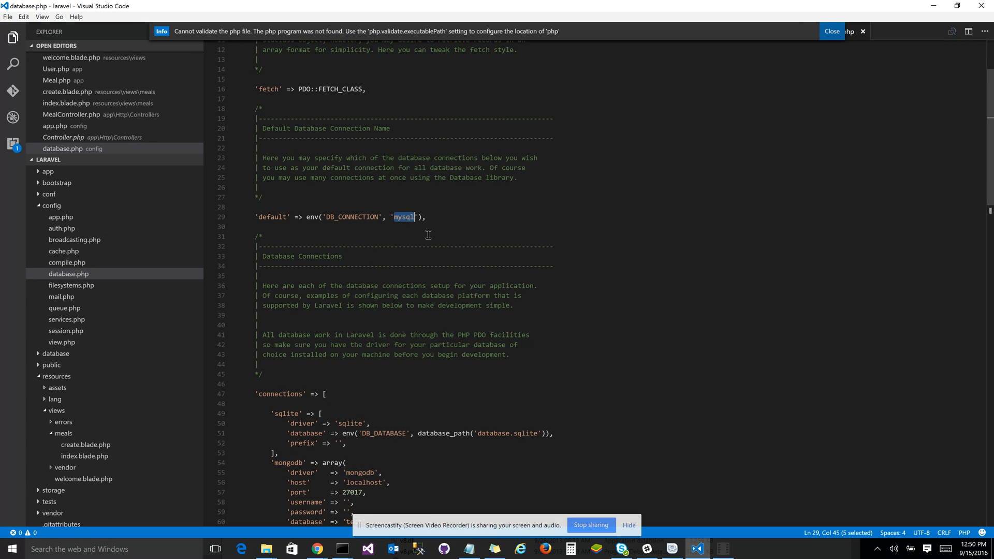
{"action": "type", "text": "mongodb"}
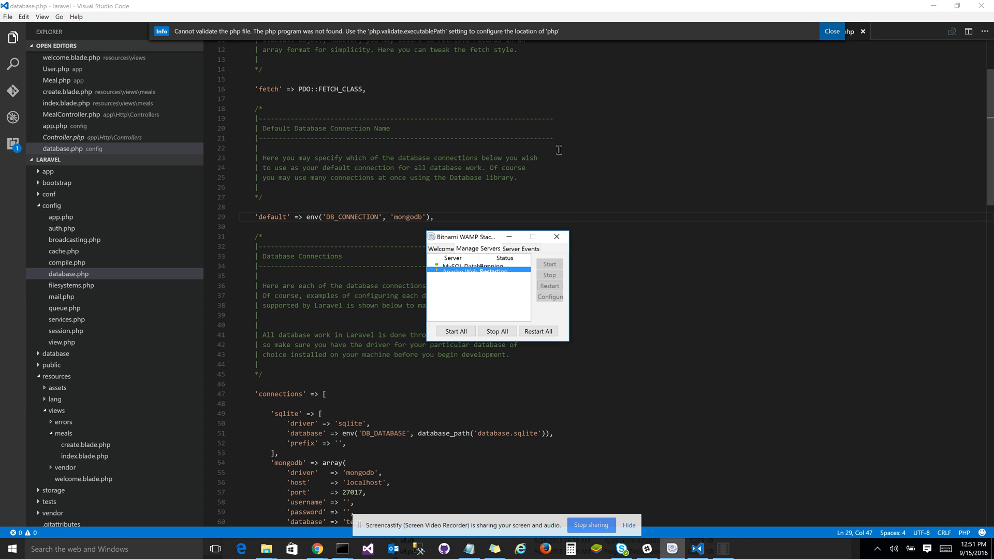
{"action": "mouse_move", "coordinate": [693, 200]}
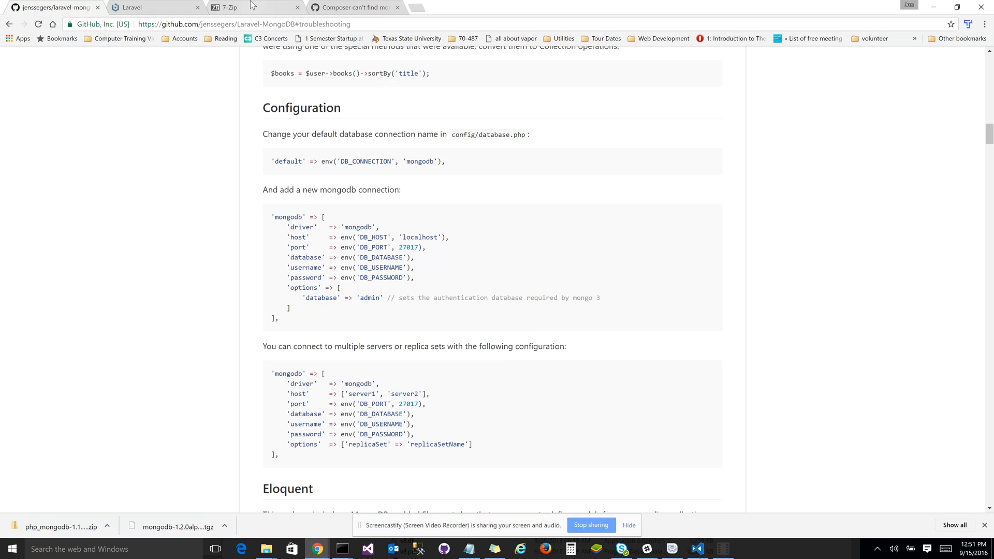
Reload the meals page, then open the downloaded mongodb 1.1.7 PHP 5.6 TS x86 driver zip.
{"action": "left_click", "coordinate": [155, 8]}
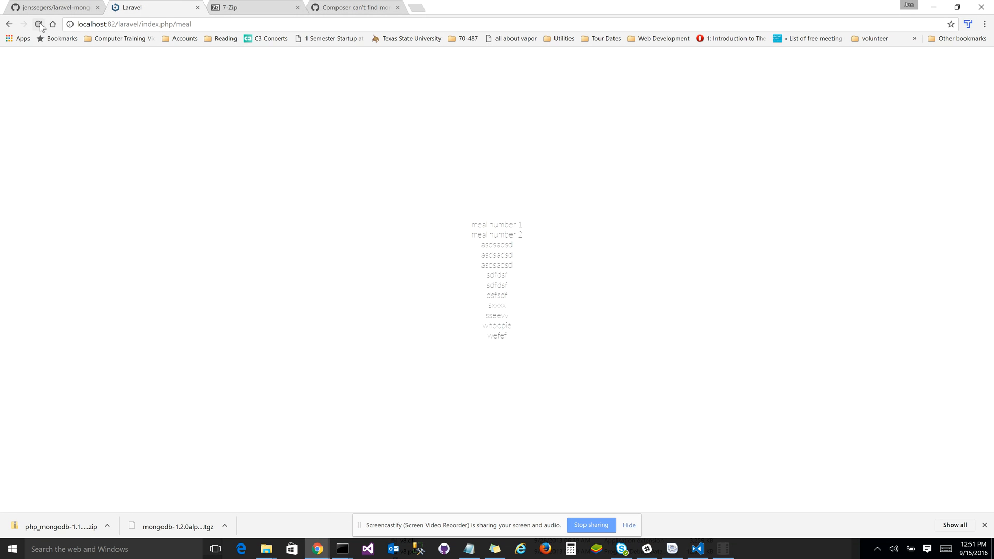
{"action": "left_click", "coordinate": [37, 24]}
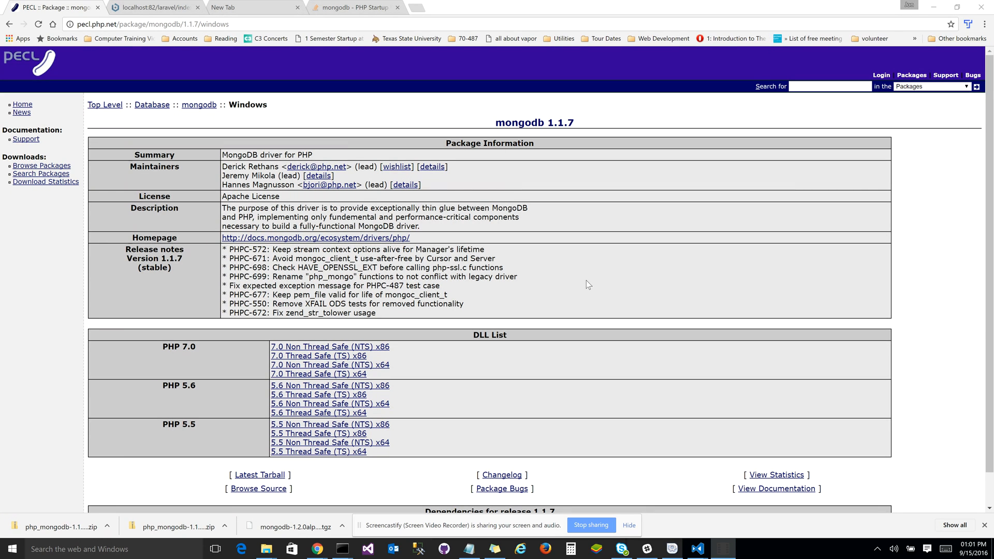
{"action": "mouse_move", "coordinate": [589, 310]}
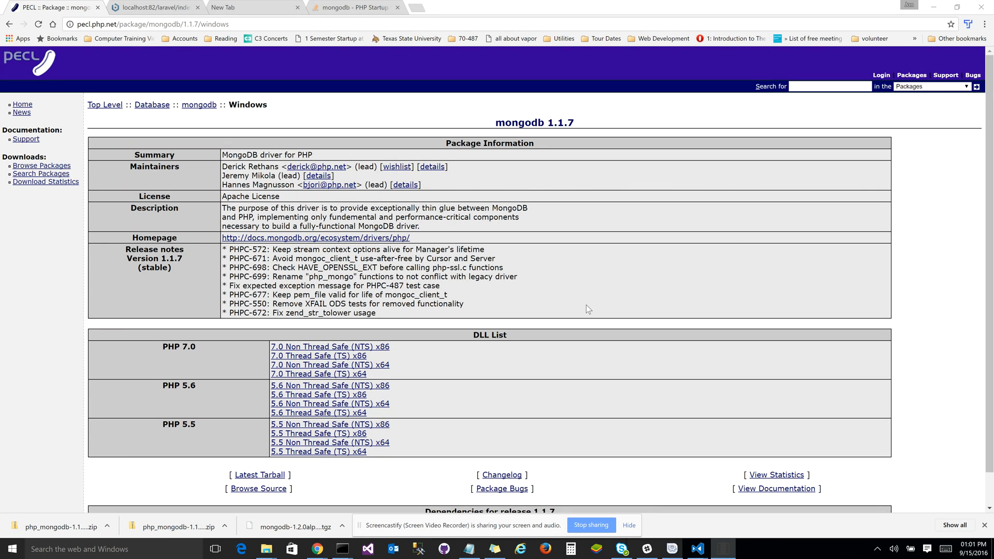
{"action": "mouse_move", "coordinate": [656, 366]}
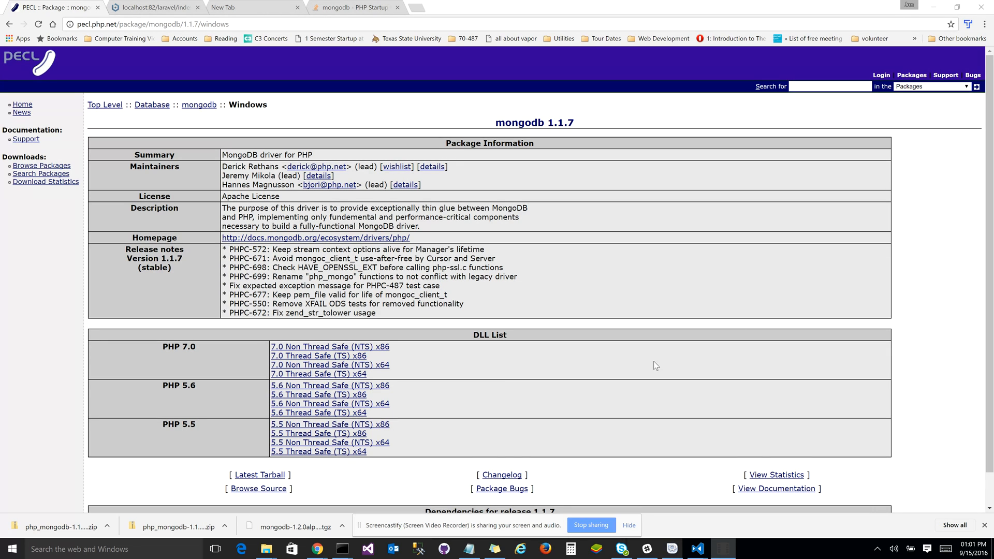
{"action": "mouse_move", "coordinate": [346, 423]}
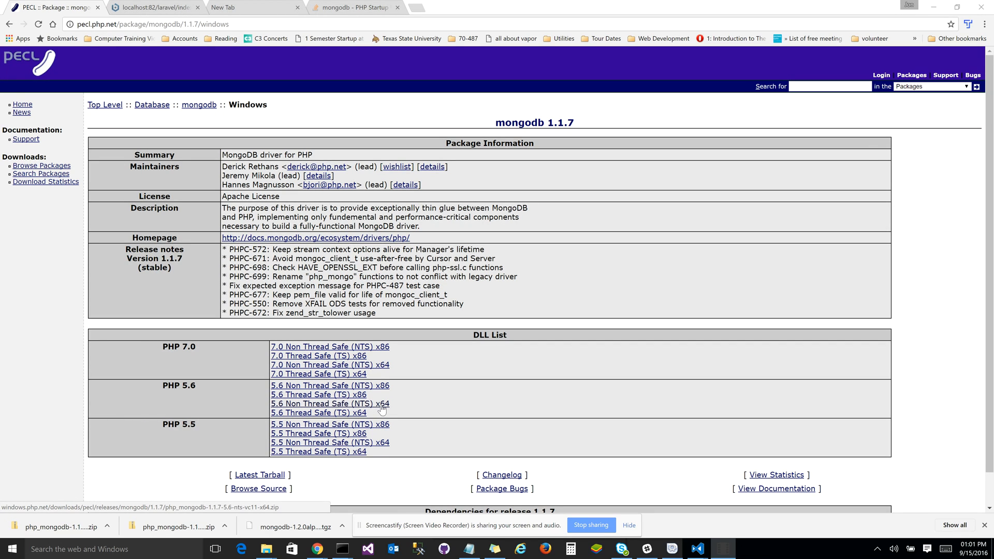
{"action": "mouse_move", "coordinate": [310, 405]}
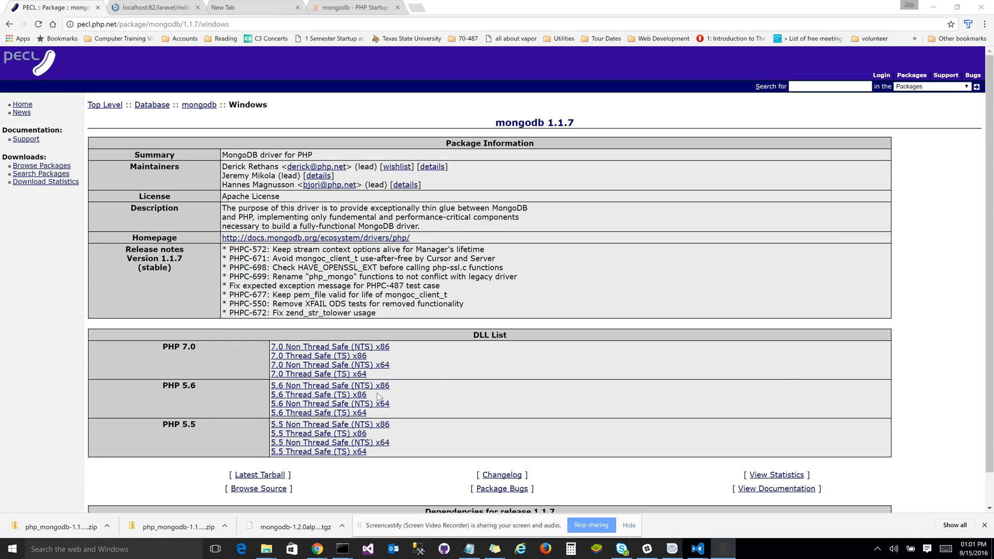
{"action": "mouse_move", "coordinate": [318, 394]}
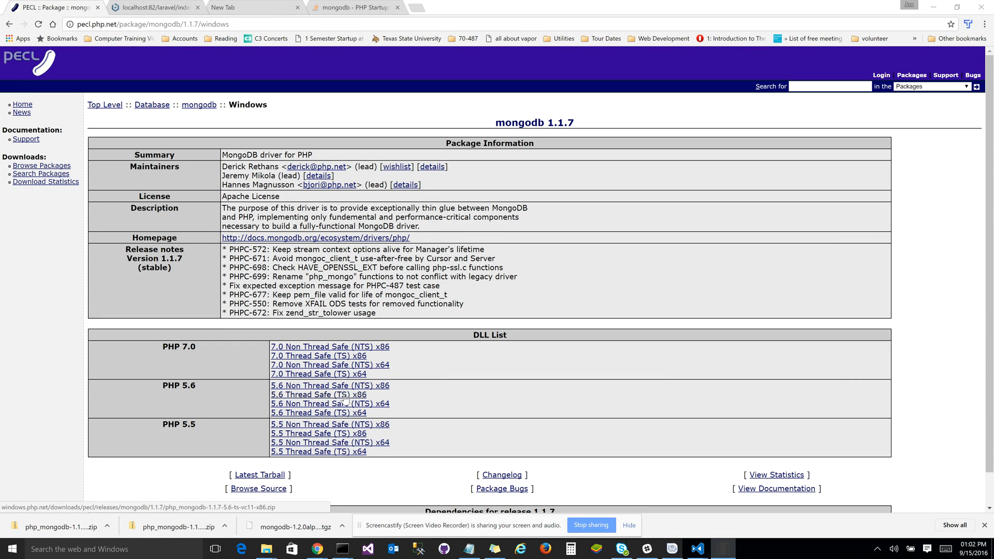
{"action": "mouse_move", "coordinate": [463, 406]}
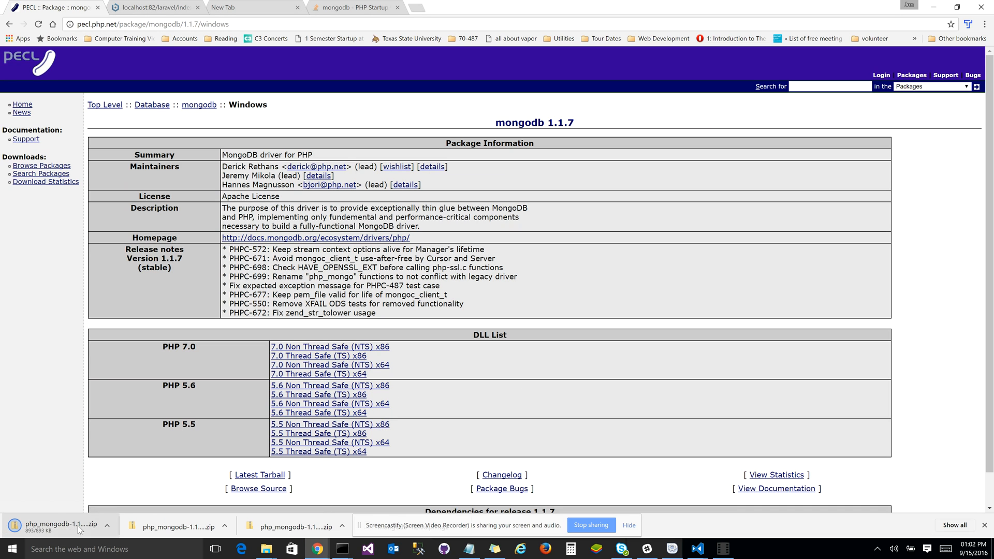
{"action": "left_click", "coordinate": [57, 524]}
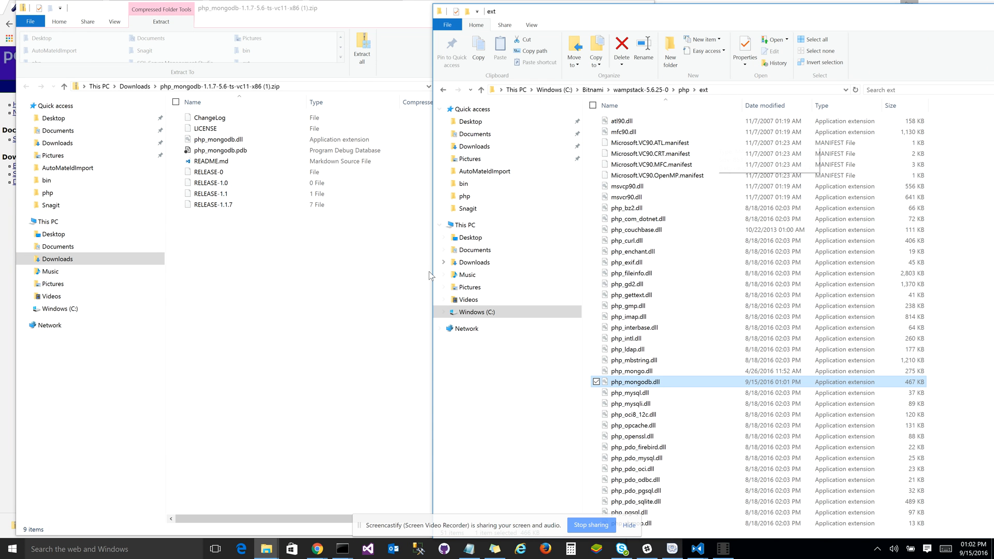
{"action": "mouse_move", "coordinate": [357, 324]}
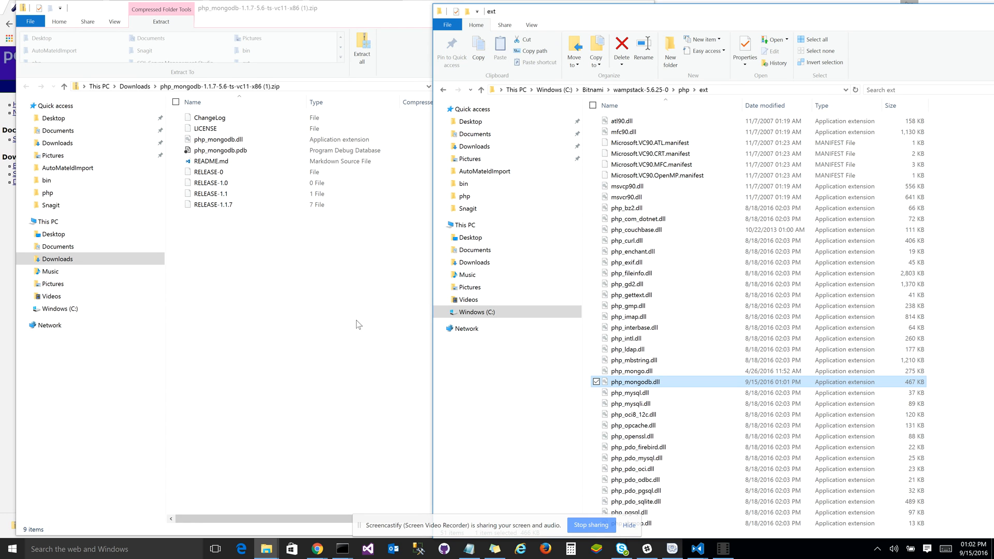
{"action": "left_click", "coordinate": [219, 139]}
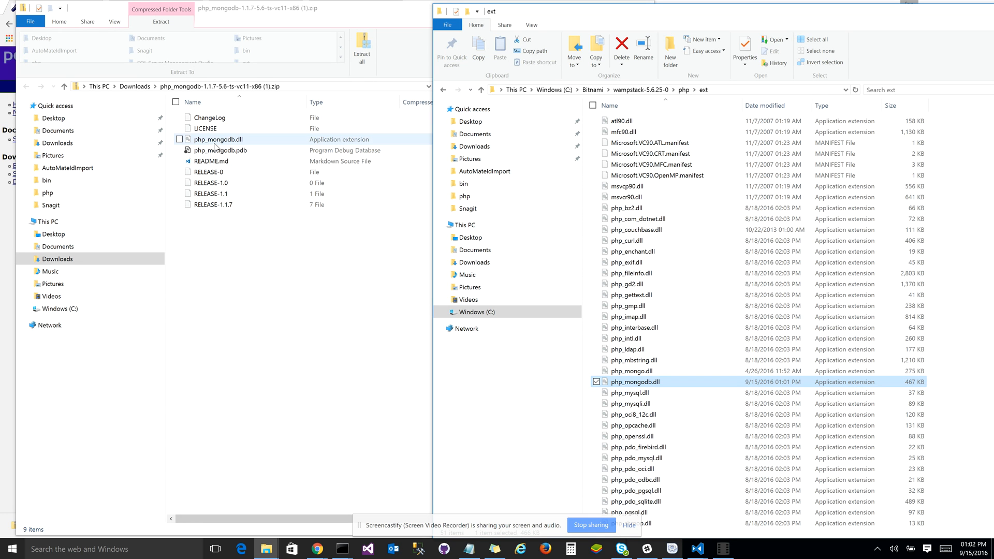
{"action": "left_click_drag", "start_coordinate": [219, 139], "coordinate": [723, 394]}
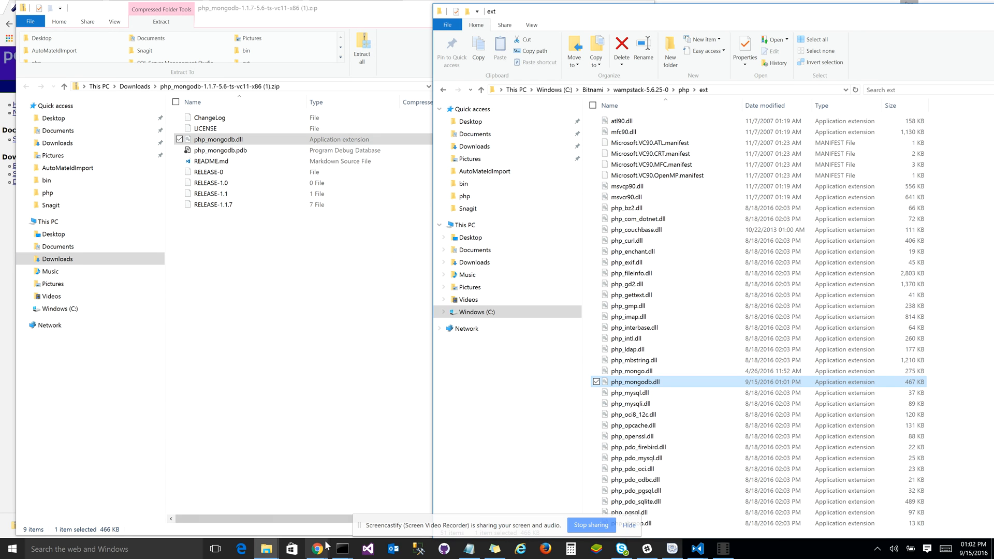
Bring up Command Prompt where php --ini loads php.ini without the php_mongodb.dll warning.
{"action": "left_click", "coordinate": [342, 549]}
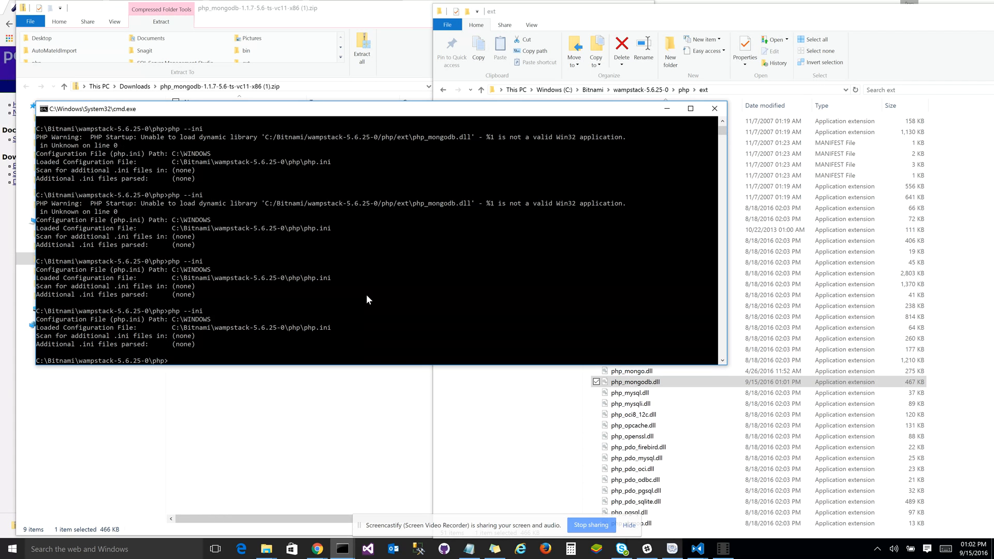
{"action": "mouse_move", "coordinate": [146, 317]}
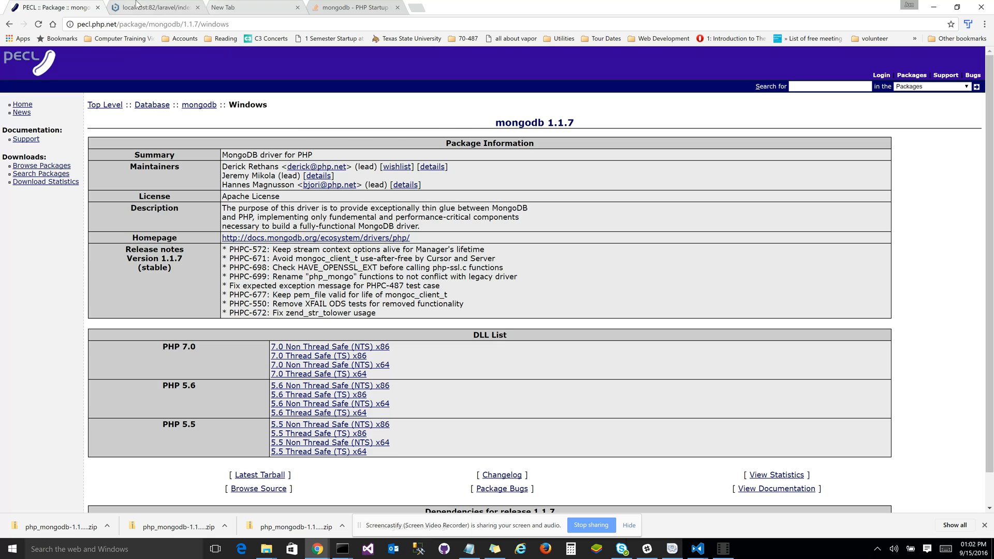
View the meal page's Class 'MongoDB\Driver\Manager' not found error, then switch to File Explorer.
{"action": "left_click", "coordinate": [153, 7]}
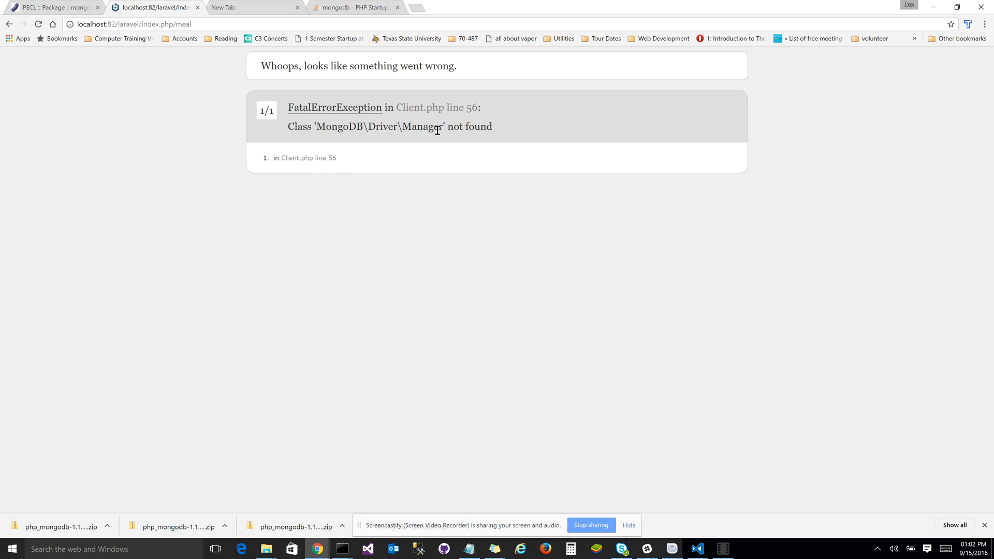
{"action": "mouse_move", "coordinate": [423, 150]}
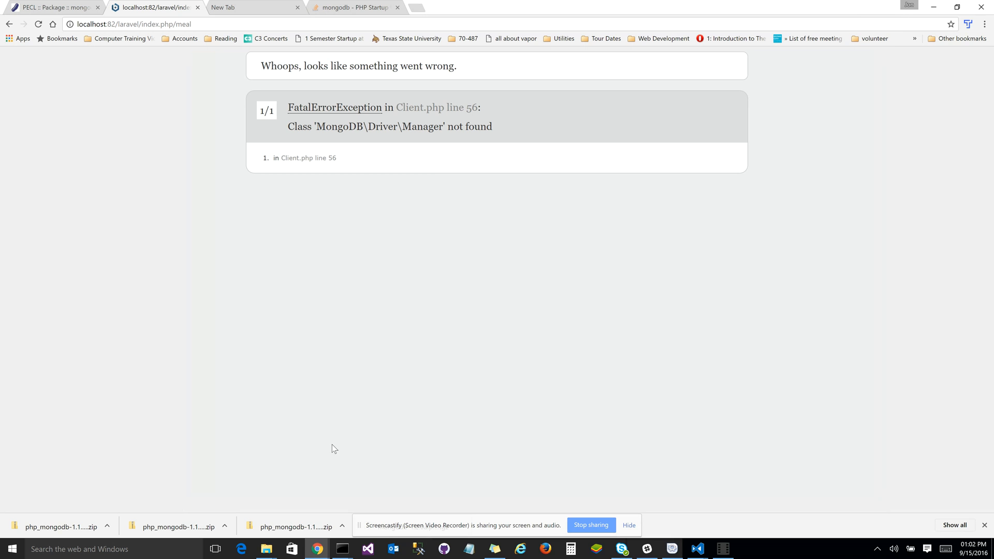
{"action": "left_click", "coordinate": [266, 549]}
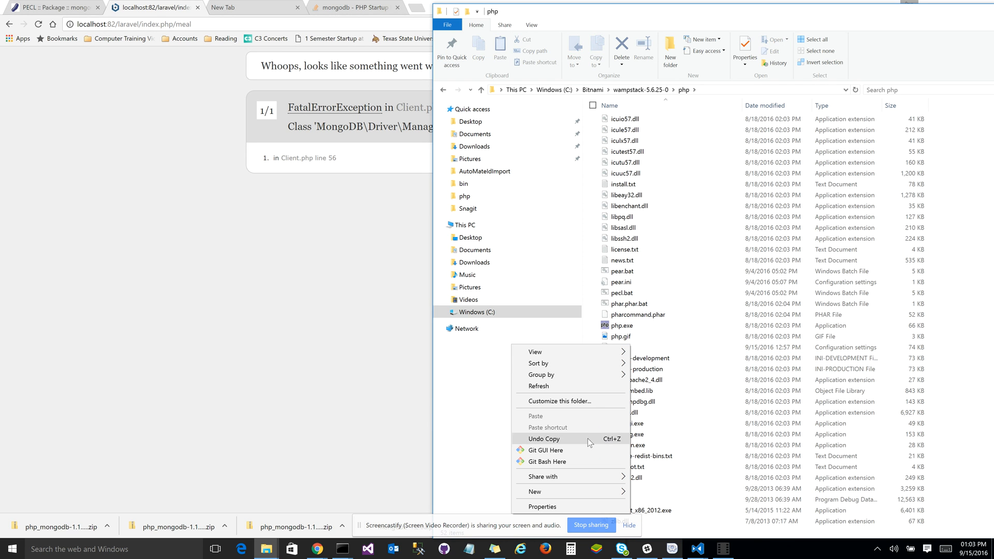
View php.ini in Notepad and confirm extension=php_mongodb.dll is enabled near the bottom.
{"action": "right_click", "coordinate": [621, 347]}
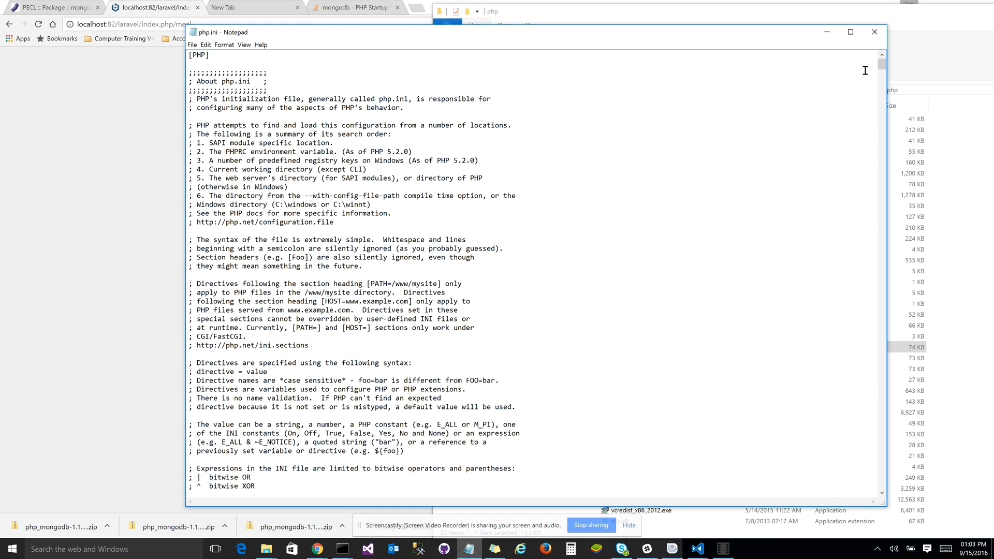
{"action": "scroll", "scroll_direction": "down", "scroll_amount": 3}
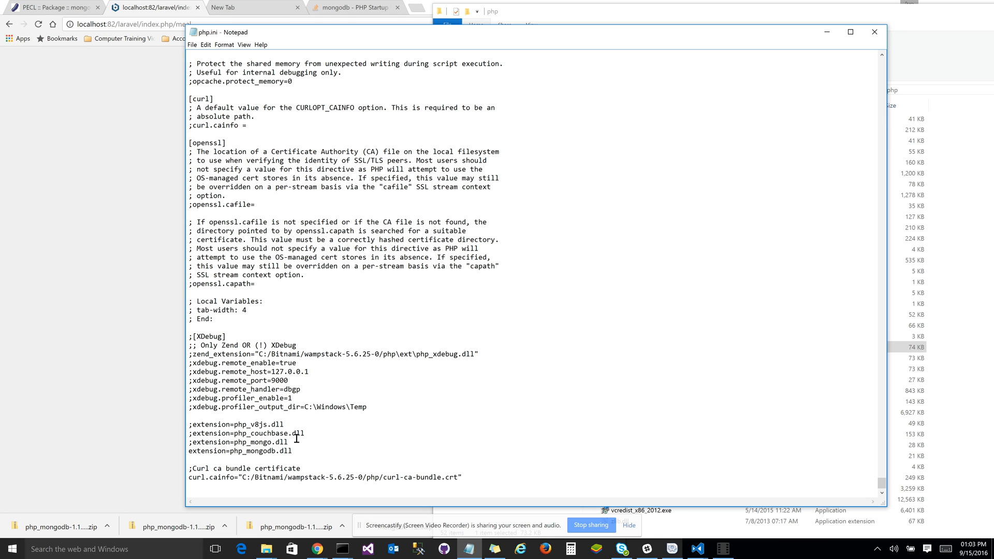
{"action": "double_click", "coordinate": [239, 442]}
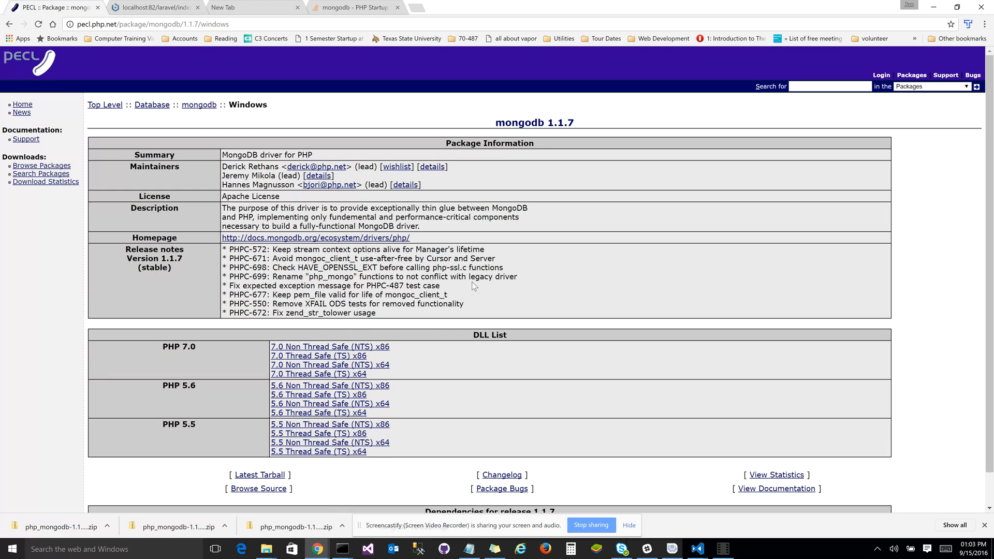
{"action": "mouse_move", "coordinate": [496, 122]}
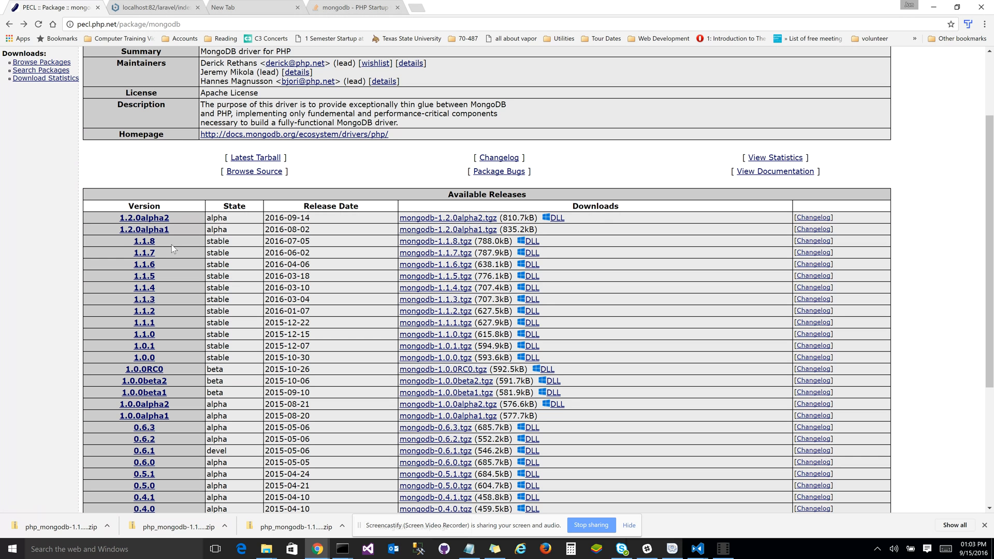
{"action": "left_click_drag", "start_coordinate": [144, 242], "coordinate": [615, 369]}
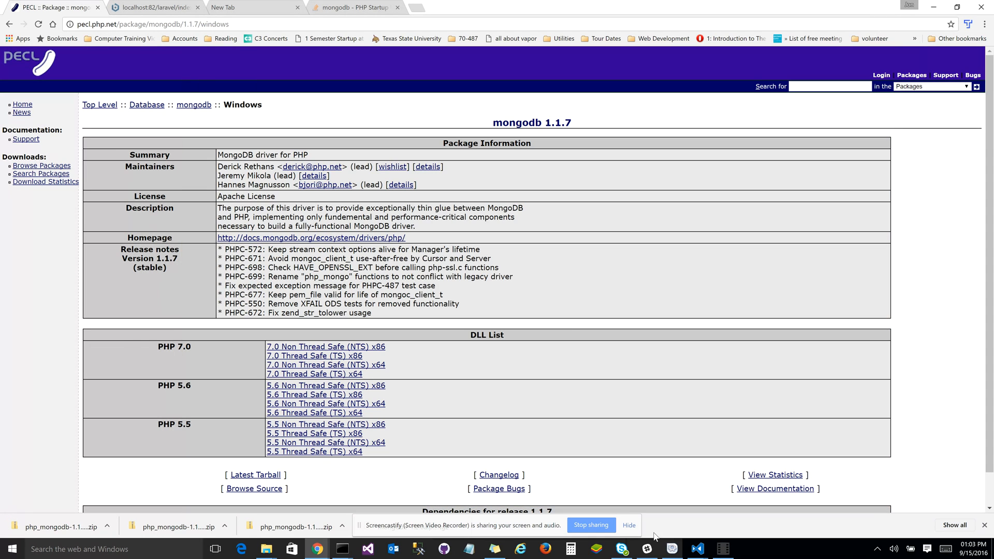
Restart a server from Manage Servers in the Bitnami WAMP Stack Manager.
{"action": "left_click", "coordinate": [671, 549]}
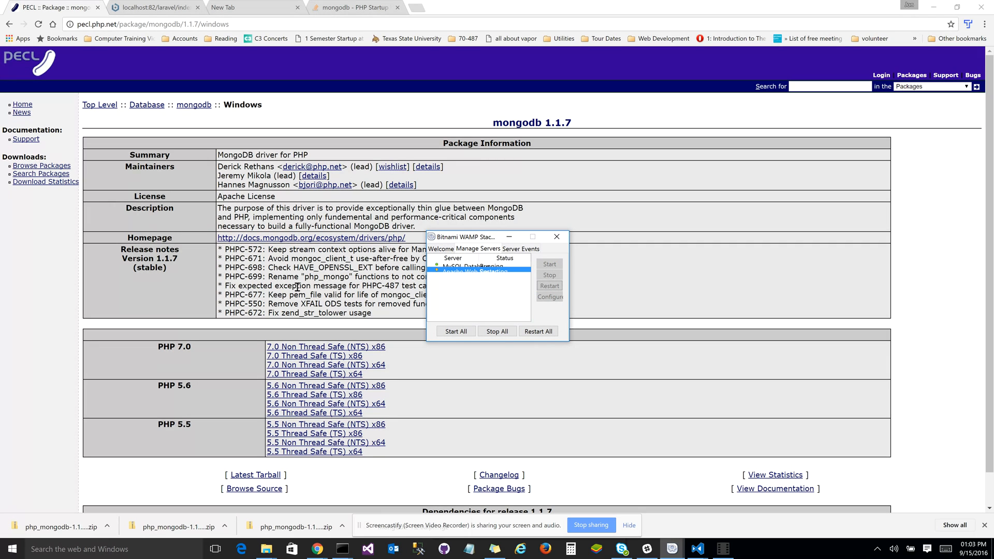
{"action": "left_click", "coordinate": [472, 271]}
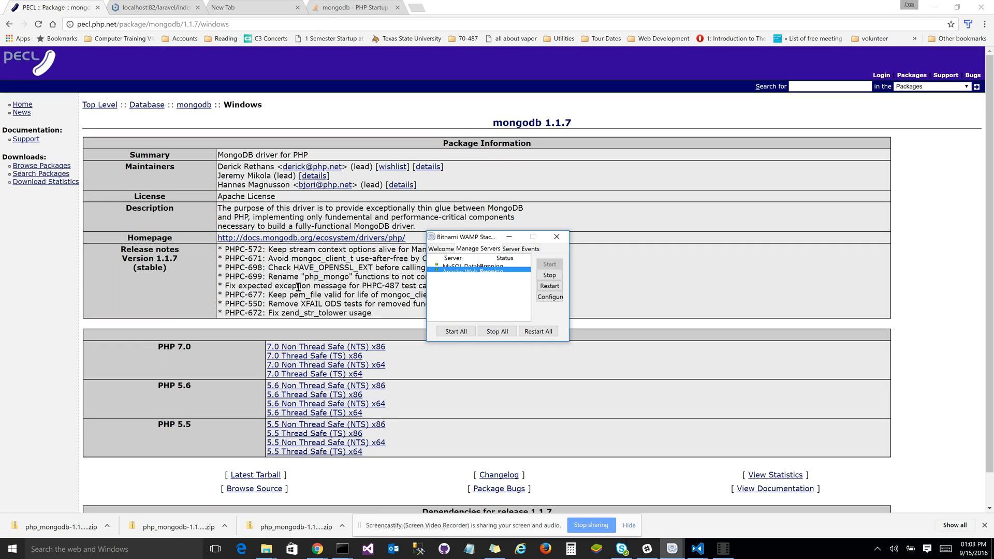
{"action": "left_click", "coordinate": [152, 7]}
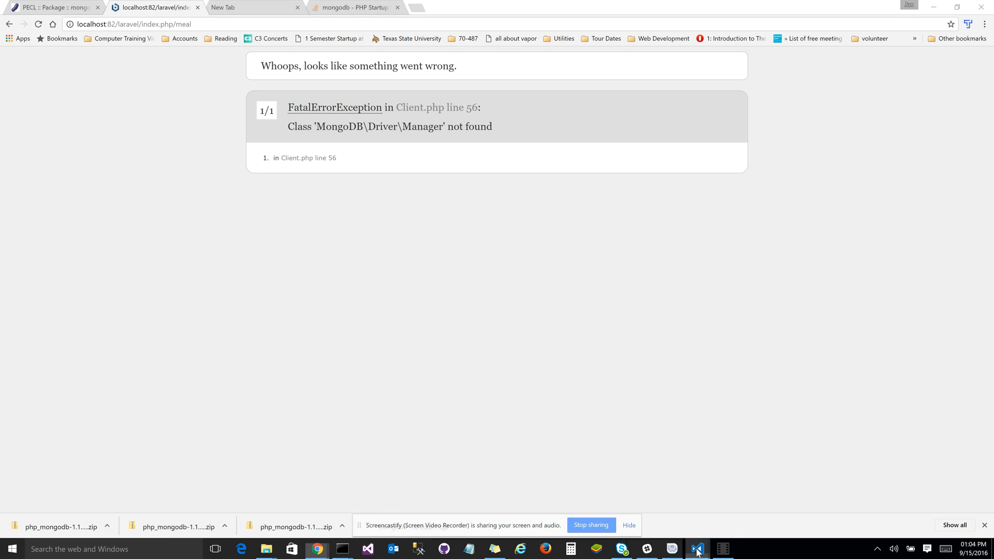
Return to the editor and show the Meal.php model instead of config/app.php.
{"action": "left_click", "coordinate": [697, 549]}
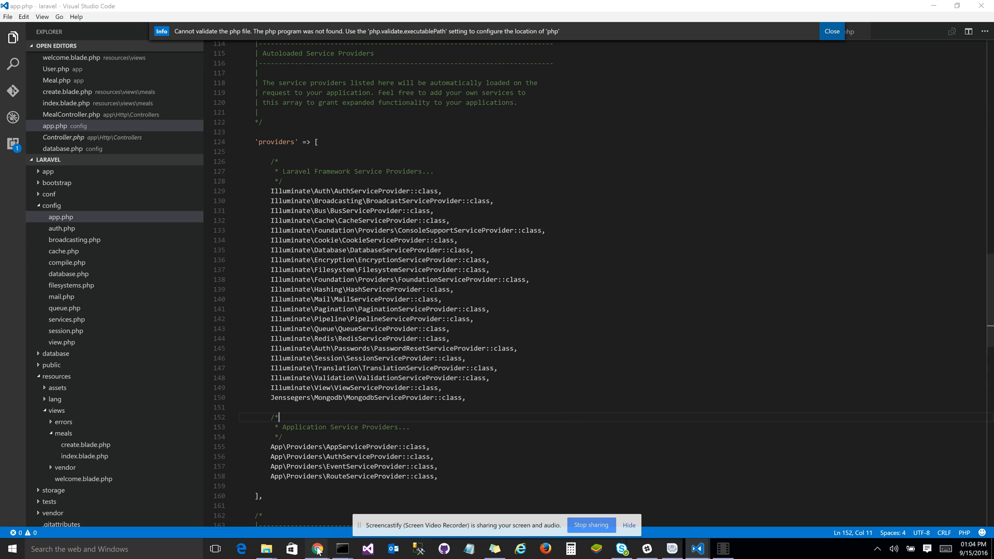
{"action": "left_click", "coordinate": [317, 549]}
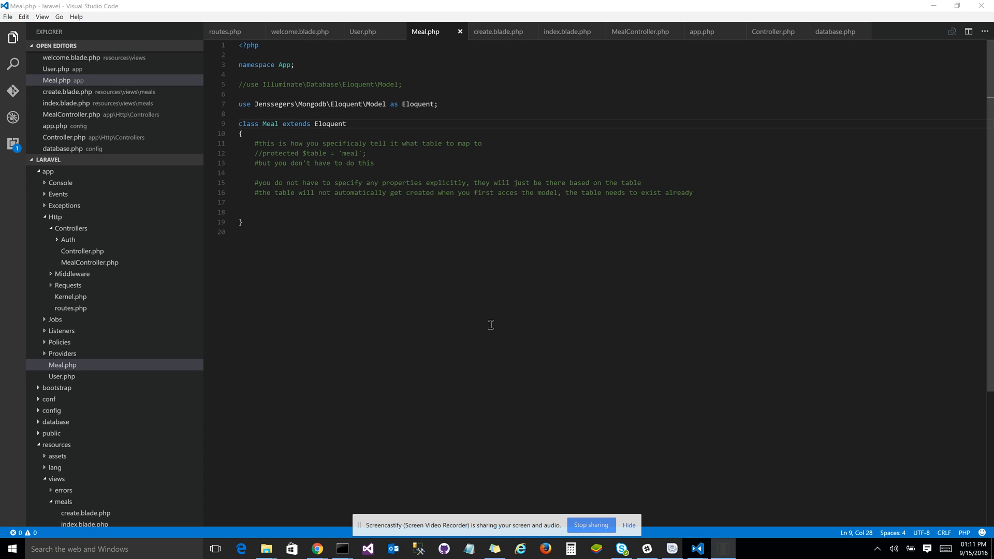
{"action": "mouse_move", "coordinate": [391, 234]}
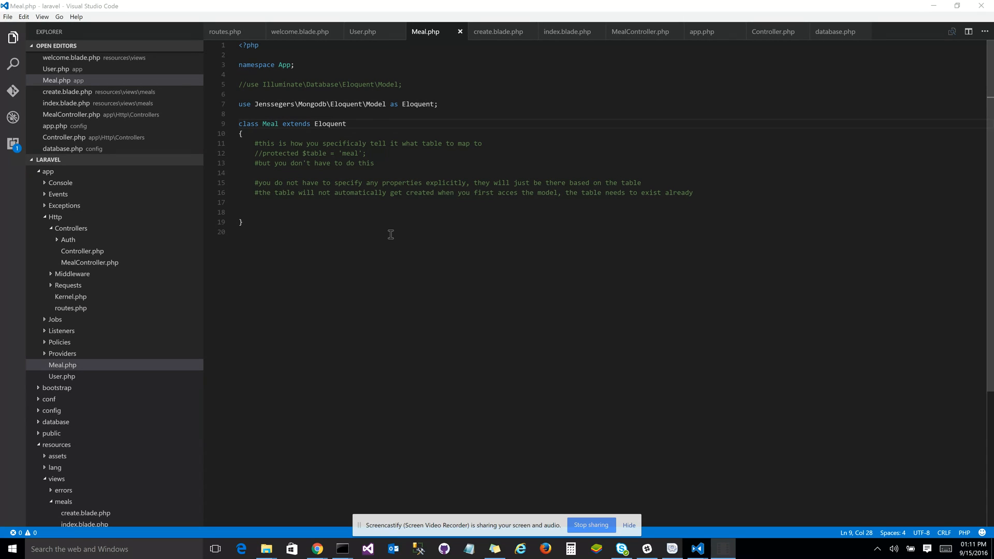
{"action": "mouse_move", "coordinate": [395, 242]}
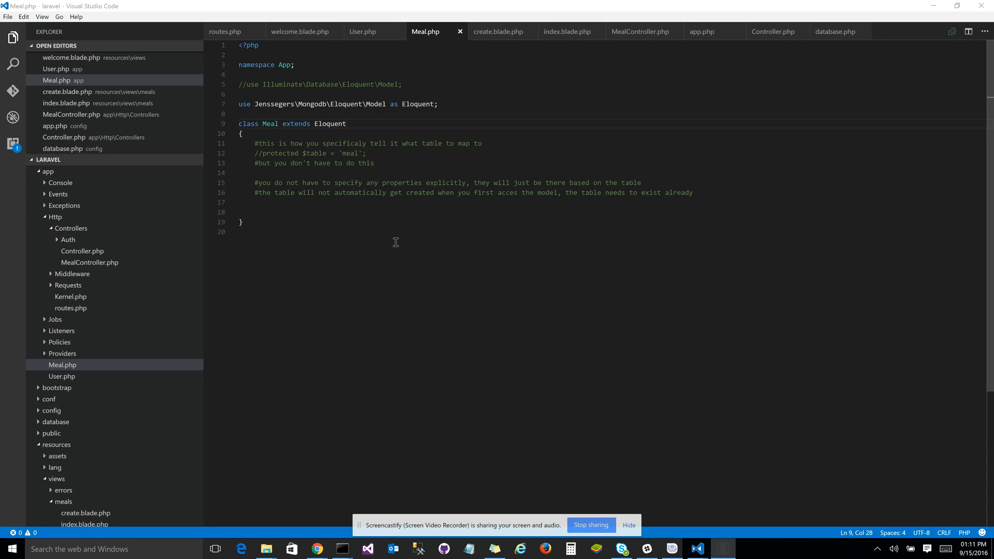
{"action": "mouse_move", "coordinate": [508, 151]}
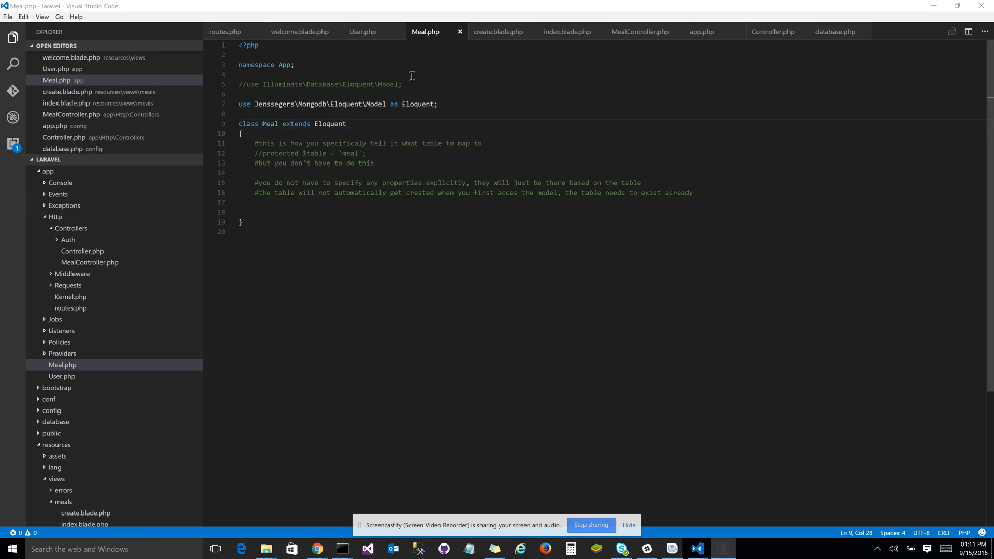
Keep the Illuminate Model import commented out so Meal uses Jenssegers\Mongodb\Eloquent\Model.
{"action": "key", "text": "Backspace"}
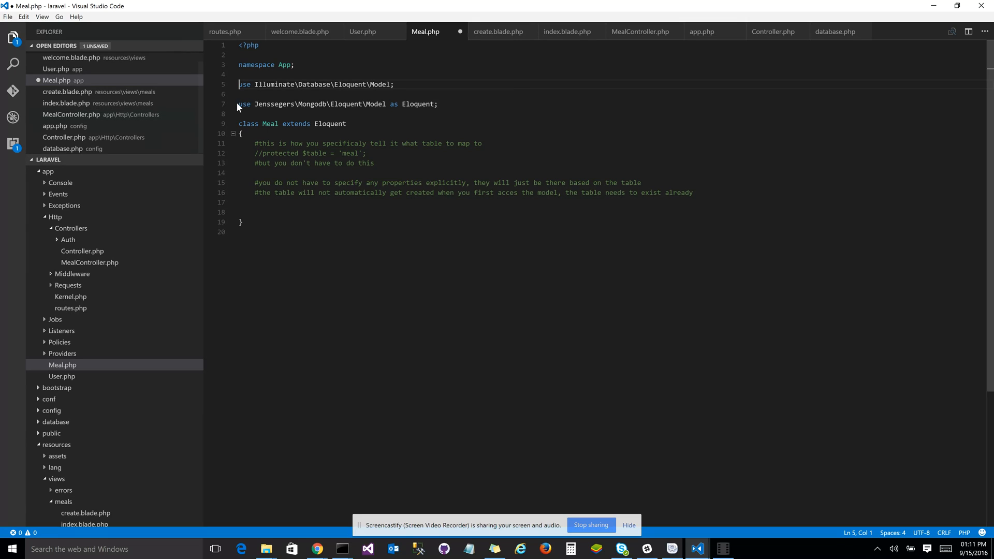
{"action": "type", "text": "//"}
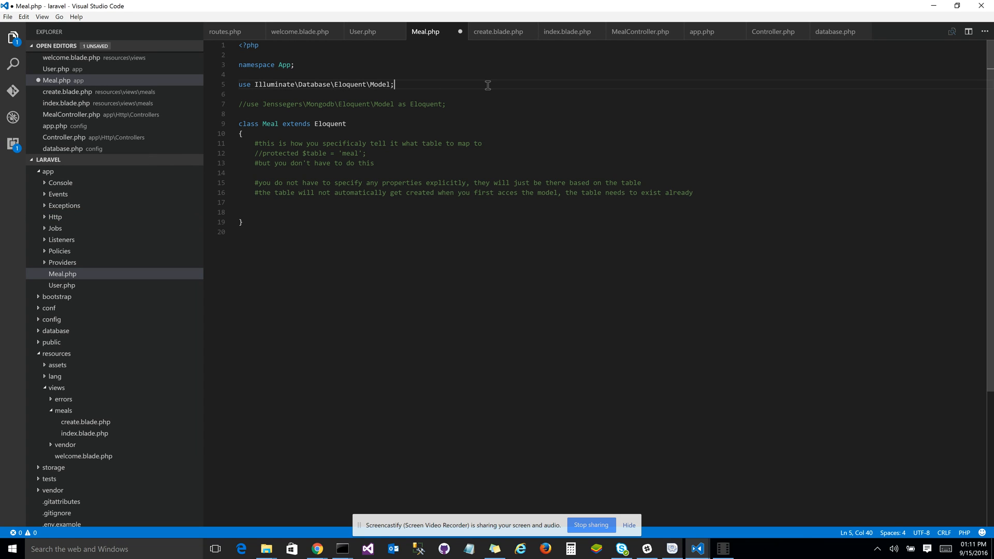
{"action": "triple_click", "coordinate": [315, 84]}
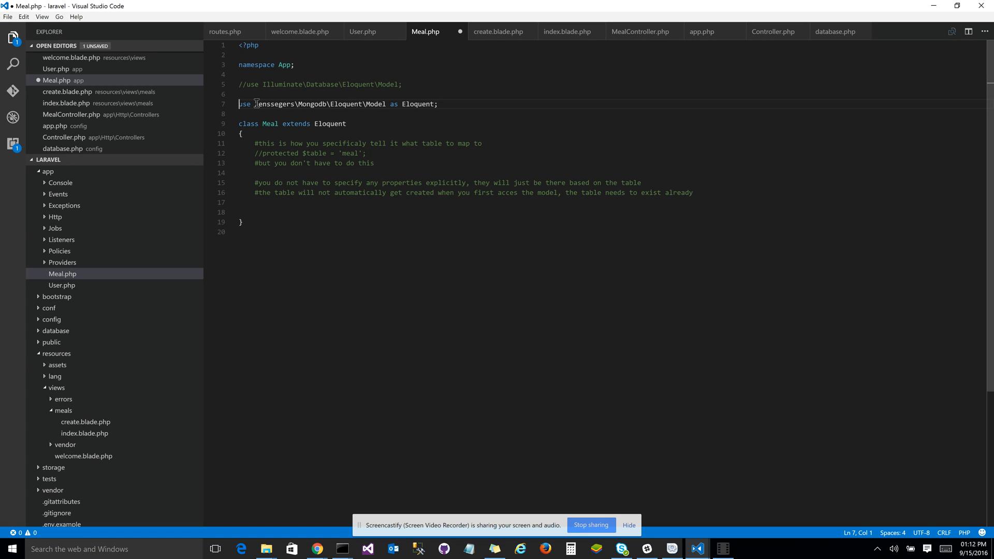
{"action": "left_click_drag", "start_coordinate": [255, 104], "coordinate": [343, 104]}
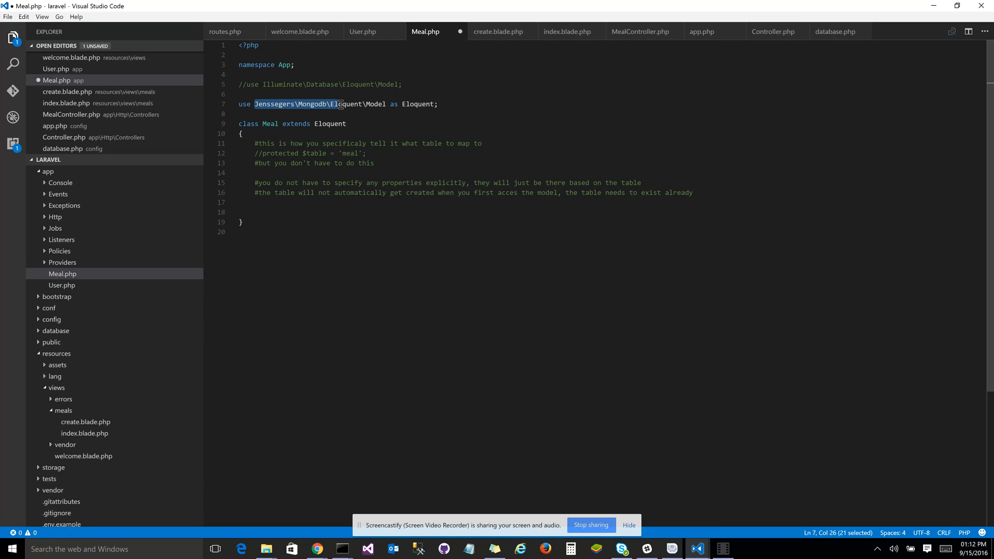
{"action": "left_click", "coordinate": [464, 103]}
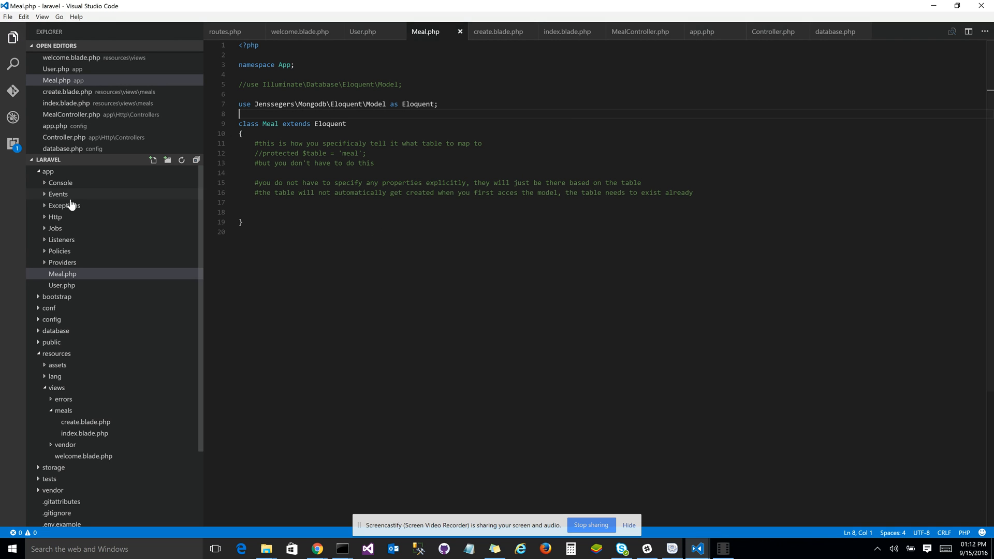
{"action": "mouse_move", "coordinate": [55, 217]}
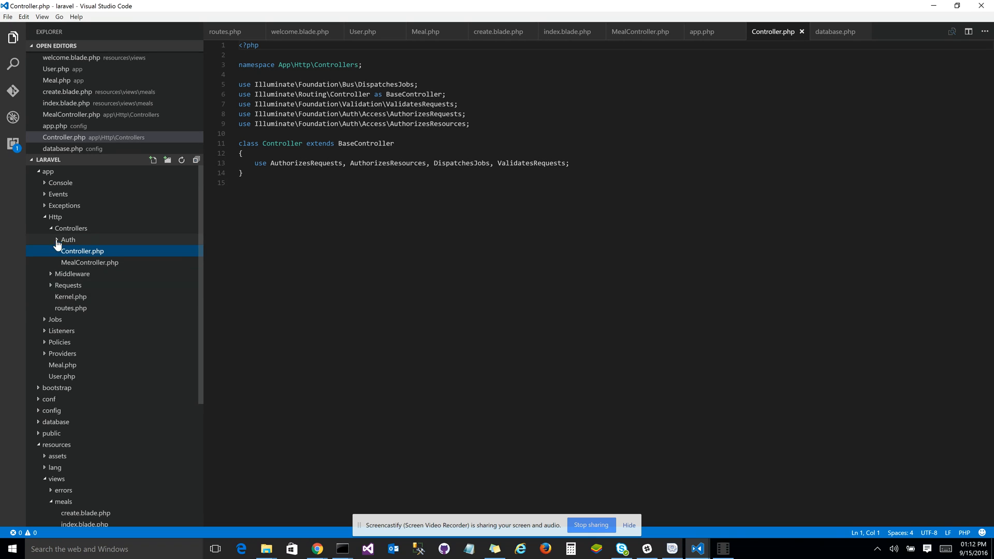
Show MealController.php from the Explorer.
{"action": "left_click", "coordinate": [89, 262]}
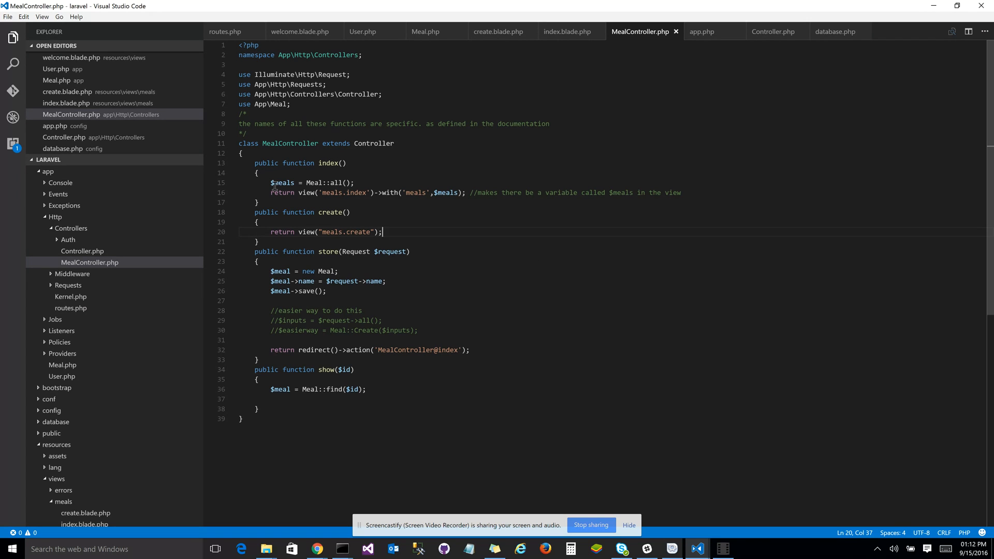
Highlight the controller's $meal->name and save() lines, then reload the meal page in Chrome.
{"action": "left_click_drag", "start_coordinate": [270, 182], "coordinate": [681, 193]}
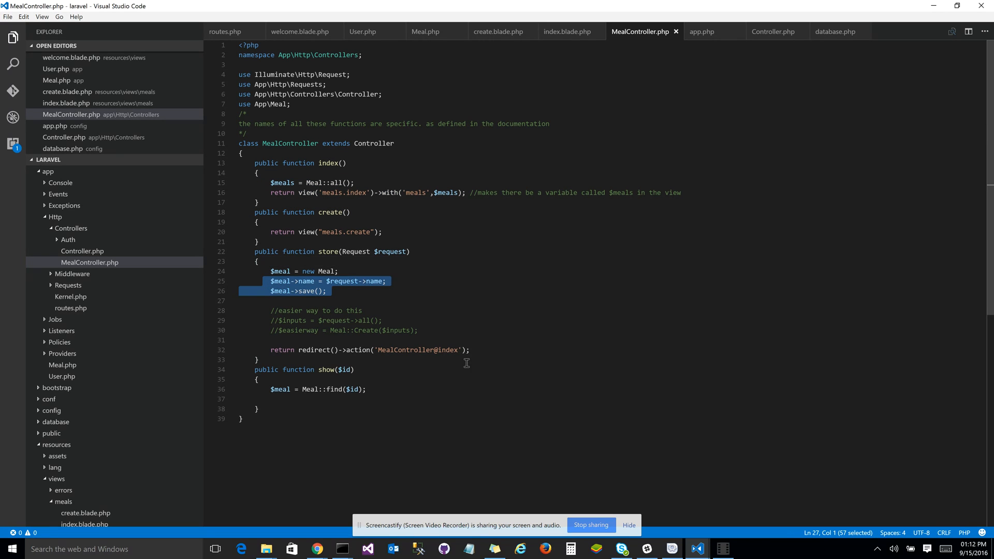
{"action": "left_click", "coordinate": [257, 360]}
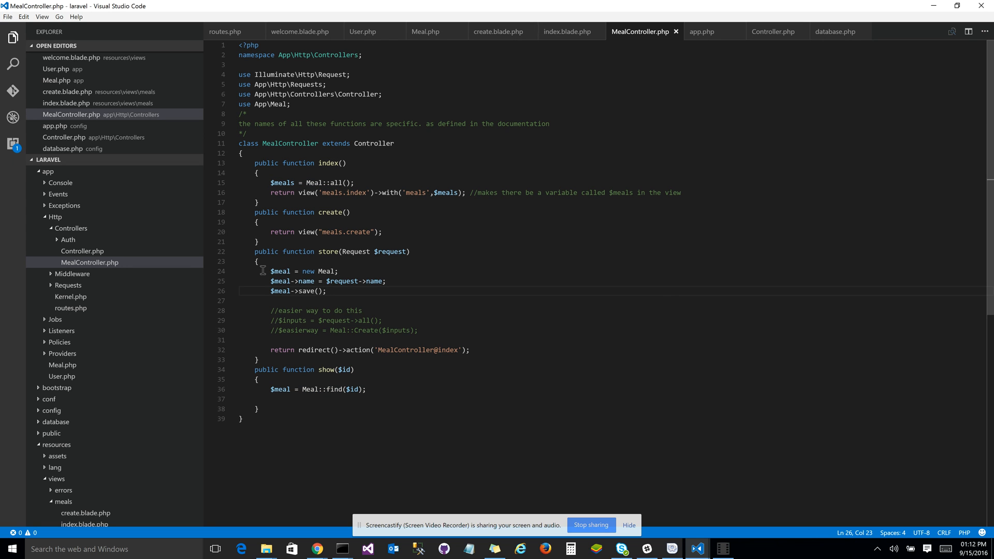
{"action": "left_click", "coordinate": [485, 303]}
{"action": "type", "text": "mongo"}
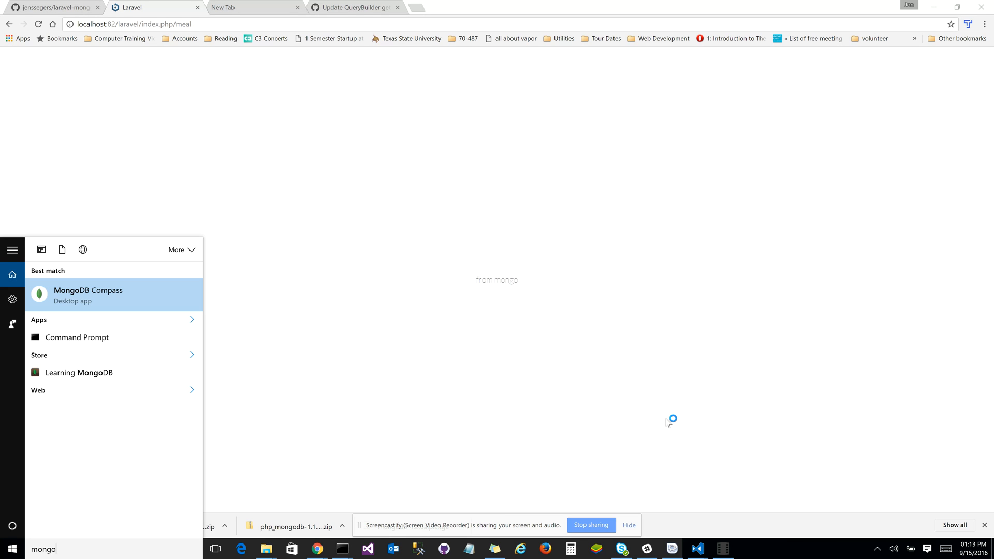
Launch MongoDB Compass and connect to localhost:27017 to list its databases.
{"action": "left_click", "coordinate": [88, 295]}
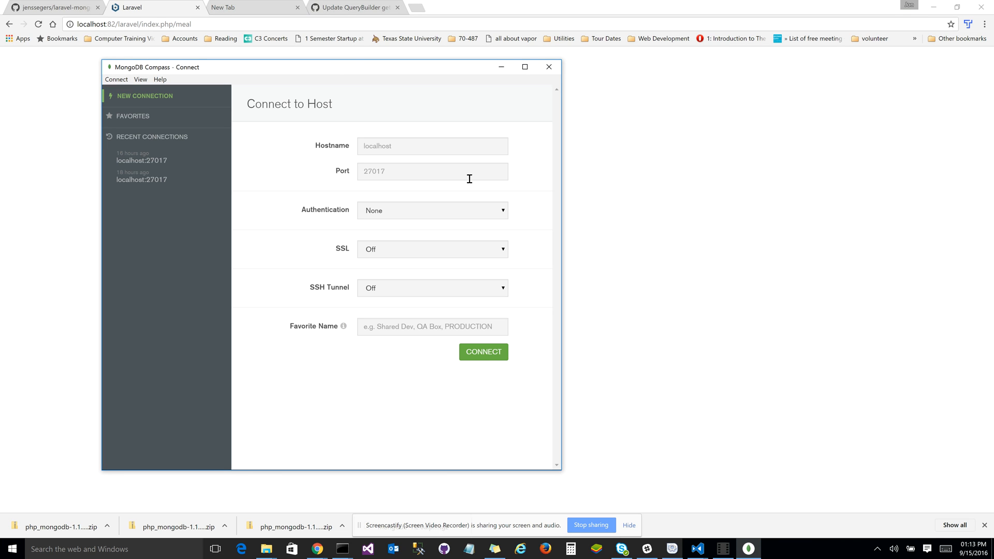
{"action": "left_click", "coordinate": [484, 352]}
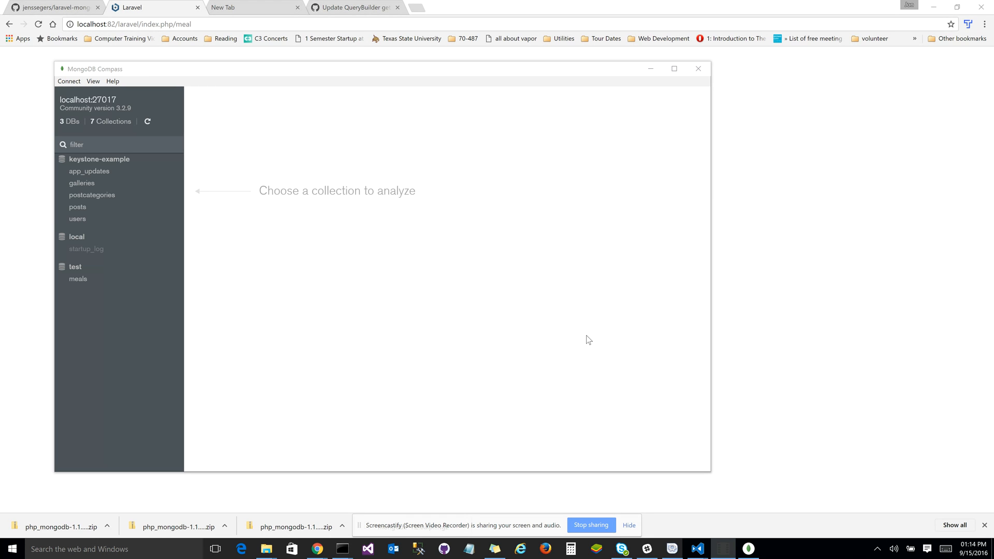
{"action": "mouse_move", "coordinate": [111, 233]}
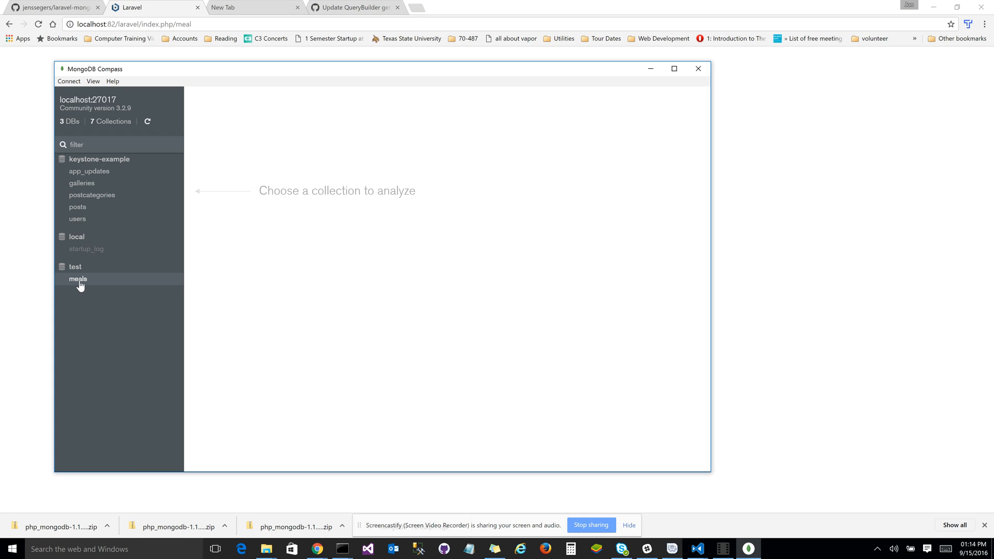
Show the test.meals documents with the 'from mongo' meal and its timestamps.
{"action": "left_click", "coordinate": [77, 278]}
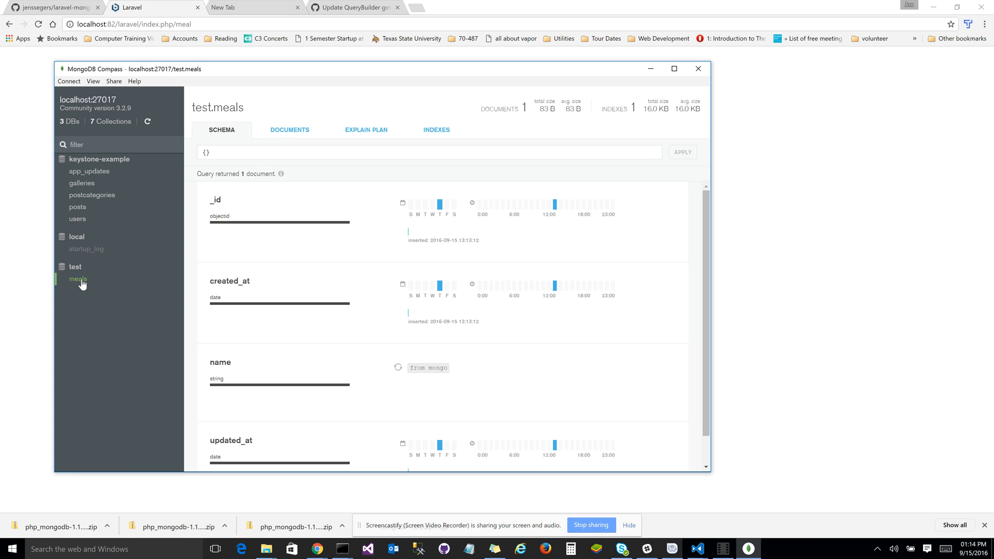
{"action": "mouse_move", "coordinate": [83, 281]}
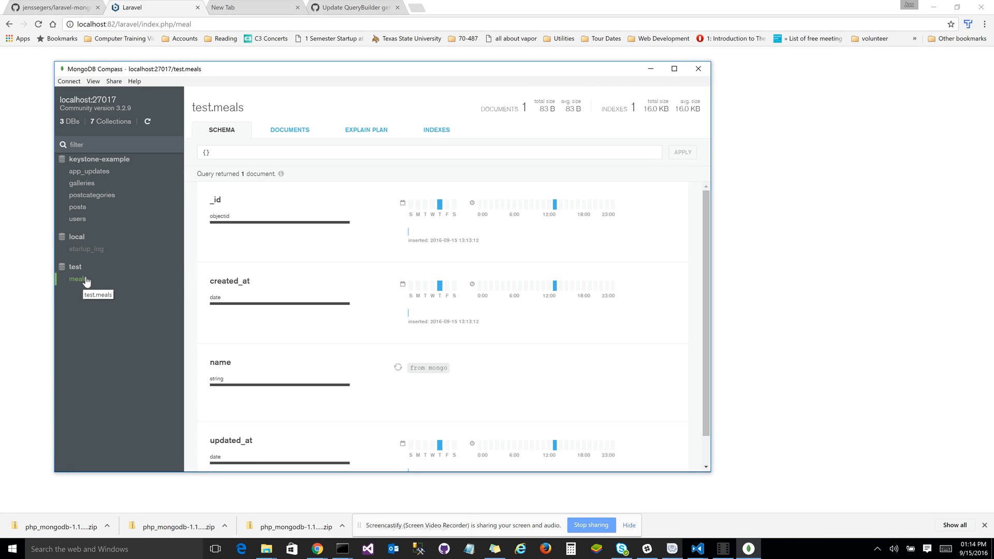
{"action": "mouse_move", "coordinate": [105, 283]}
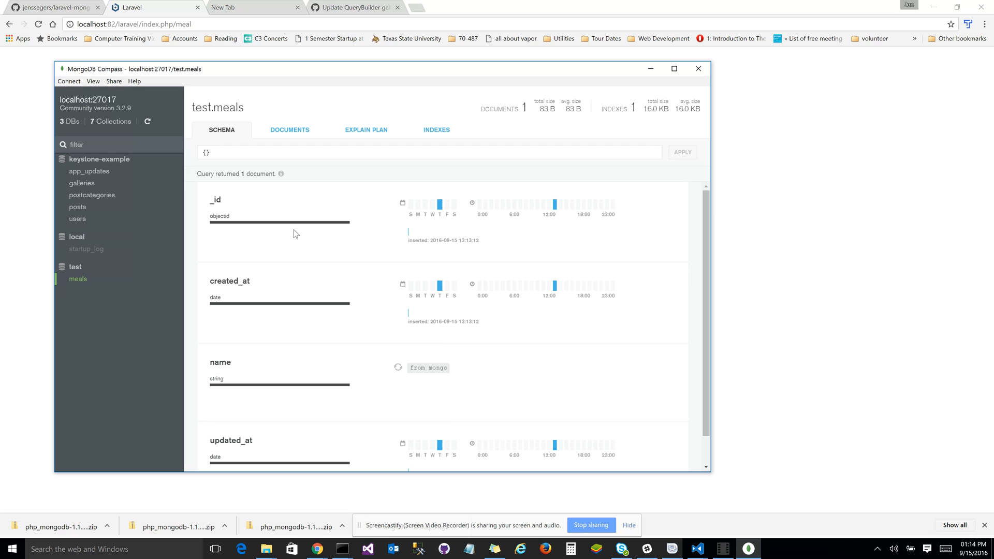
{"action": "scroll", "scroll_direction": "down", "scroll_amount": 3}
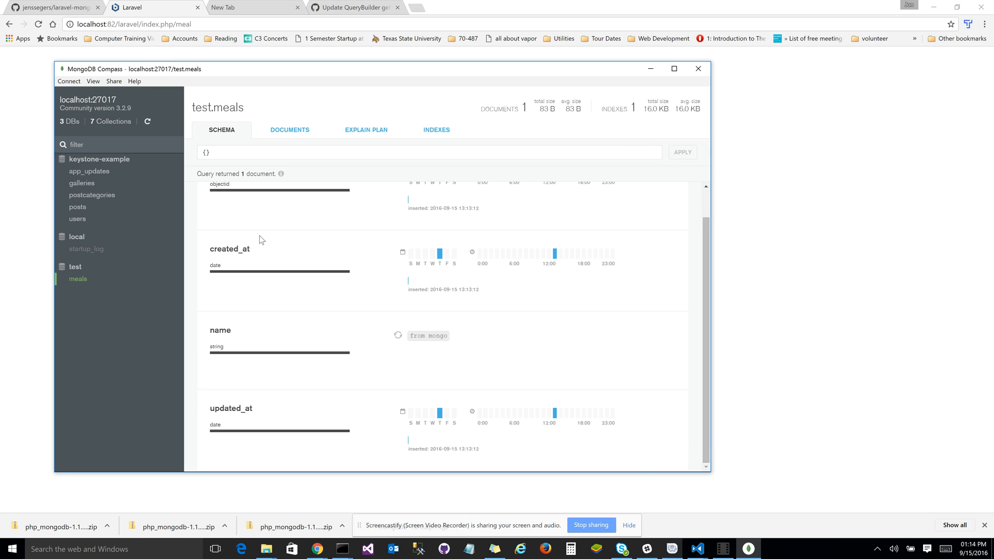
{"action": "mouse_move", "coordinate": [254, 255]}
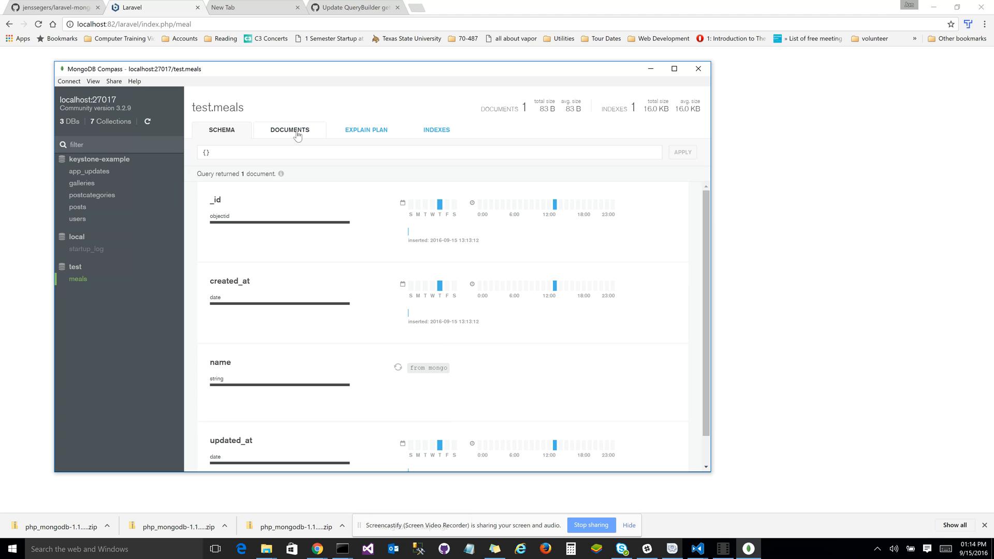
{"action": "left_click", "coordinate": [289, 129]}
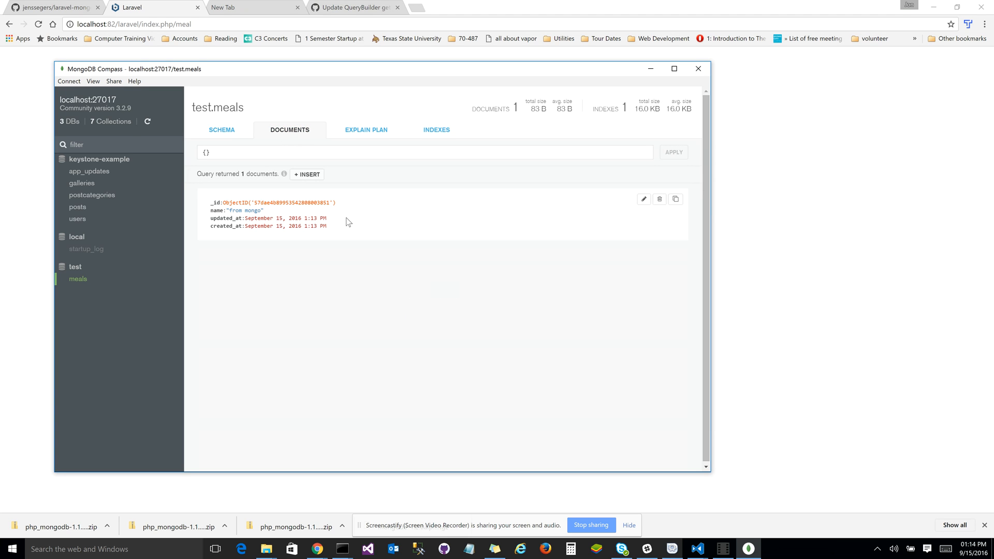
{"action": "left_click_drag", "start_coordinate": [224, 210], "coordinate": [327, 226]}
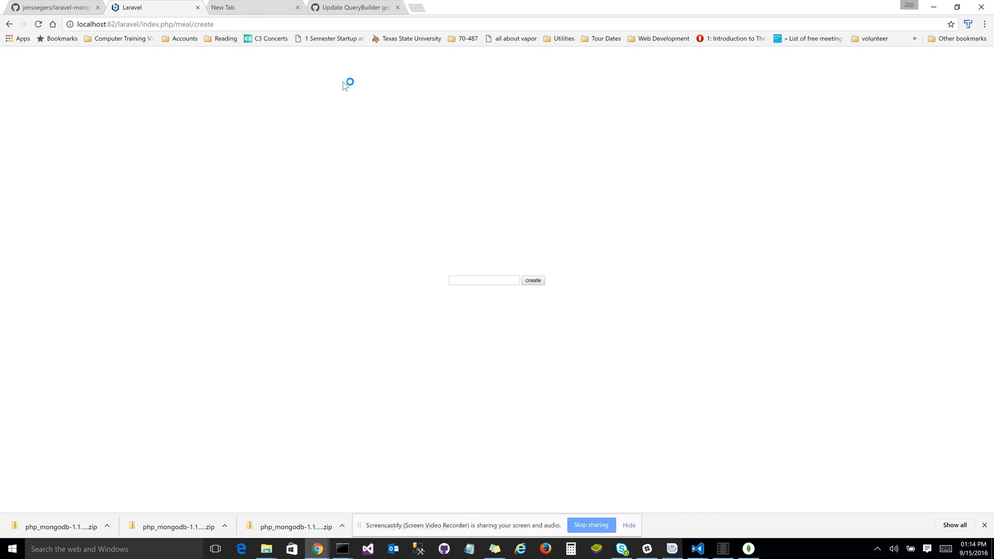
Enter 'meal 2 from mongo' on the Laravel meal create page.
{"action": "type", "text": "meal 2 from mongo"}
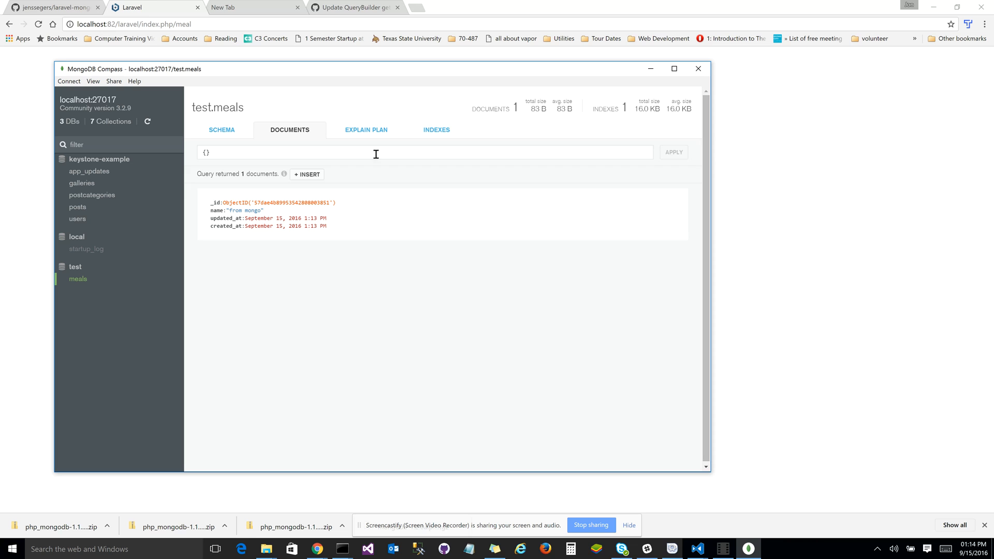
{"action": "left_click", "coordinate": [425, 152]}
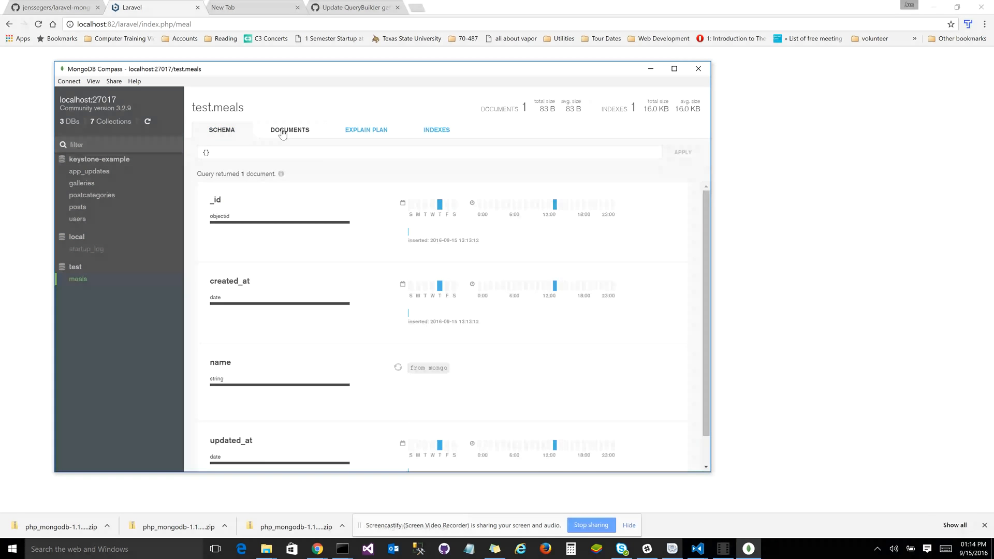
{"action": "left_click", "coordinate": [290, 130]}
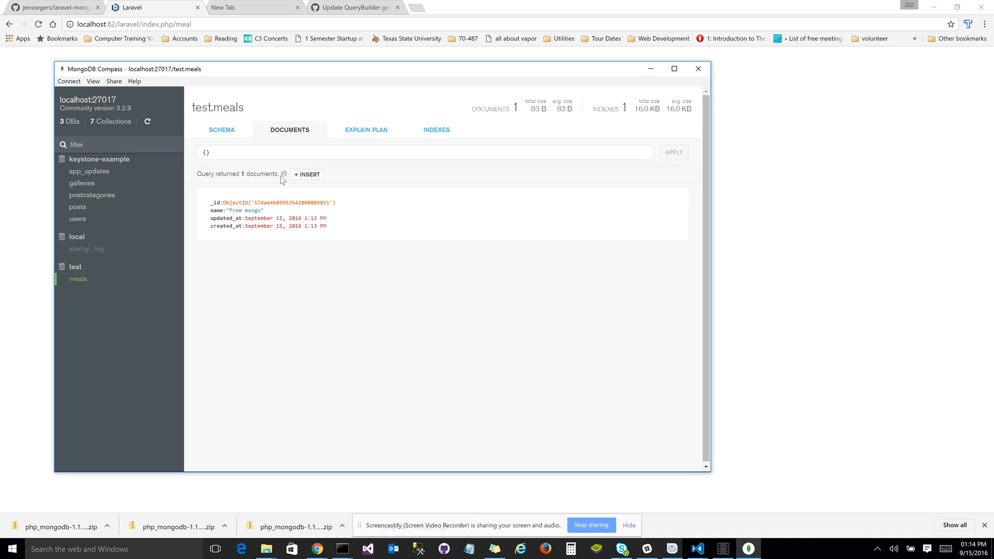
{"action": "mouse_move", "coordinate": [77, 279]}
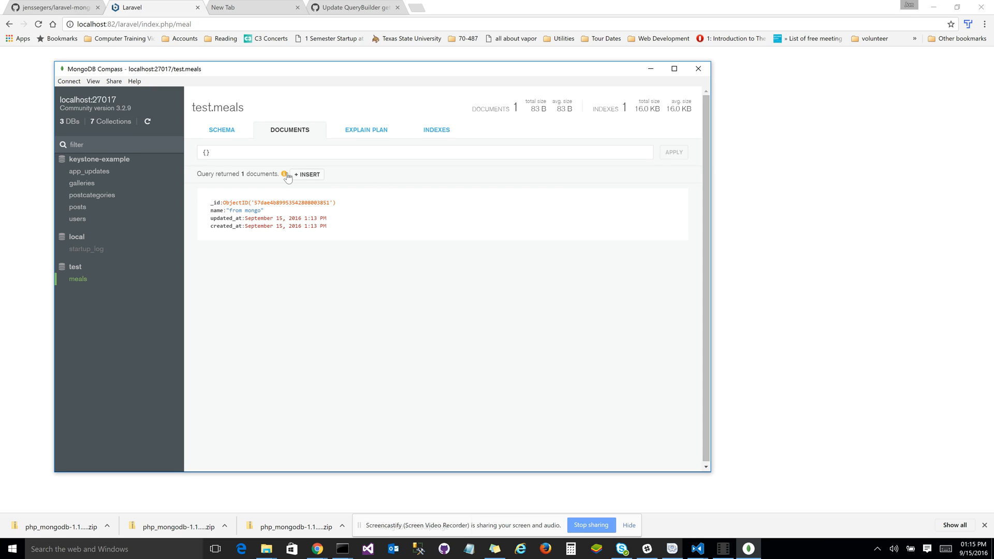
{"action": "mouse_move", "coordinate": [238, 171]}
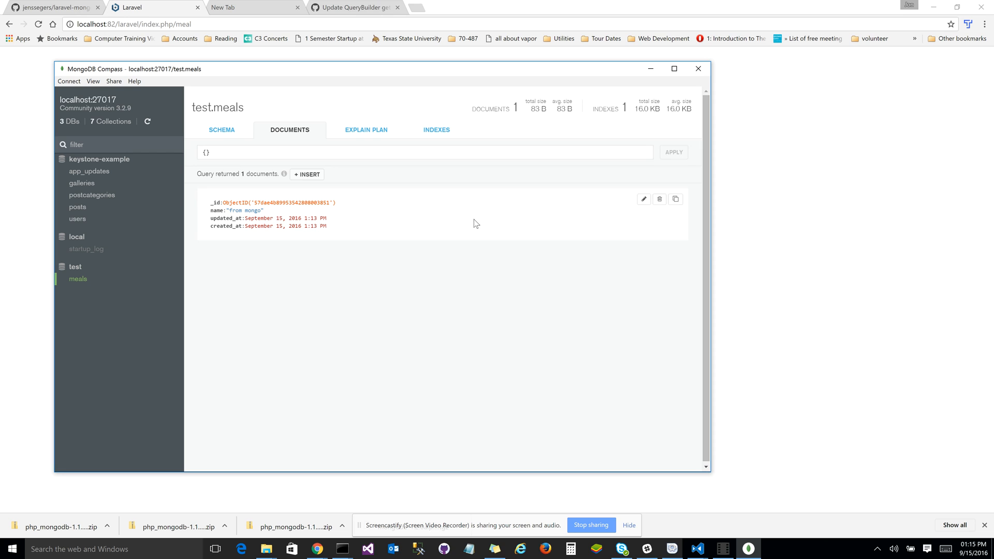
{"action": "mouse_move", "coordinate": [475, 224]}
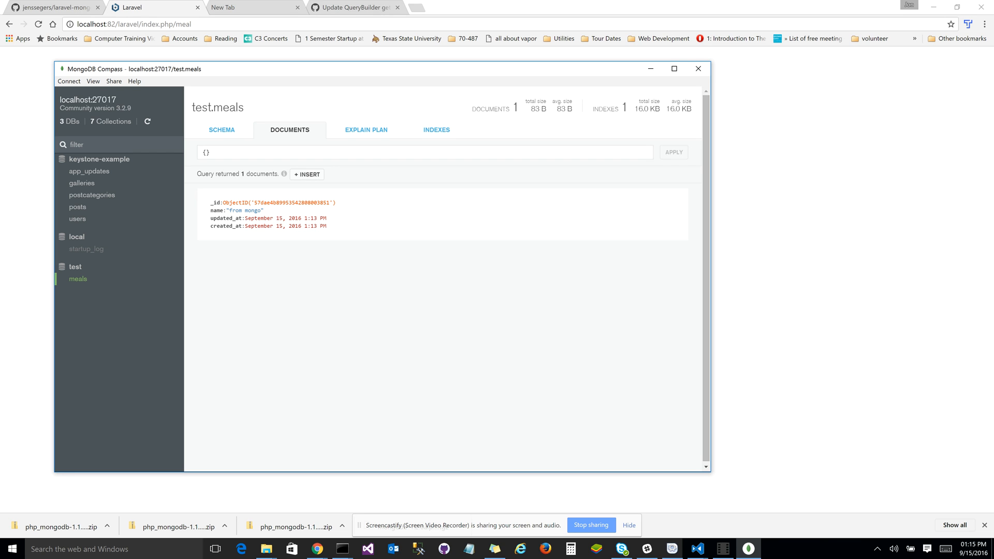